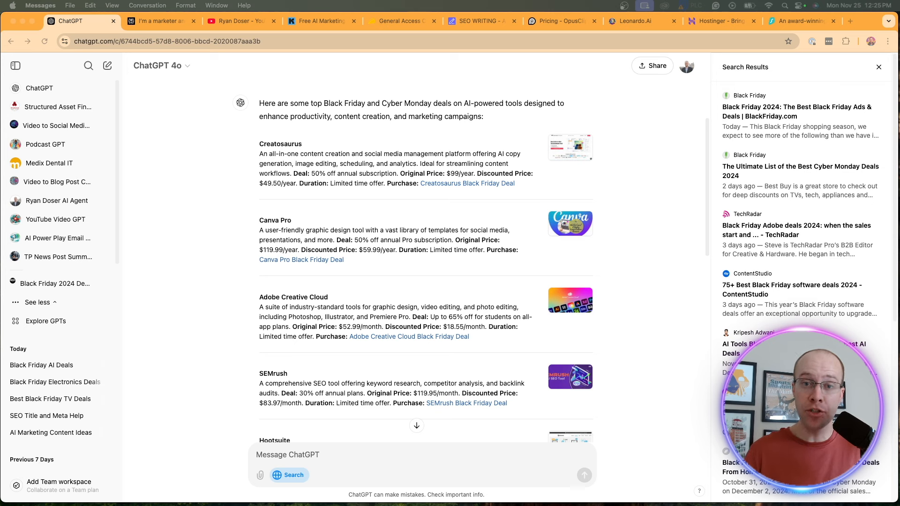
Review the YouTube channel's Videos page and the free AI Marketing guide page, then return to the ChatGPT AI tool deals list
click(235, 21)
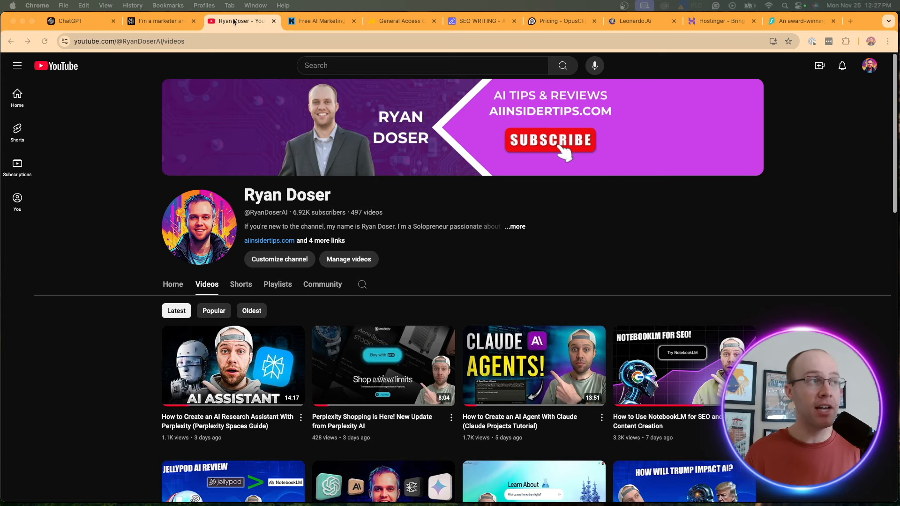
click(319, 21)
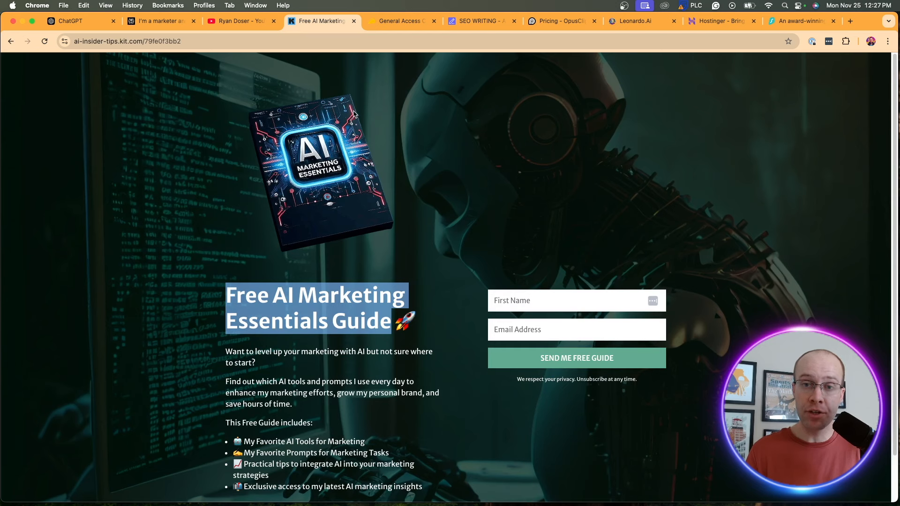
mouse_move(298, 110)
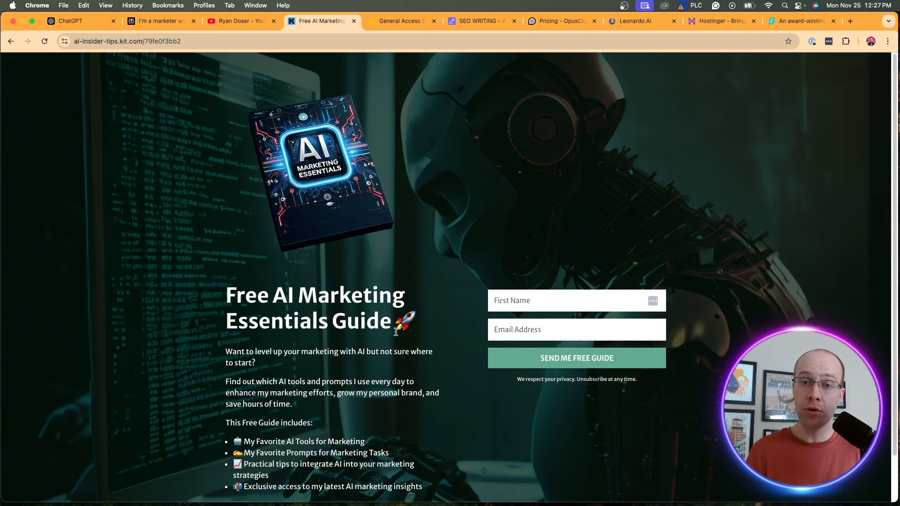
mouse_move(117, 103)
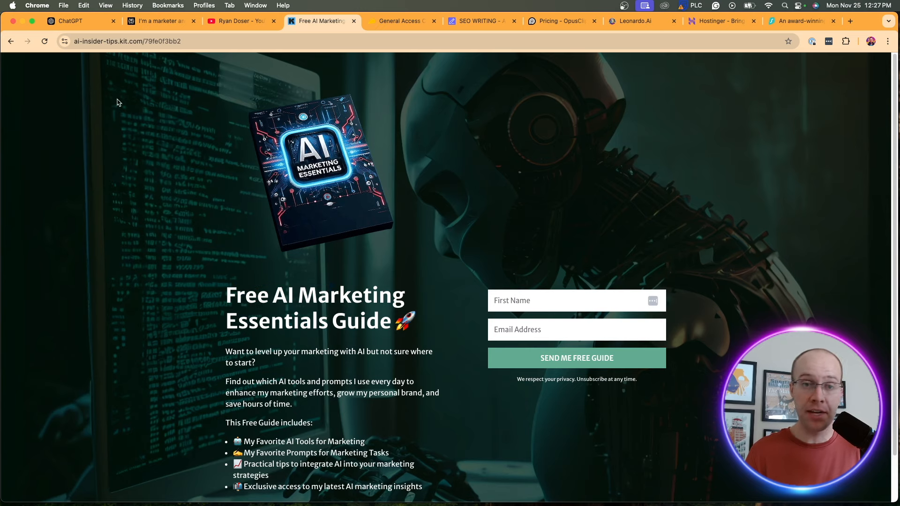
click(68, 21)
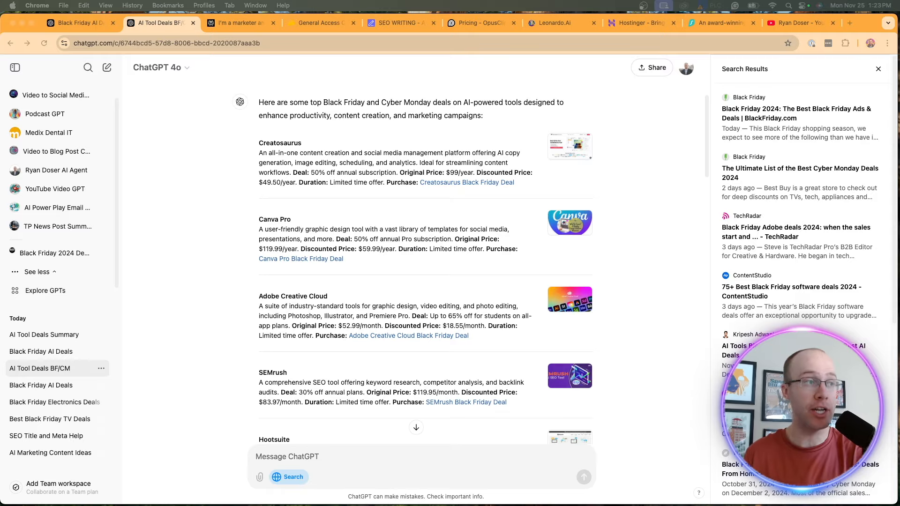
Read through ChatGPT's deals list, then review Perplexity's table comparing Jasper, Rytr, Canva and Surfer SEO deals
scroll(down, 3)
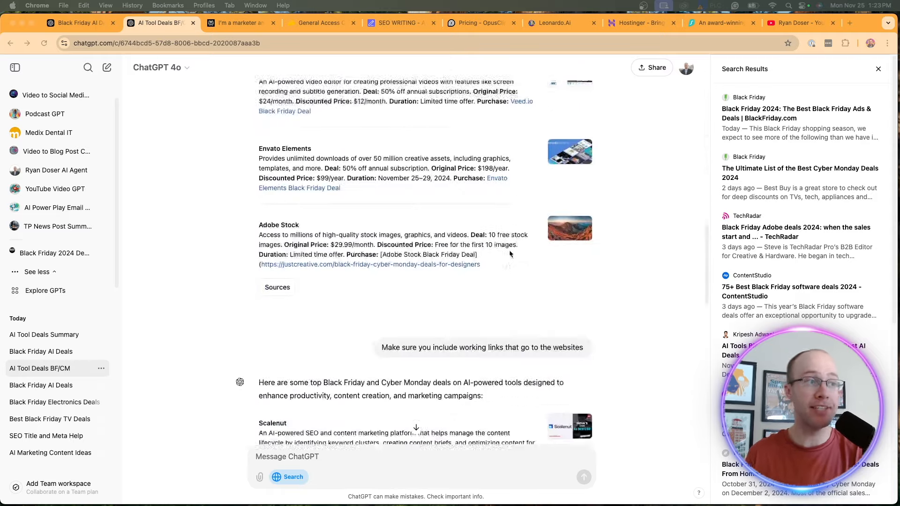
scroll(down, 3)
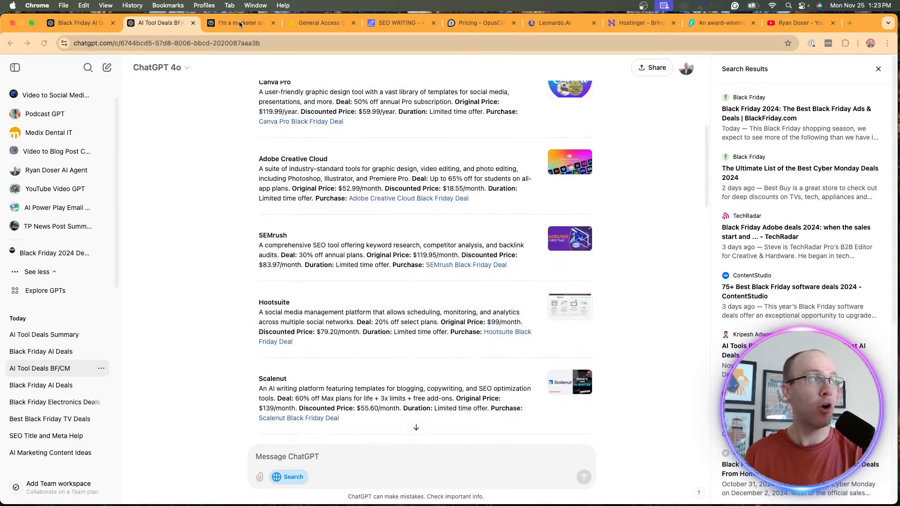
click(237, 23)
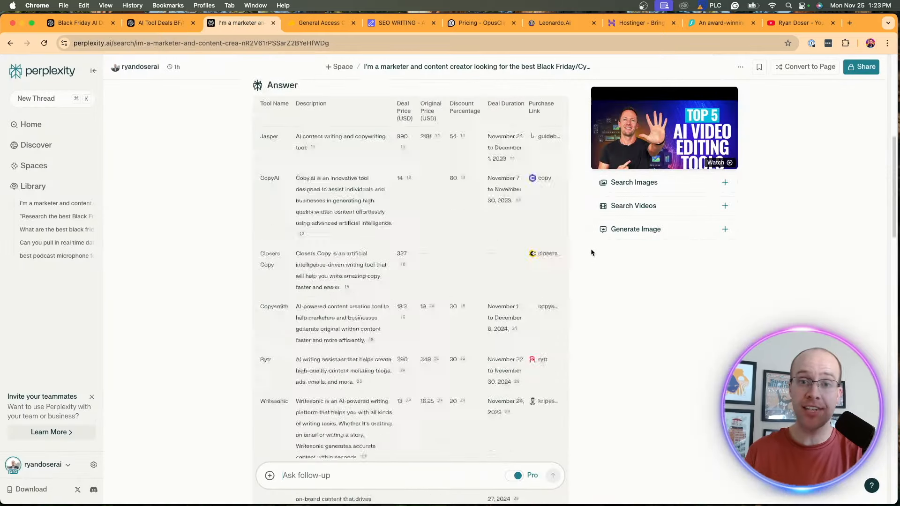
scroll(down, 3)
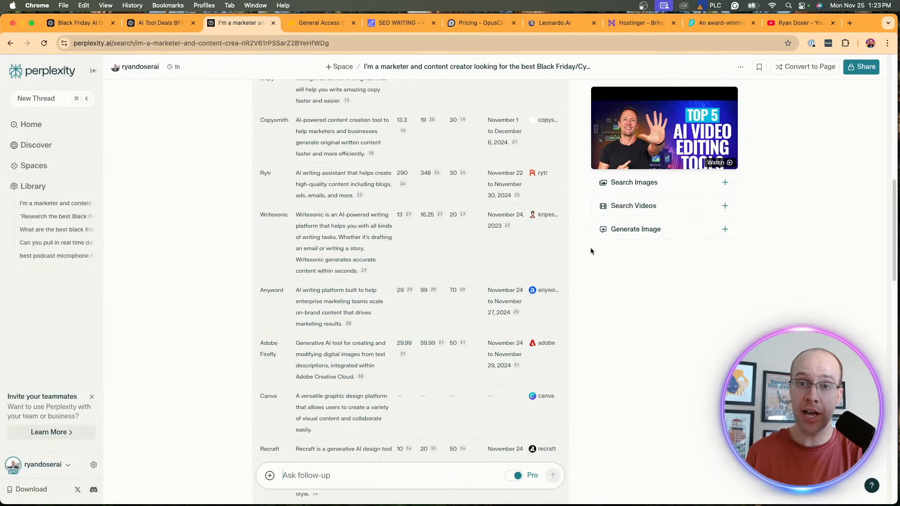
scroll(down, 3)
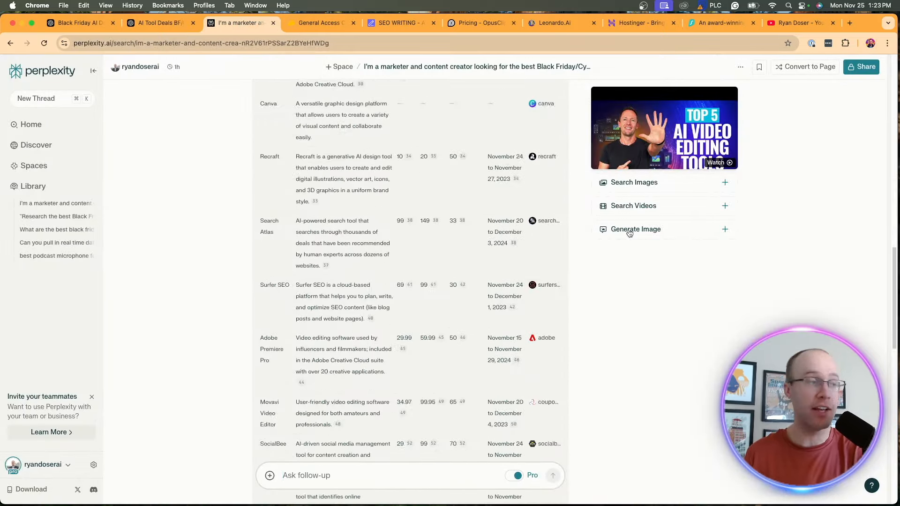
Revisit the Black Friday AI Deals chat and highlight the original deal-search request and generated prompt
click(75, 22)
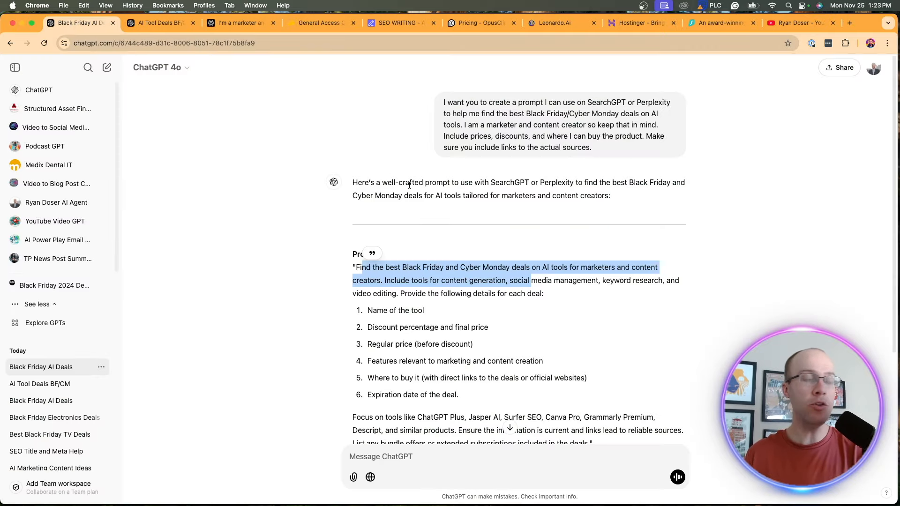
mouse_move(479, 83)
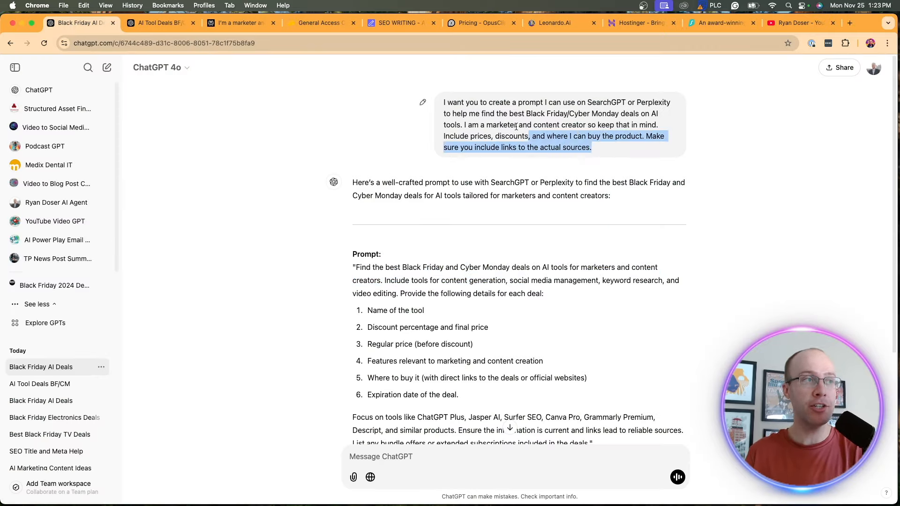
click(548, 135)
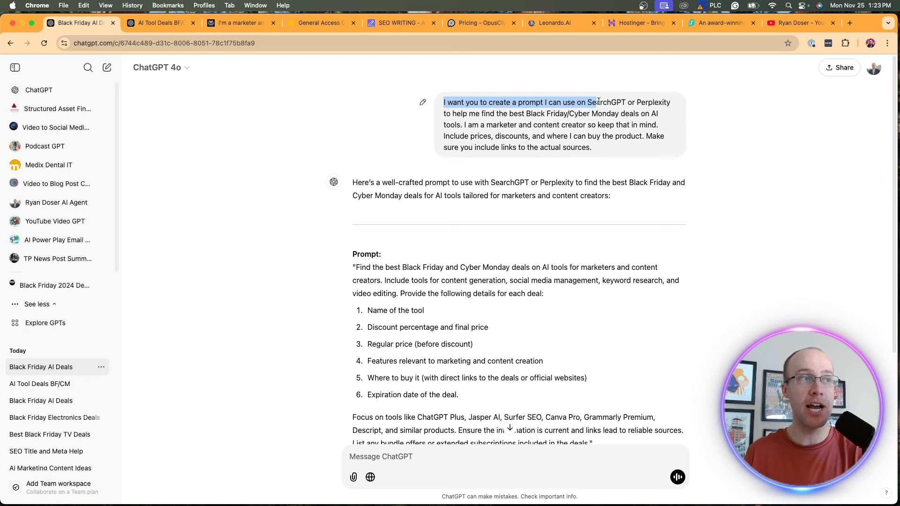
click(423, 102)
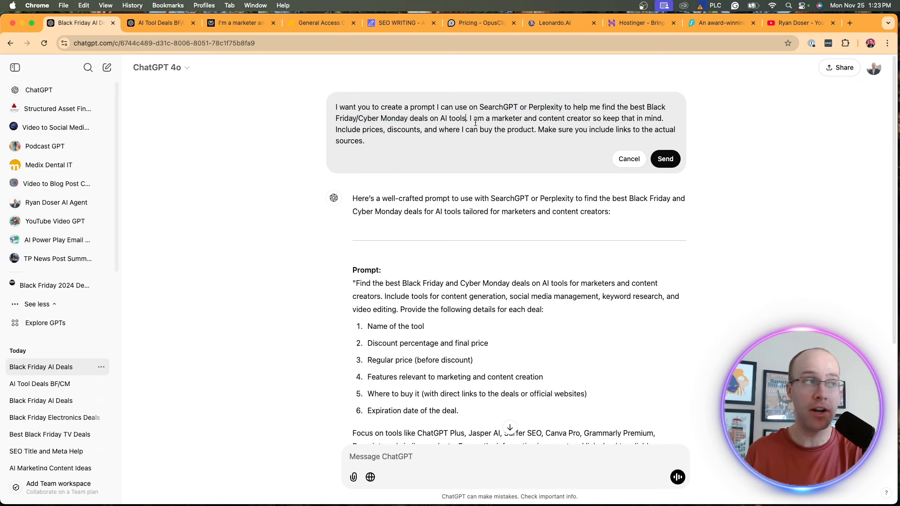
double_click(453, 118)
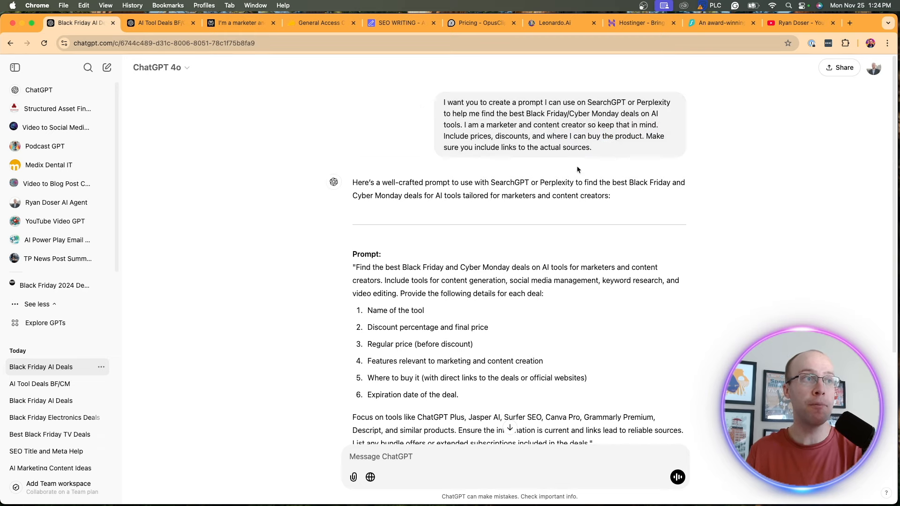
scroll(down, 3)
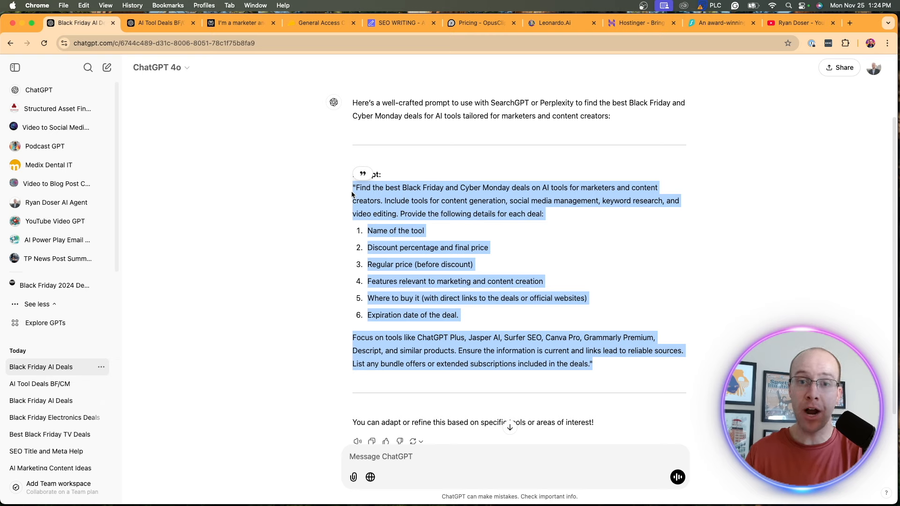
mouse_move(396, 125)
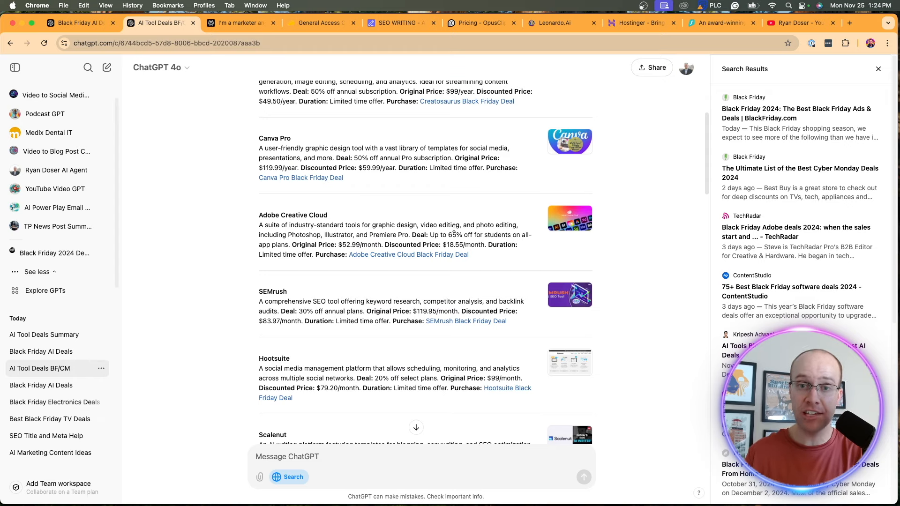
Read through the prompt chat, then return to the 'AI Tool Deals BF/CM' conversation with its source articles panel
scroll(up, 3)
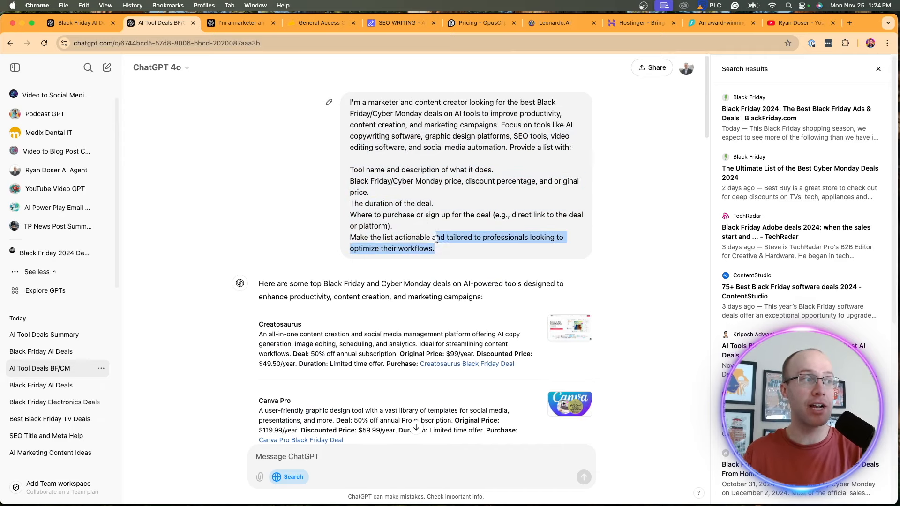
scroll(down, 3)
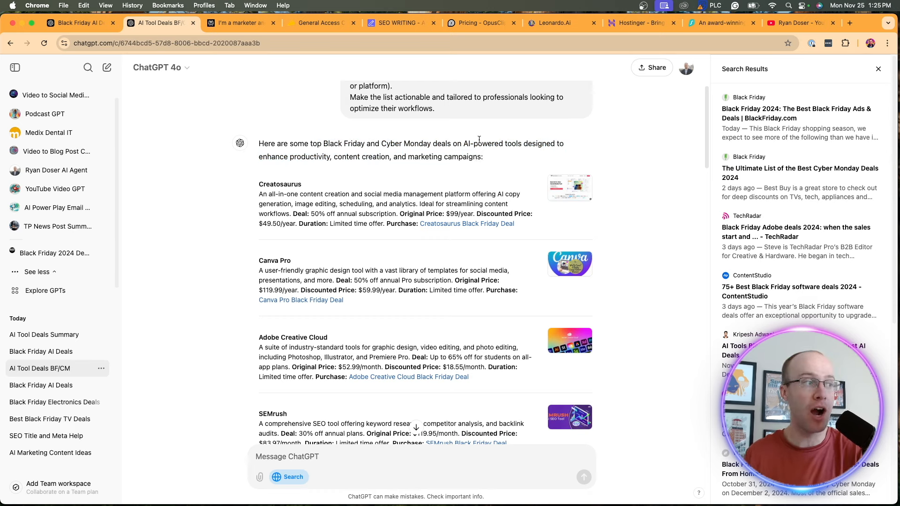
scroll(down, 3)
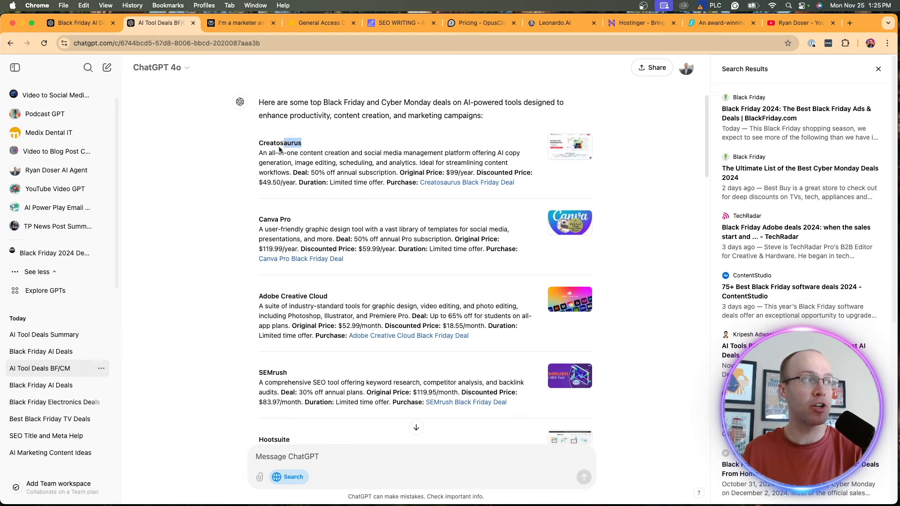
scroll(down, 3)
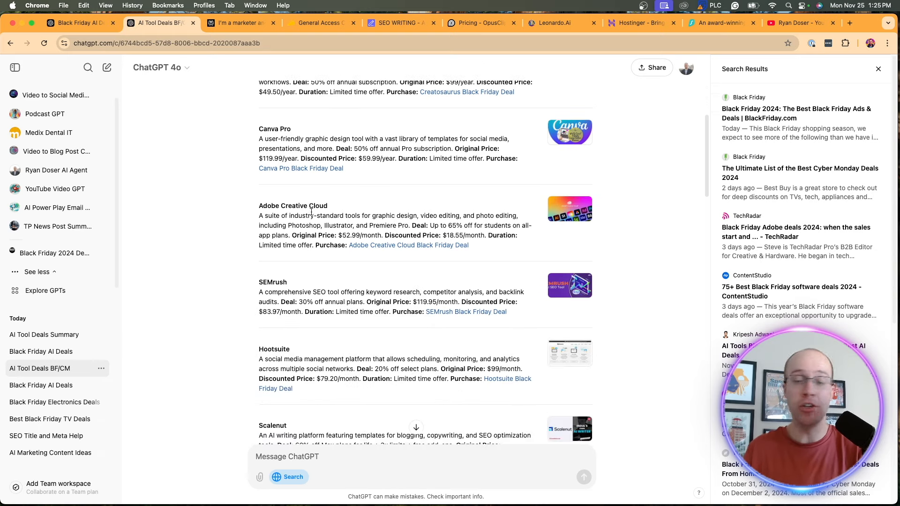
scroll(down, 3)
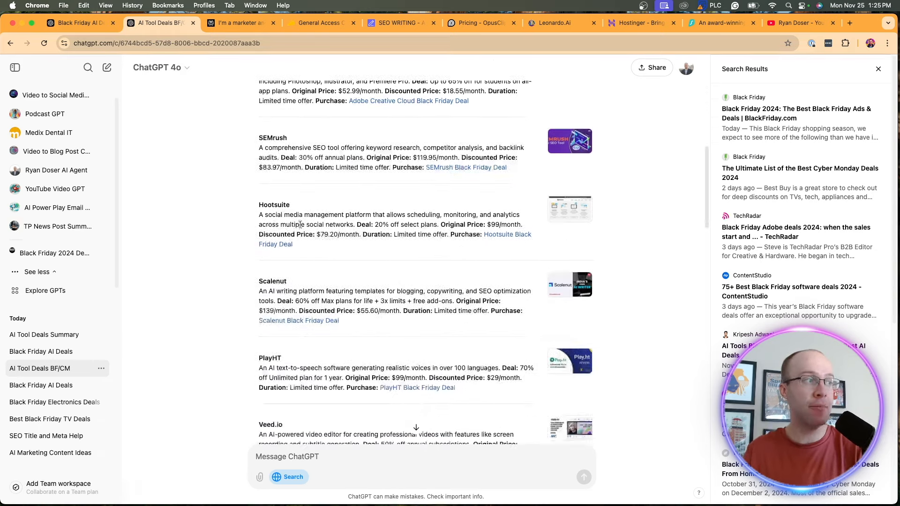
scroll(down, 3)
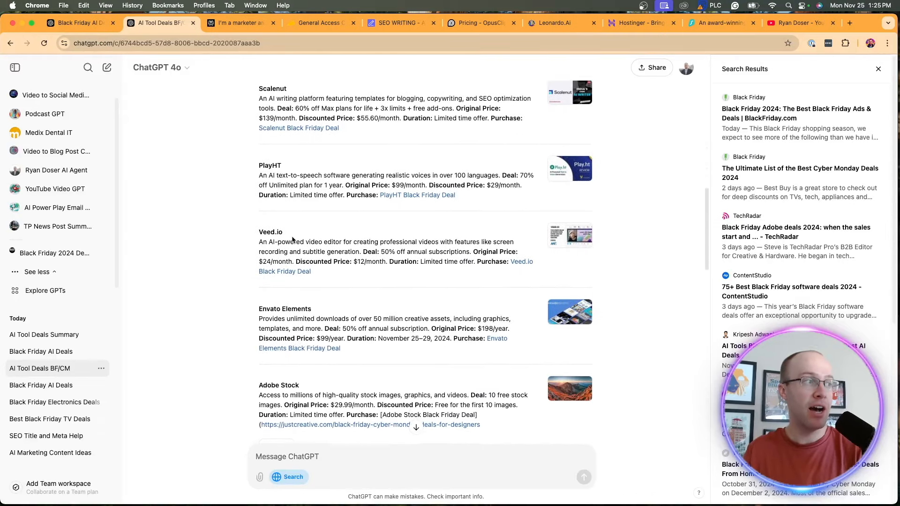
scroll(down, 3)
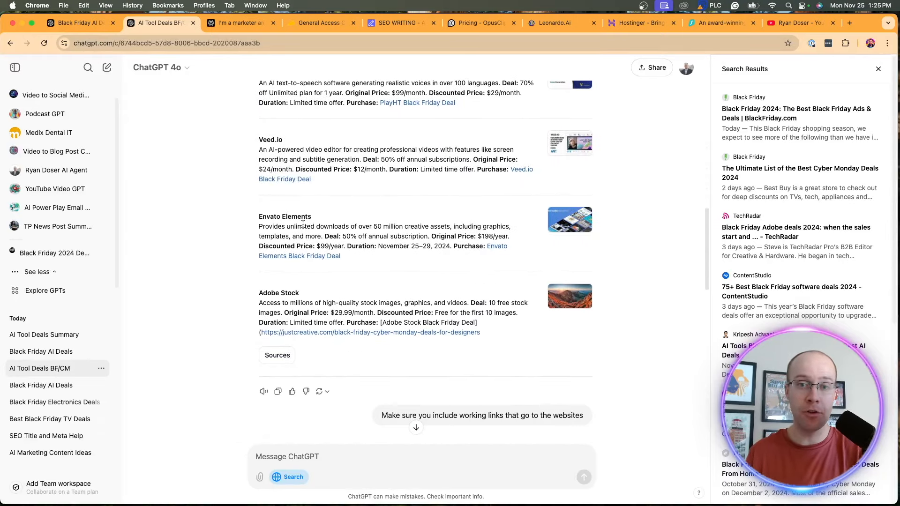
scroll(down, 3)
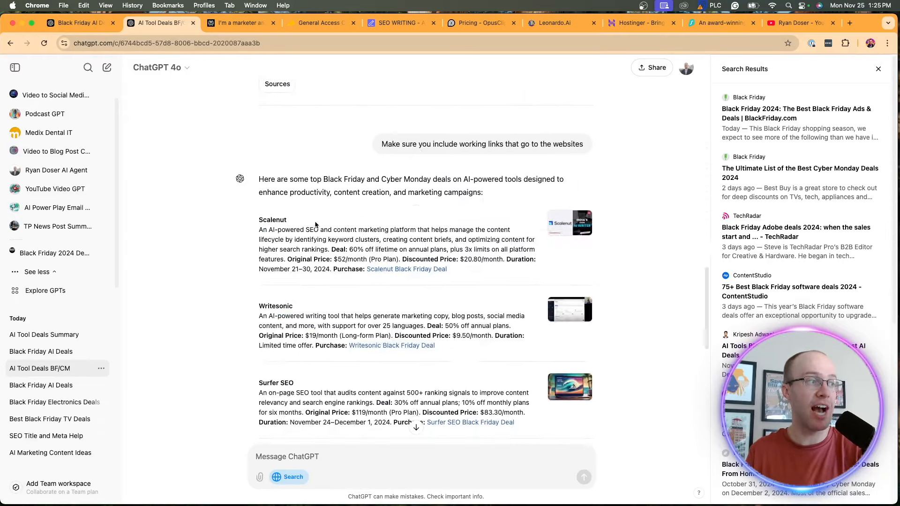
scroll(down, 3)
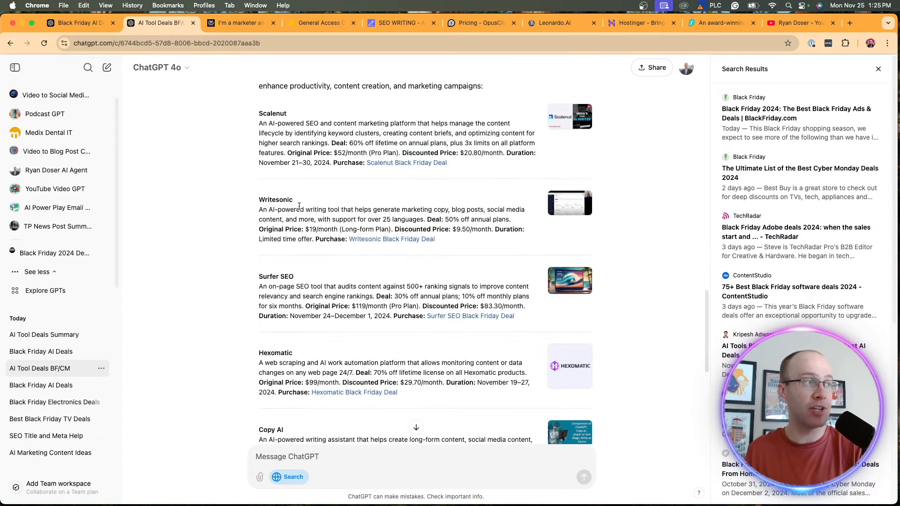
scroll(down, 3)
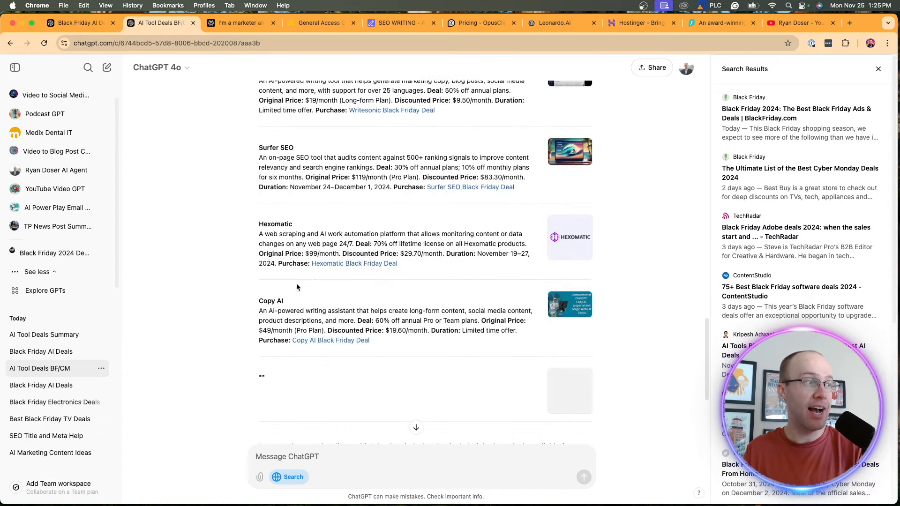
scroll(down, 3)
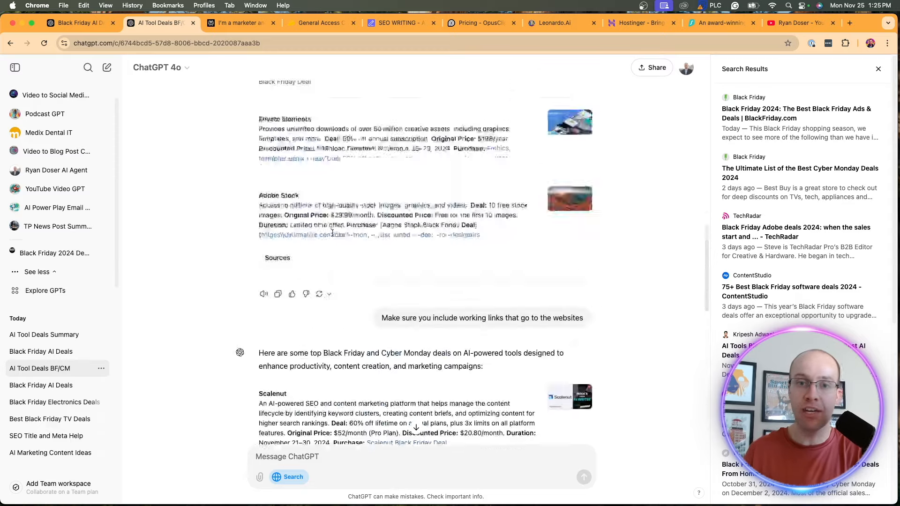
scroll(down, 3)
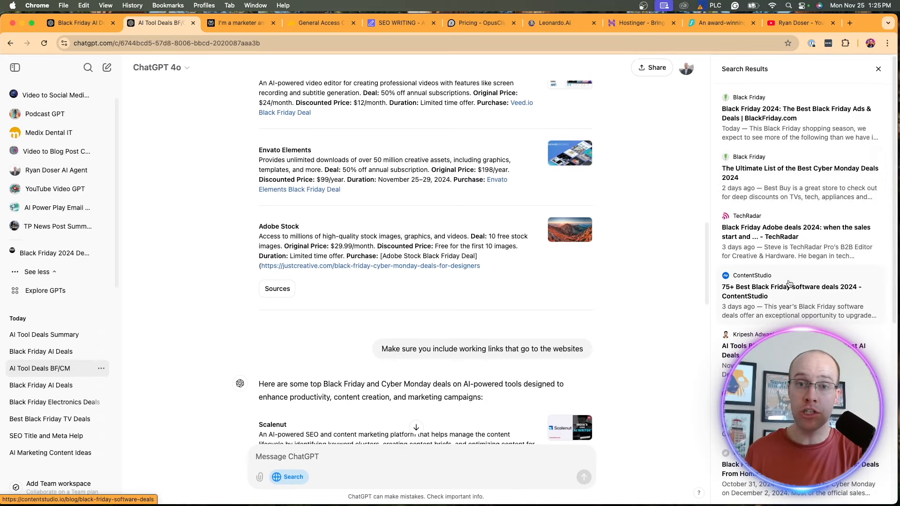
scroll(down, 3)
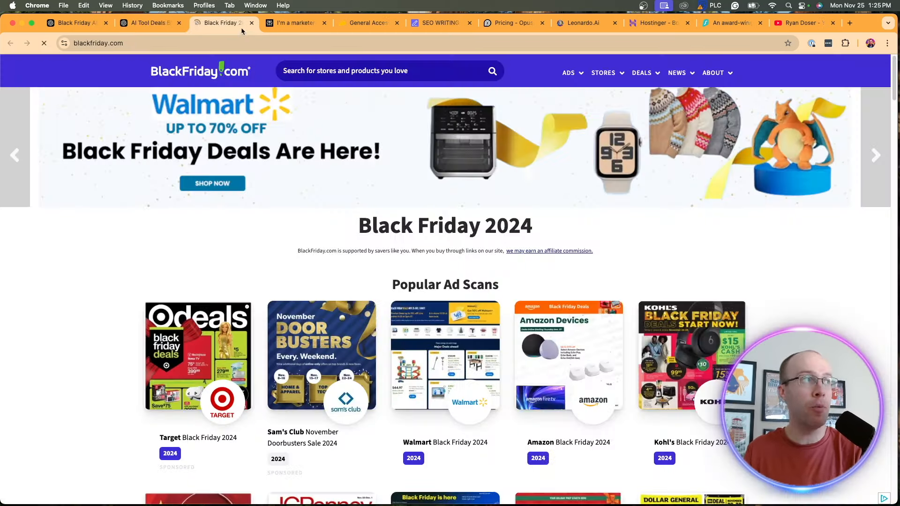
scroll(down, 3)
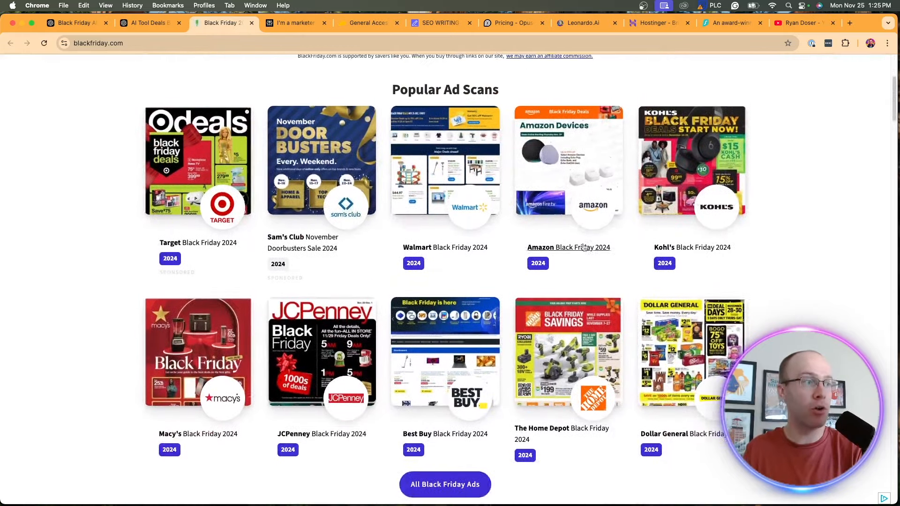
click(146, 23)
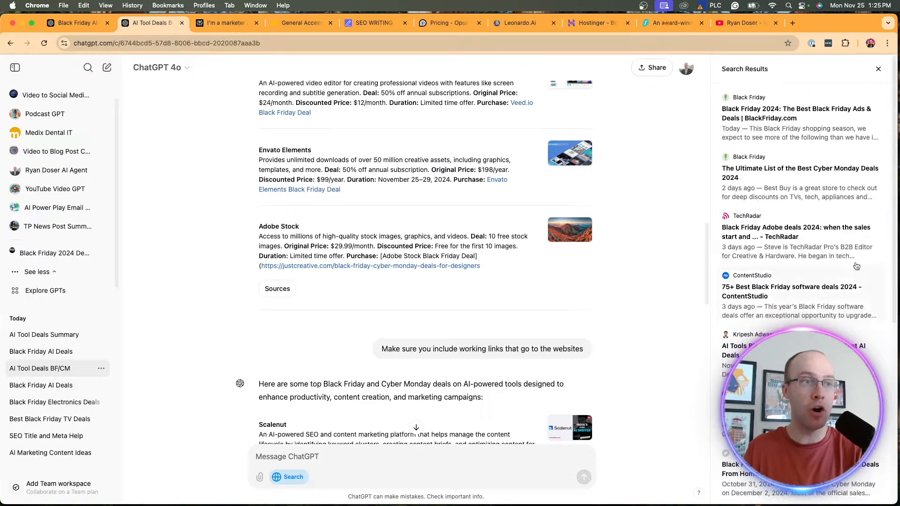
mouse_move(803, 287)
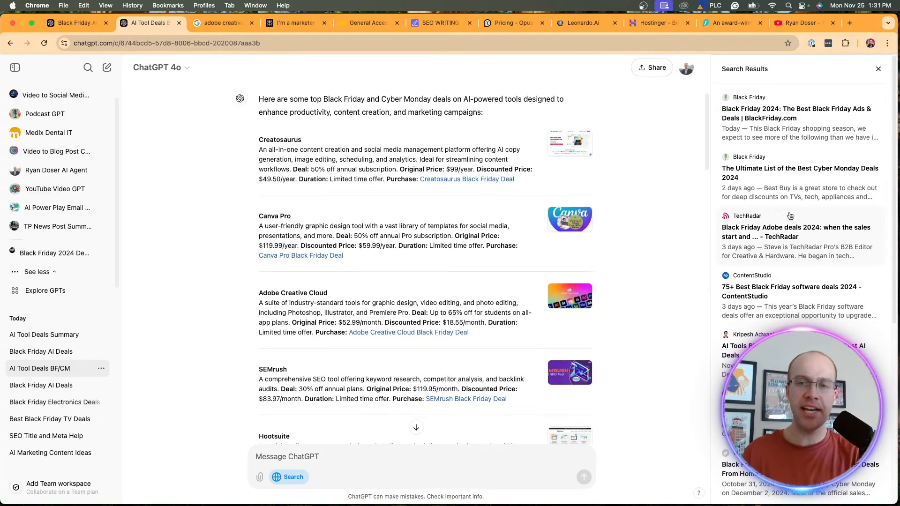
scroll(up, 3)
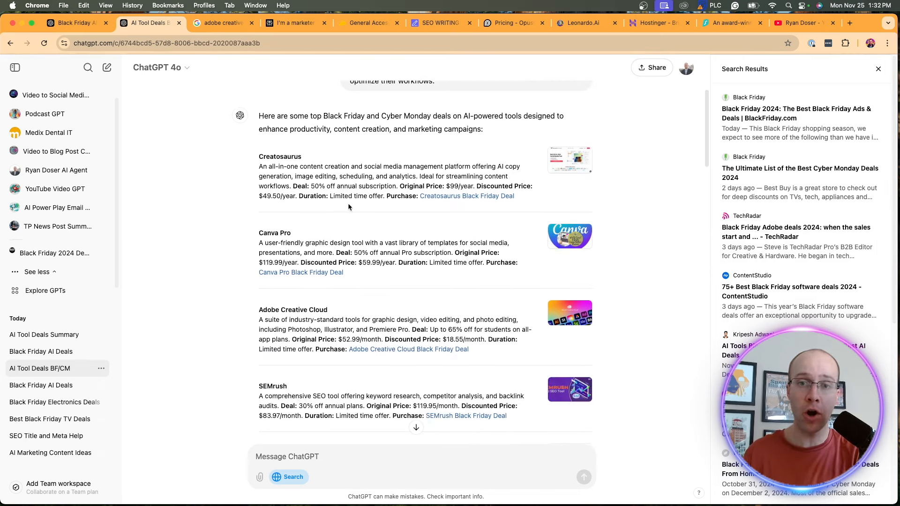
mouse_move(283, 272)
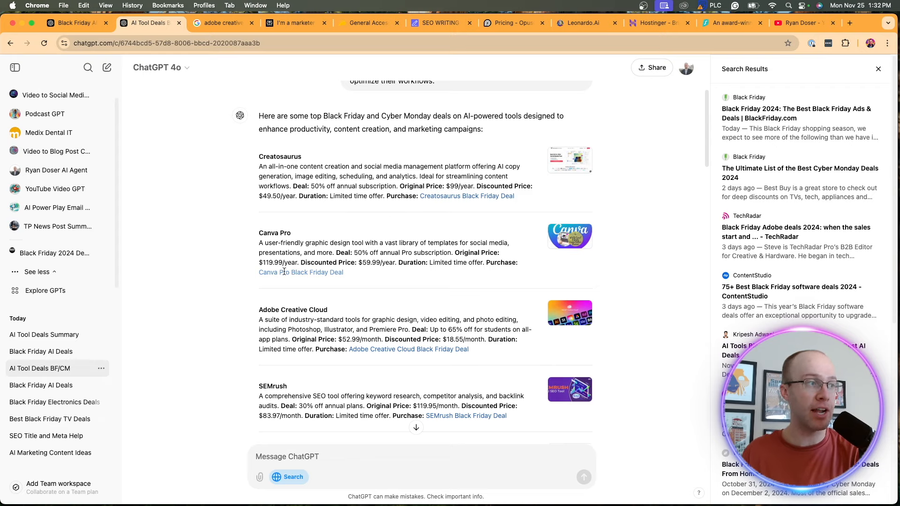
scroll(down, 3)
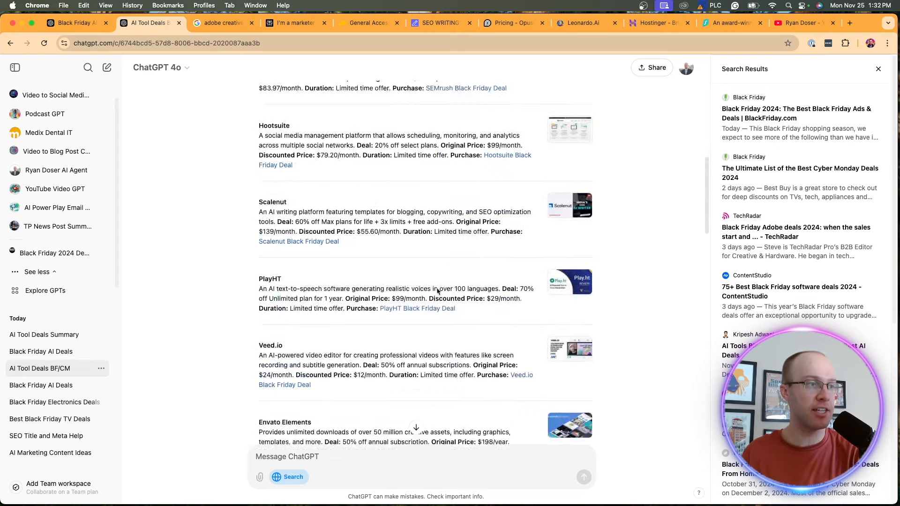
scroll(up, 3)
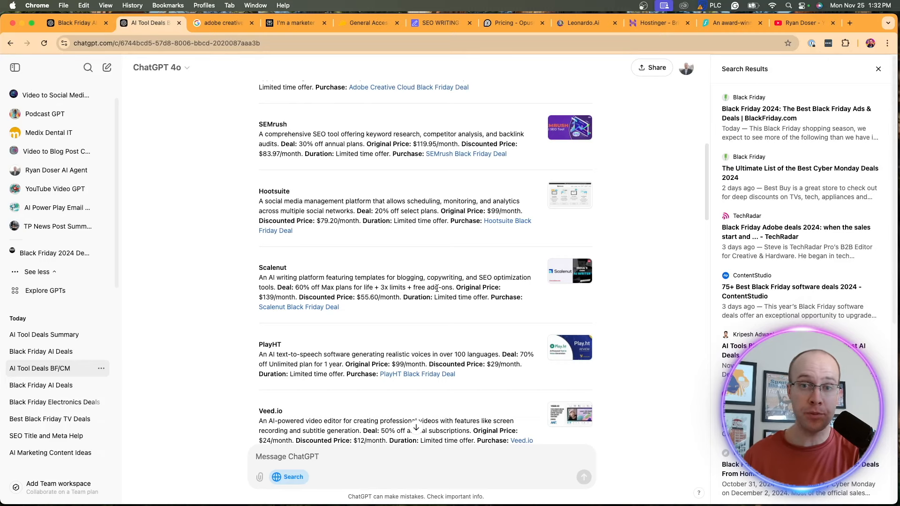
mouse_move(423, 228)
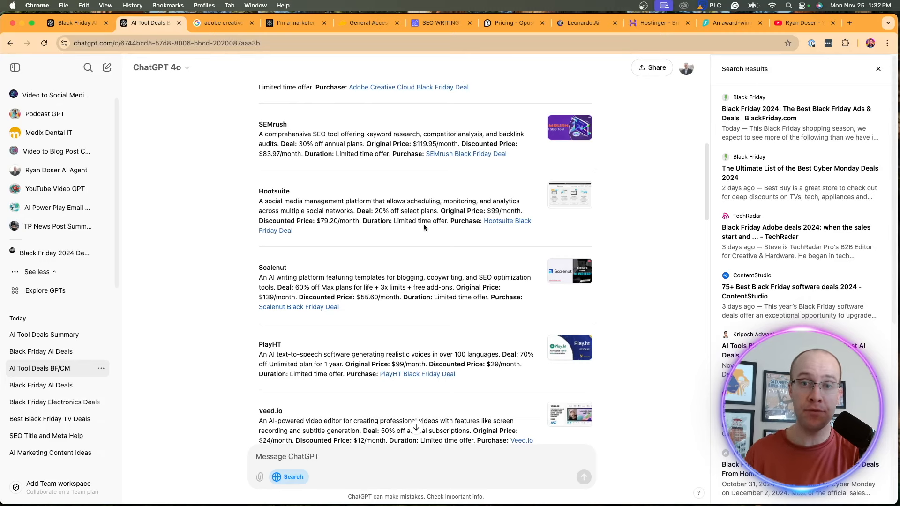
From the Adobe Creative Cloud Black Friday search results, visit Adobe's plans page showing All Apps at 50% off
scroll(up, 3)
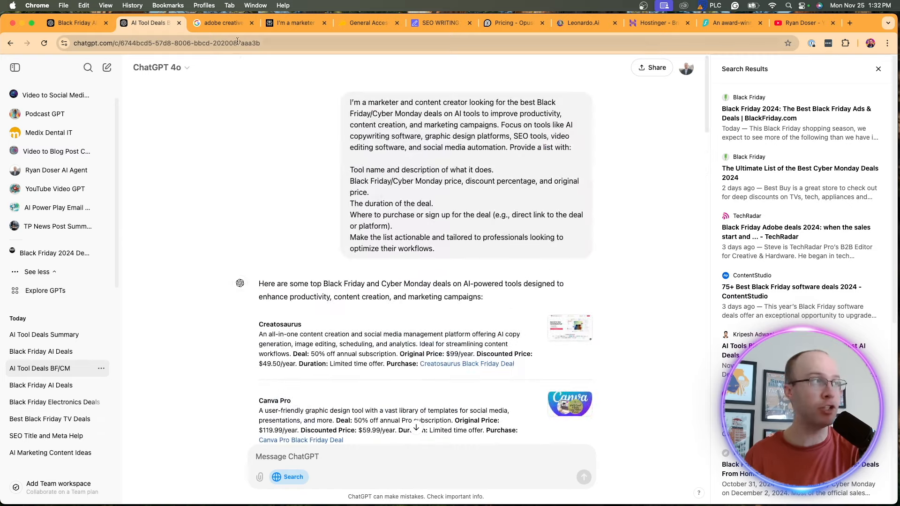
click(223, 23)
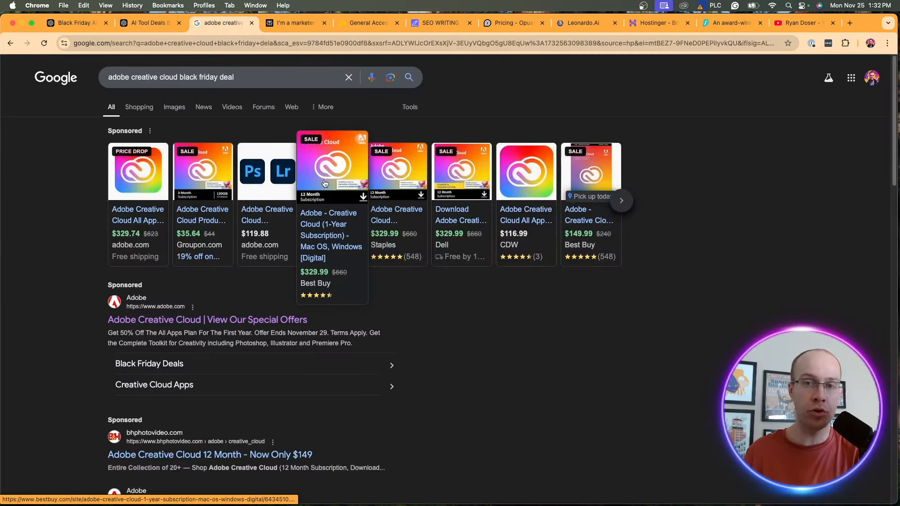
click(146, 22)
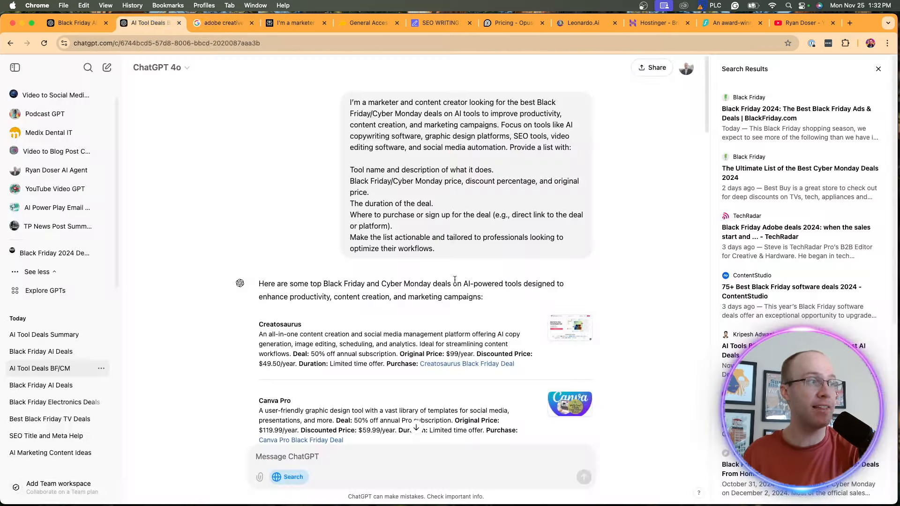
click(222, 22)
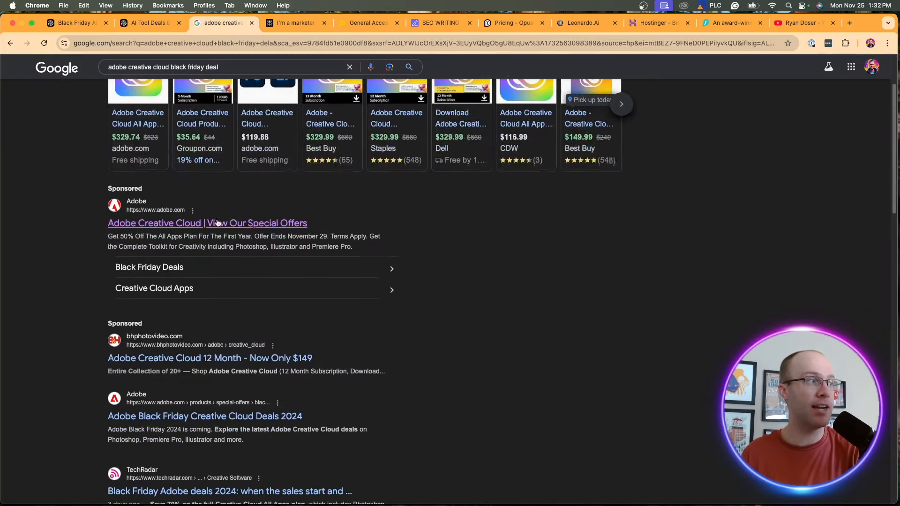
click(208, 223)
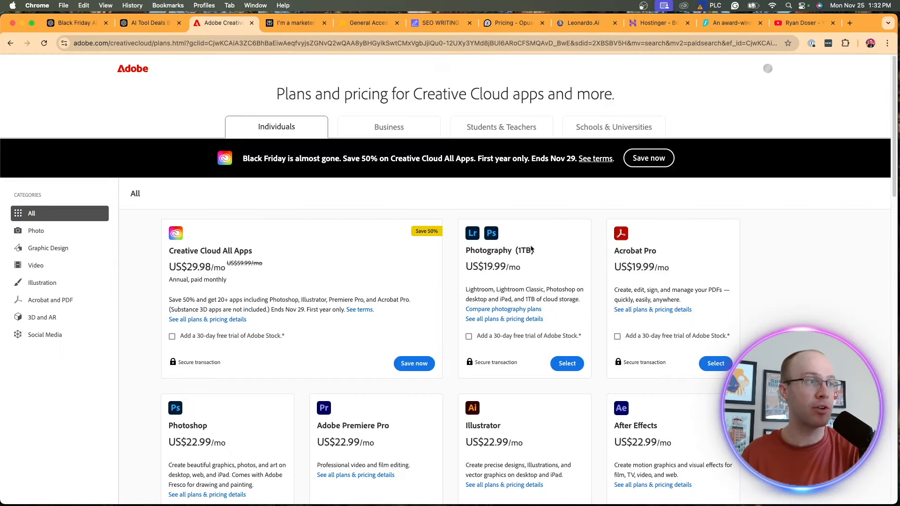
mouse_move(547, 168)
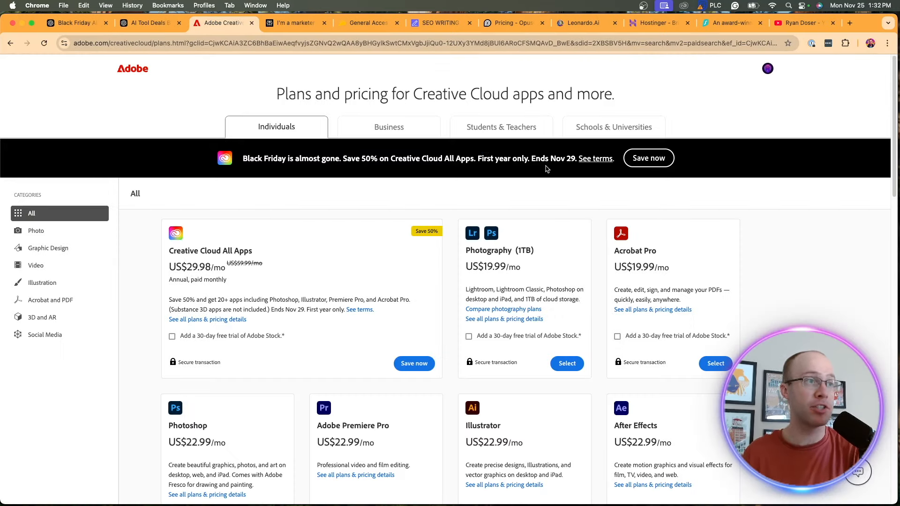
scroll(down, 3)
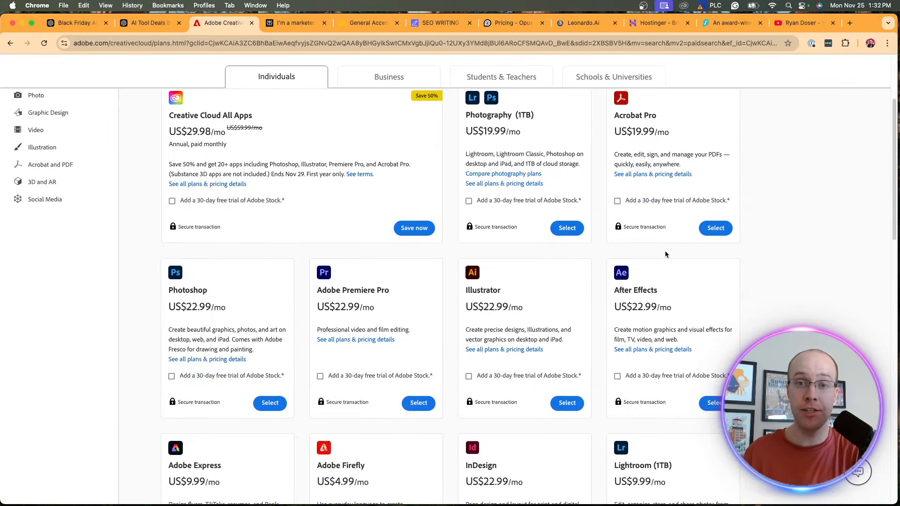
scroll(down, 3)
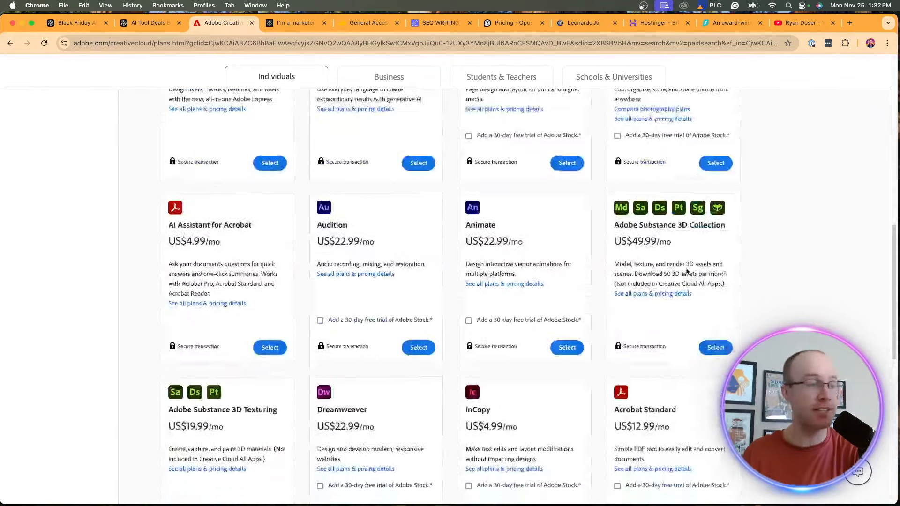
scroll(up, 3)
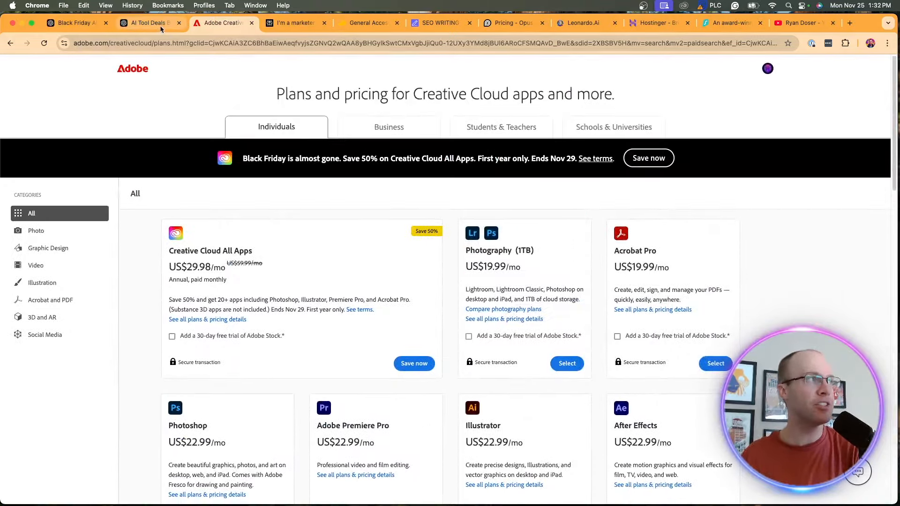
Review the Perplexity thread down to its answer table listing Jasper, CopyAI, Closers Copy, Copysmith and Rytr deals
click(294, 22)
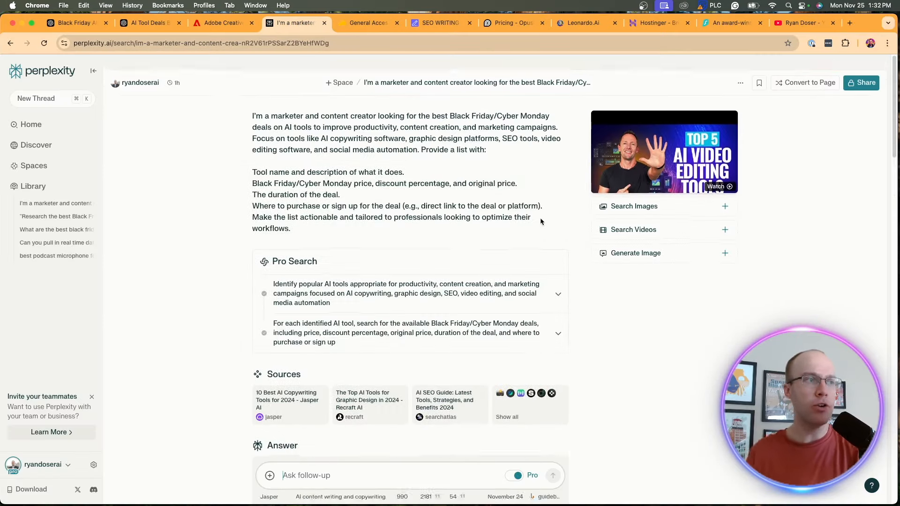
scroll(down, 3)
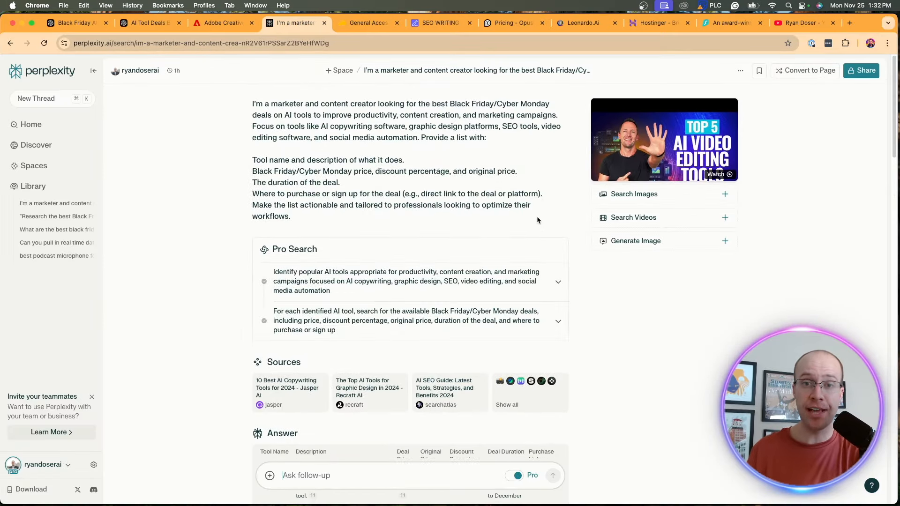
scroll(down, 3)
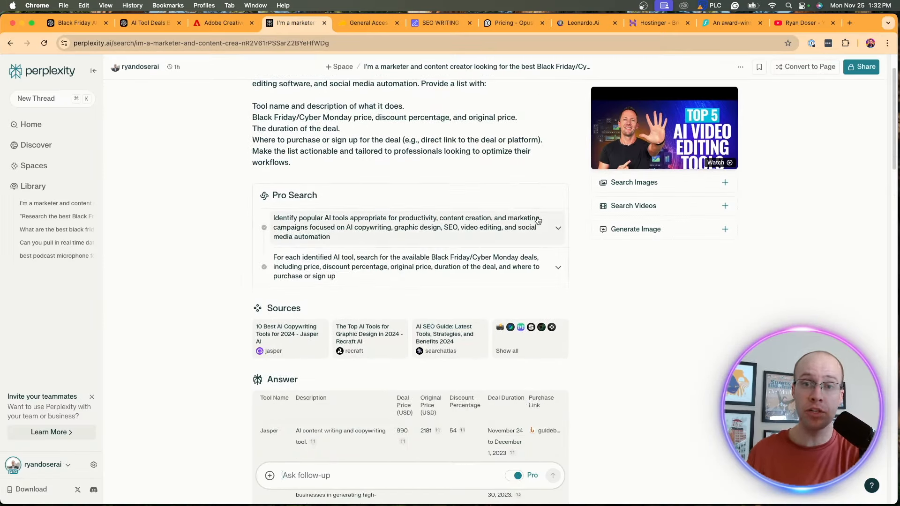
scroll(up, 3)
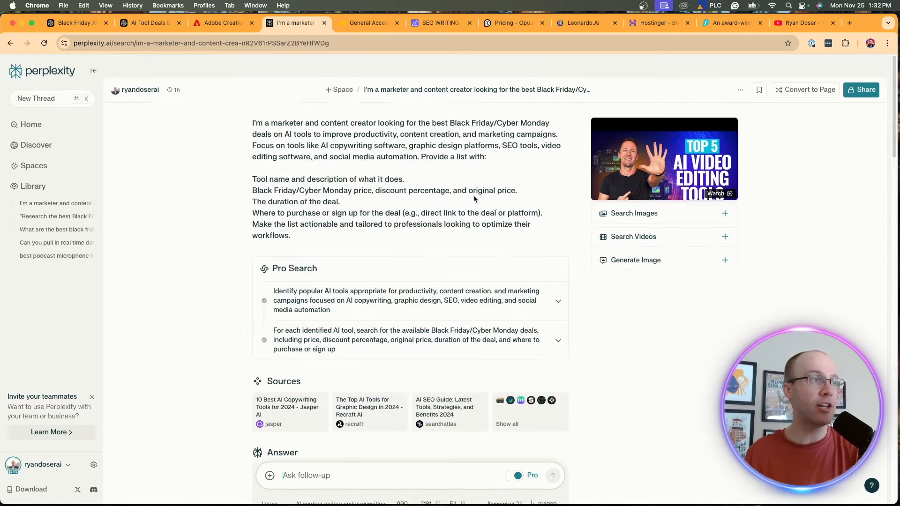
scroll(up, 3)
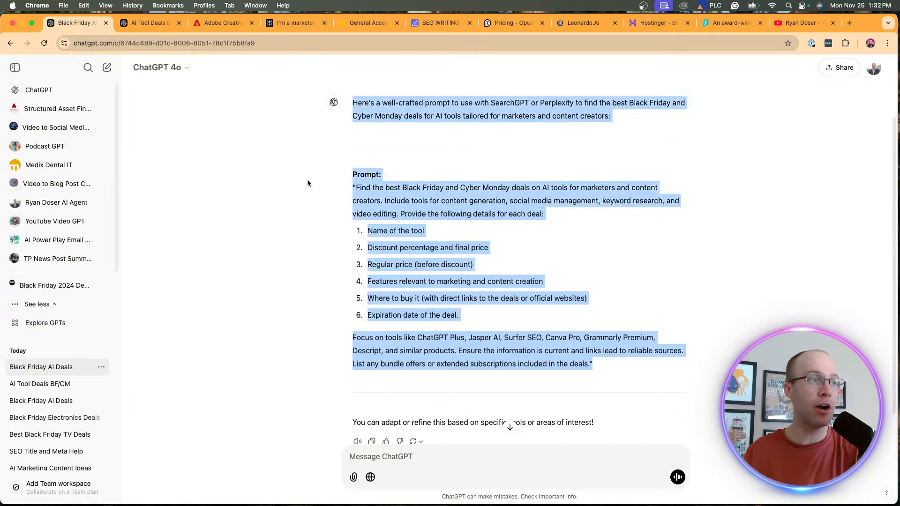
click(292, 22)
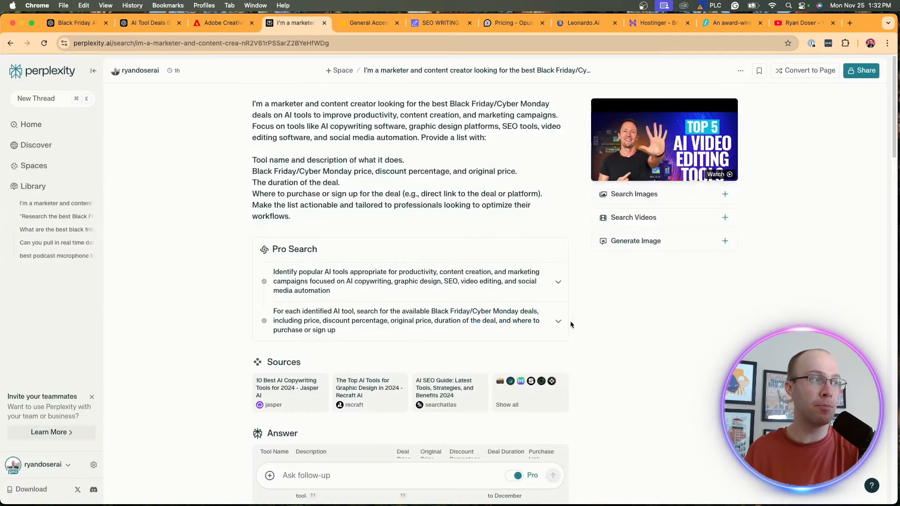
scroll(down, 3)
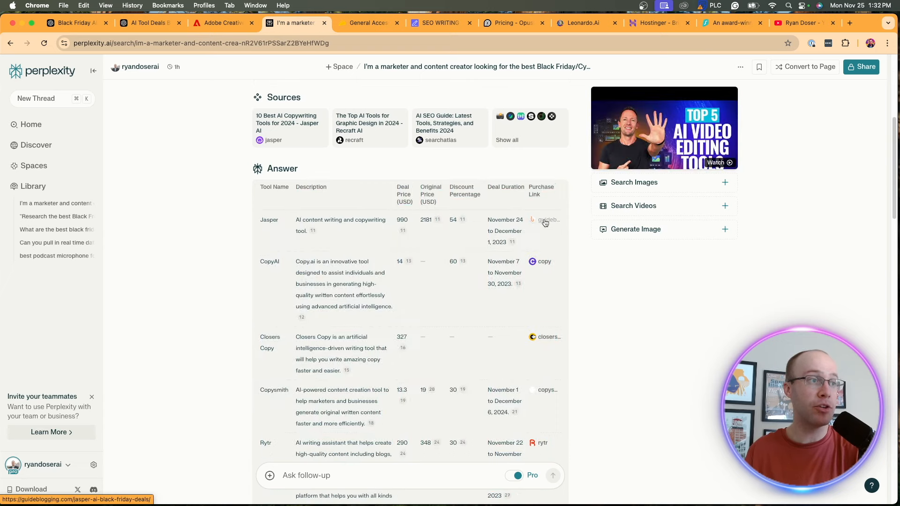
click(543, 223)
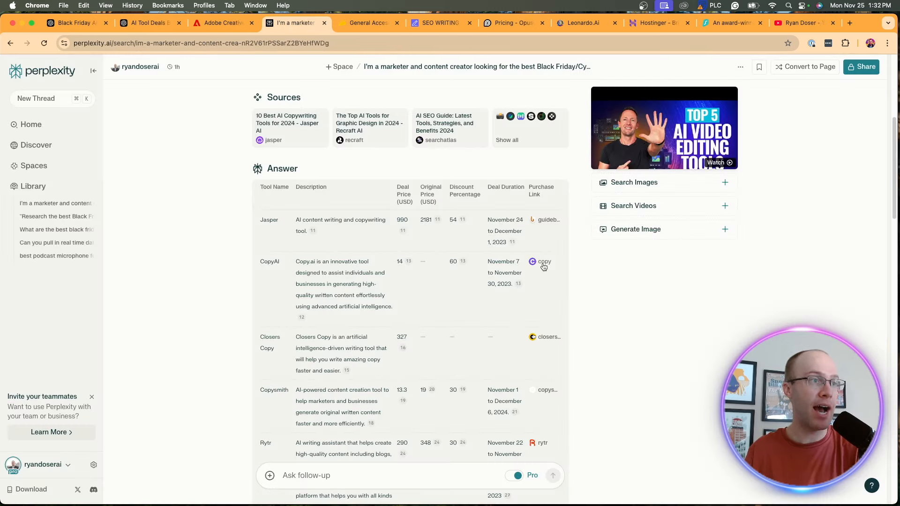
click(542, 261)
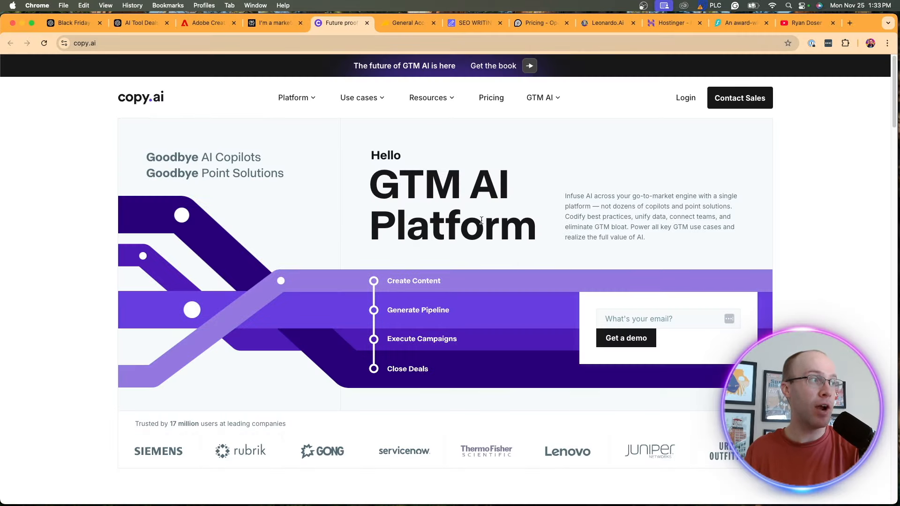
mouse_move(280, 36)
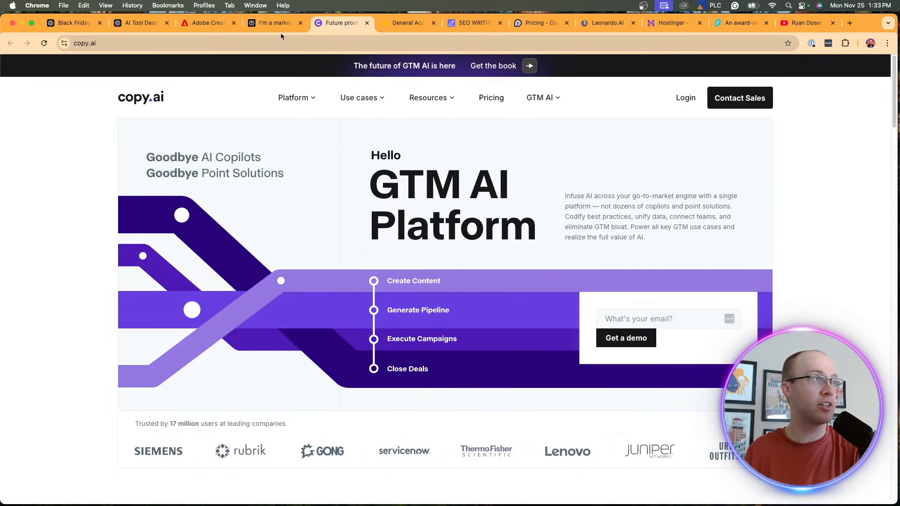
click(272, 23)
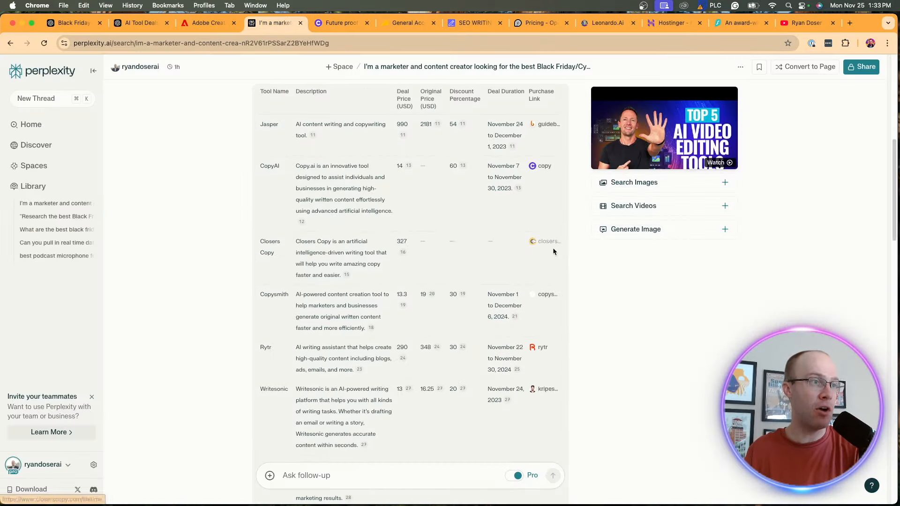
click(543, 346)
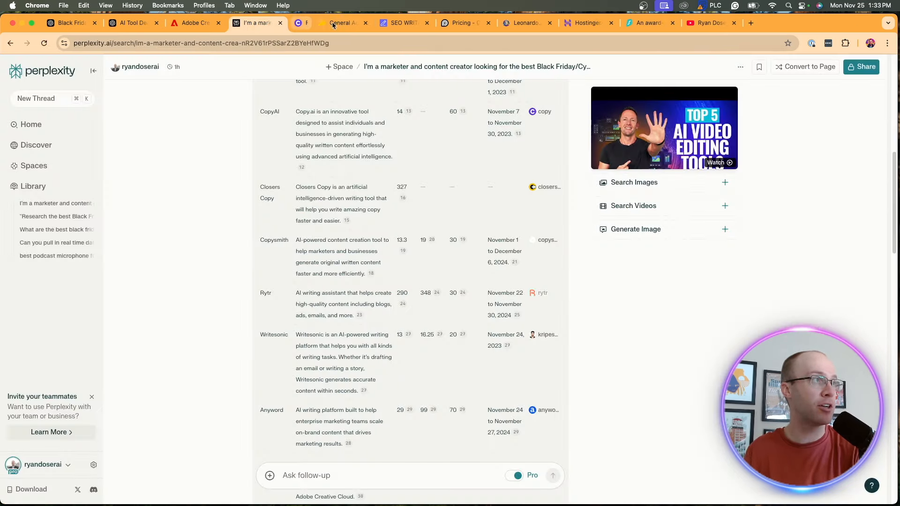
scroll(down, 3)
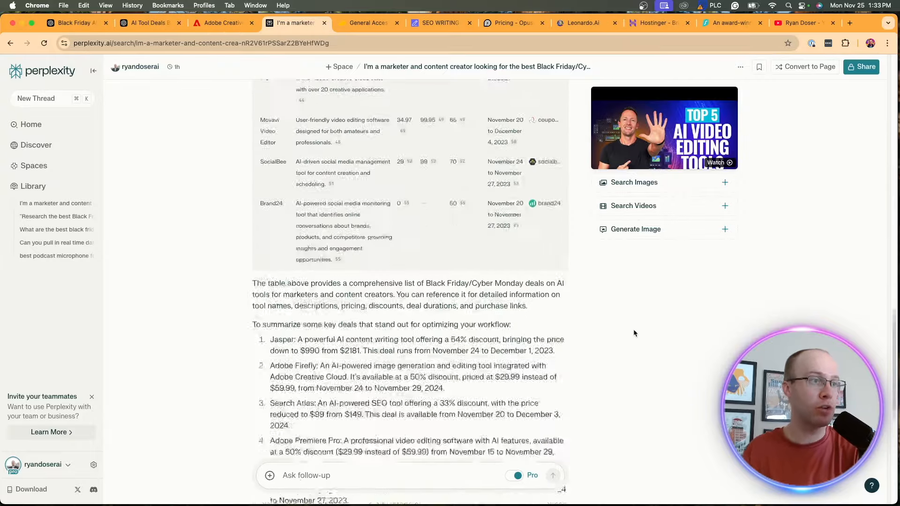
scroll(up, 3)
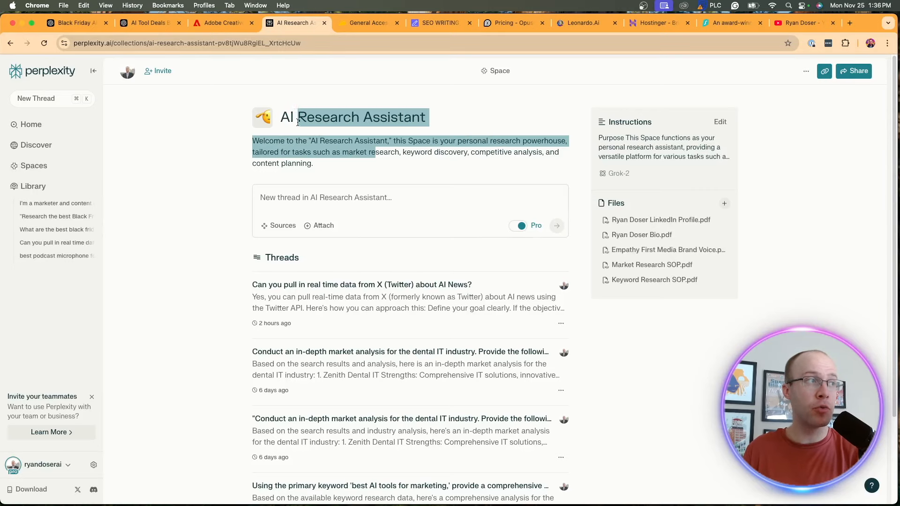
From the Perplexity Library, reopen the 'I'm a marketer and content creator…' Black Friday deals thread
click(829, 267)
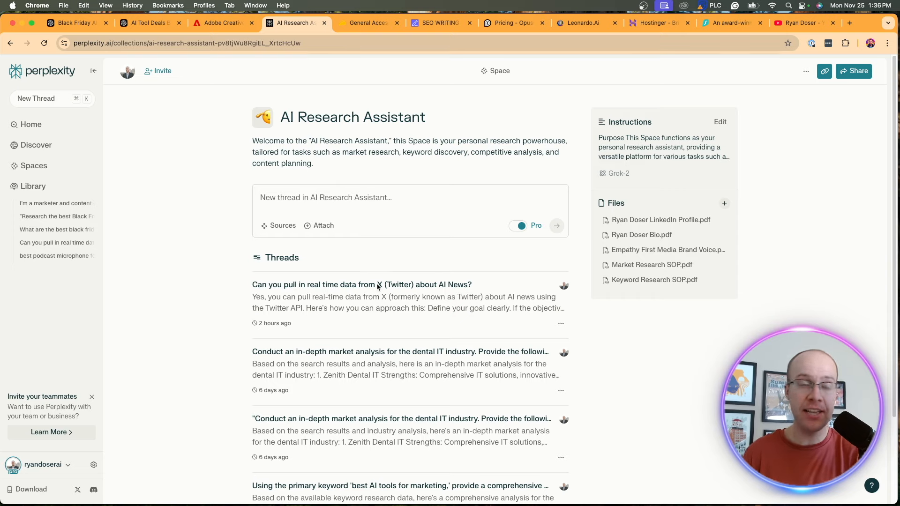
click(55, 203)
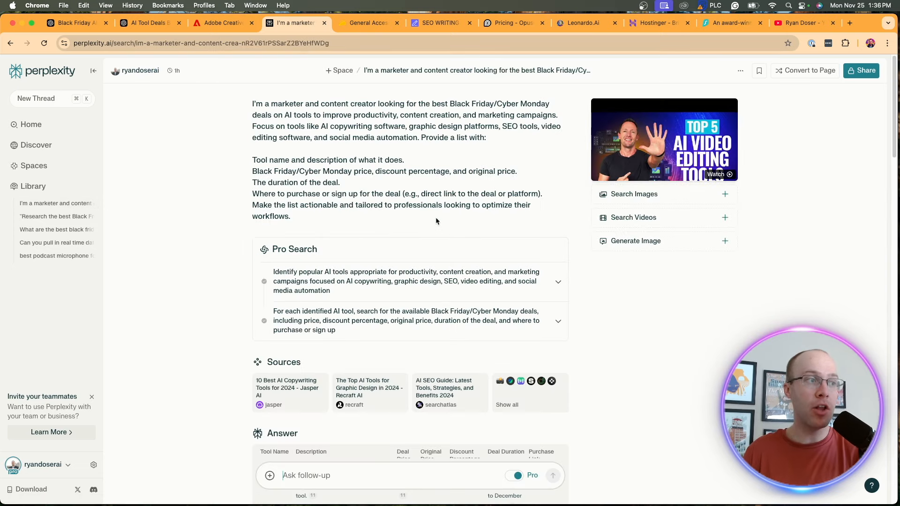
mouse_move(448, 225)
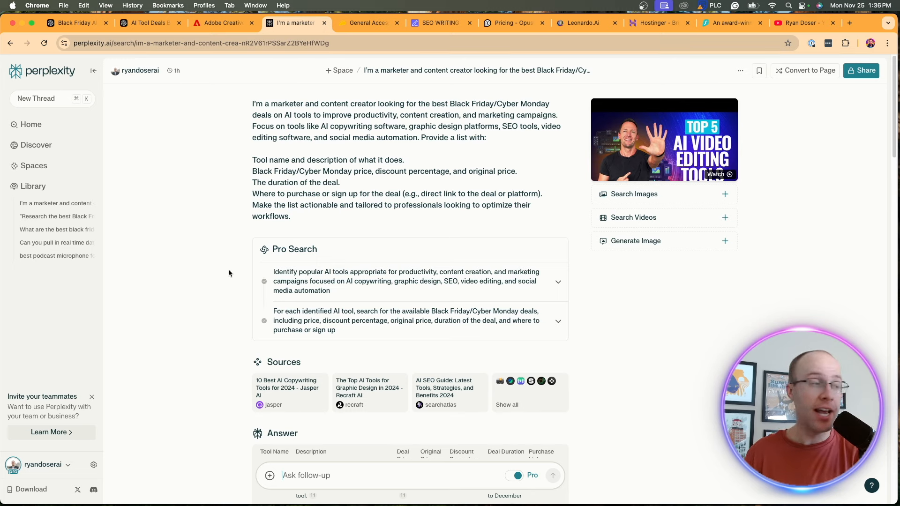
scroll(down, 3)
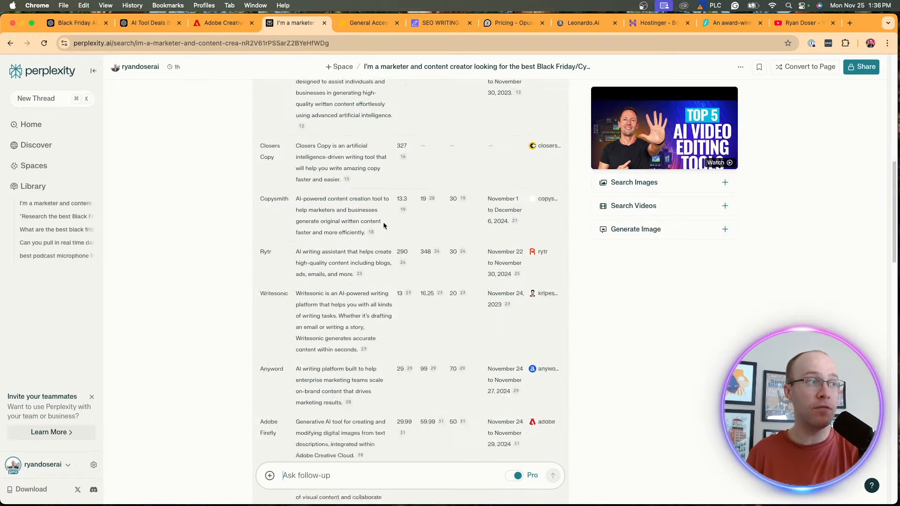
scroll(up, 3)
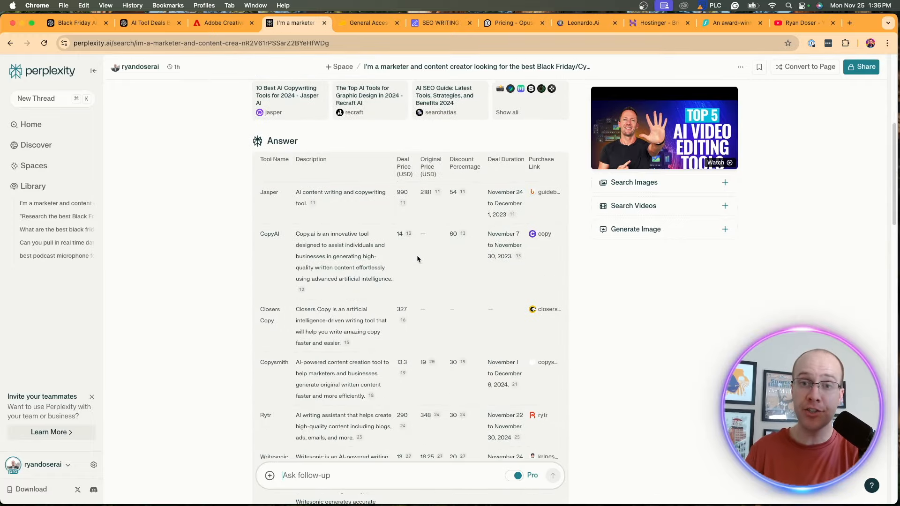
scroll(down, 3)
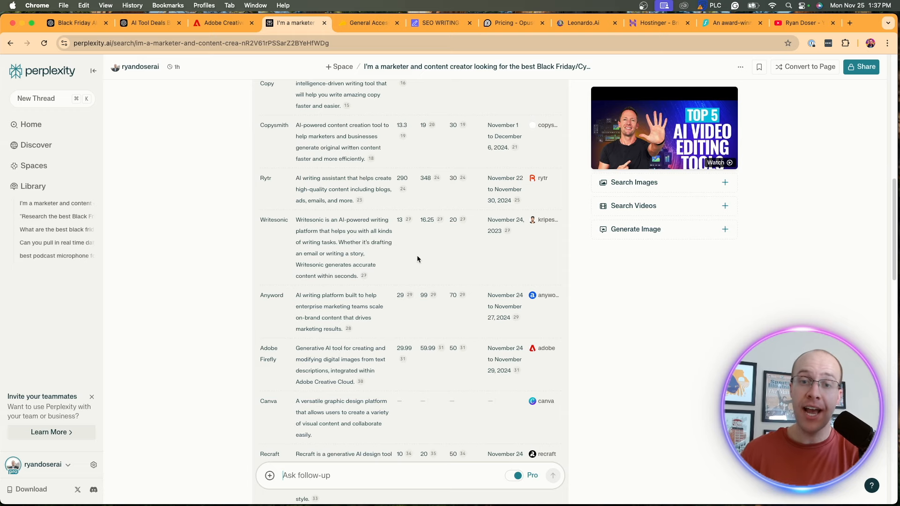
mouse_move(419, 241)
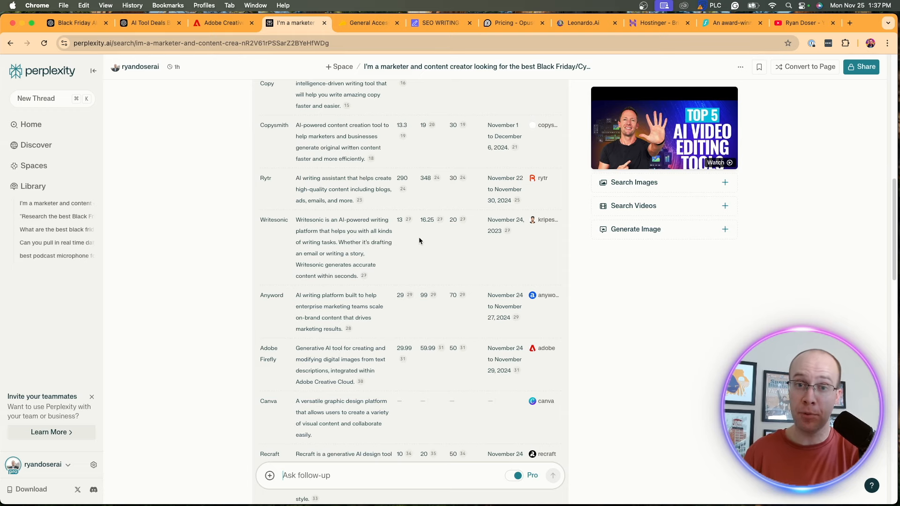
scroll(down, 3)
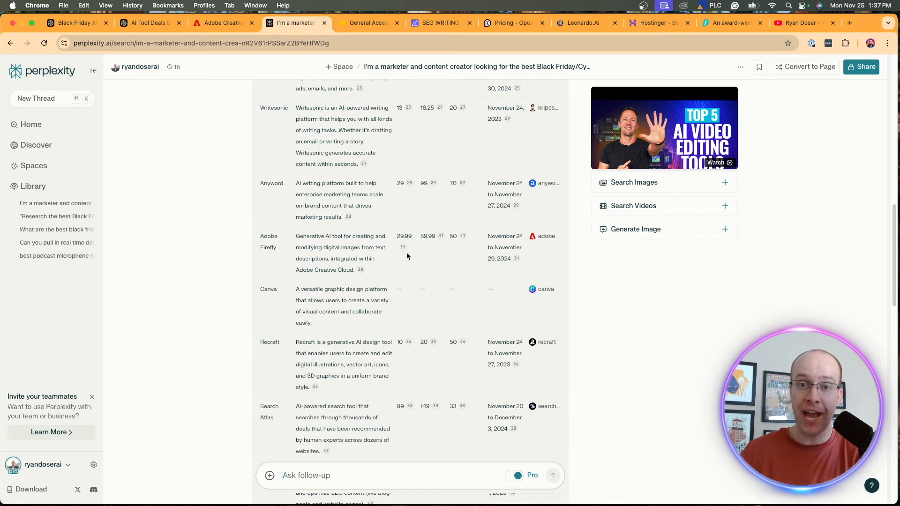
scroll(up, 3)
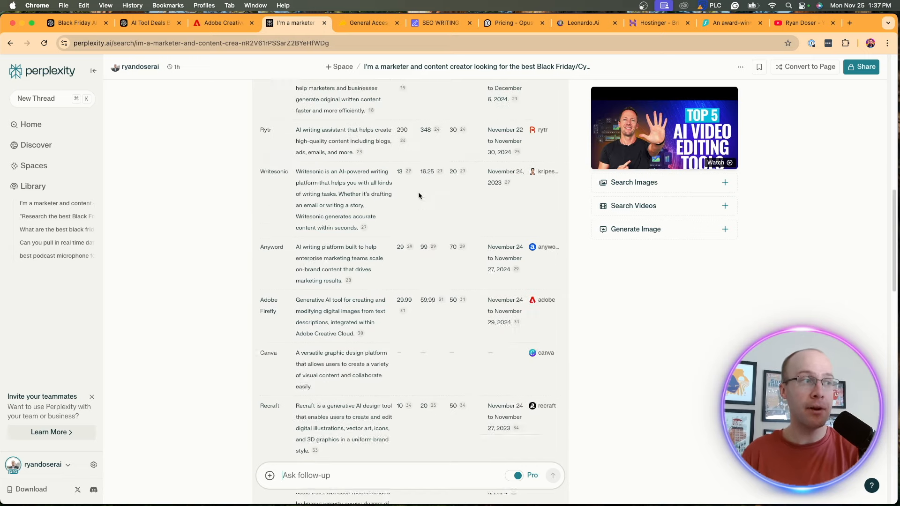
scroll(up, 3)
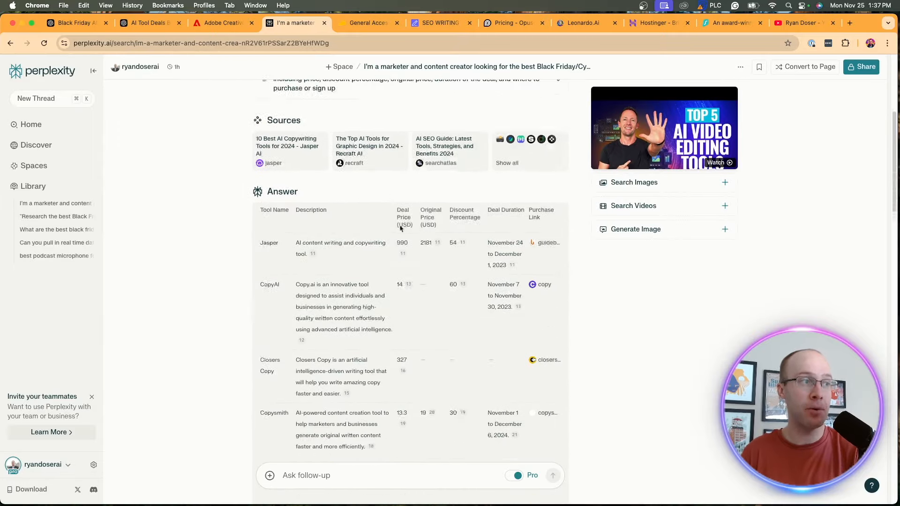
scroll(down, 3)
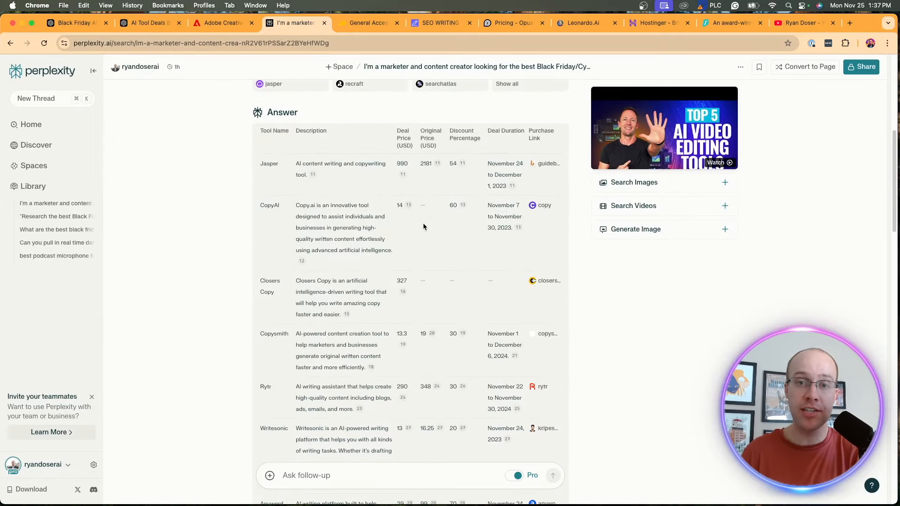
scroll(down, 3)
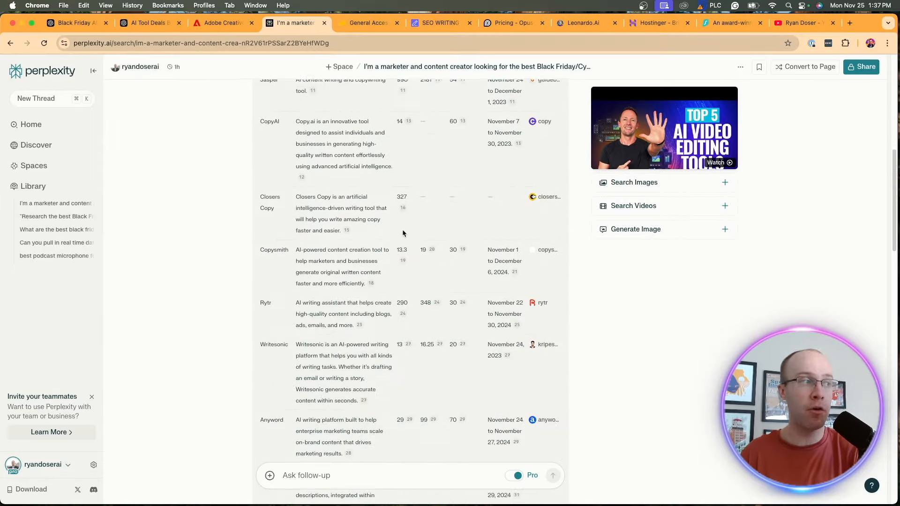
scroll(down, 3)
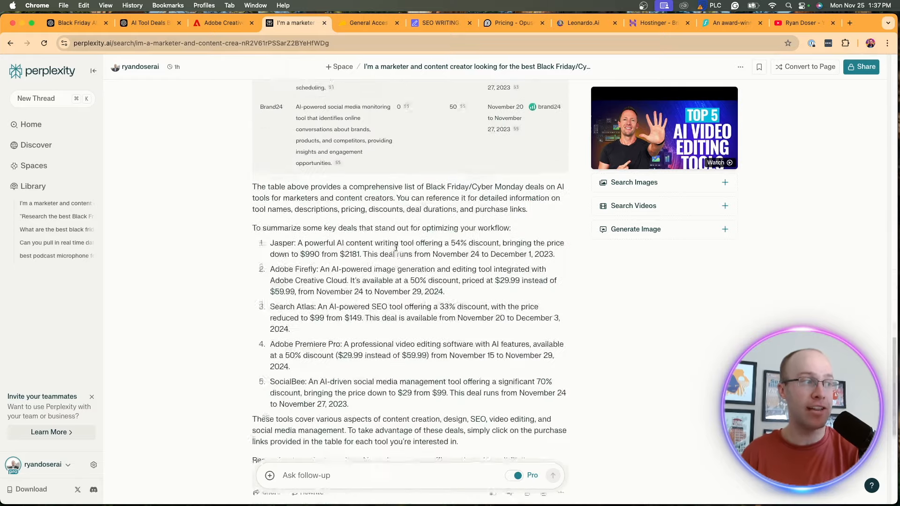
scroll(up, 3)
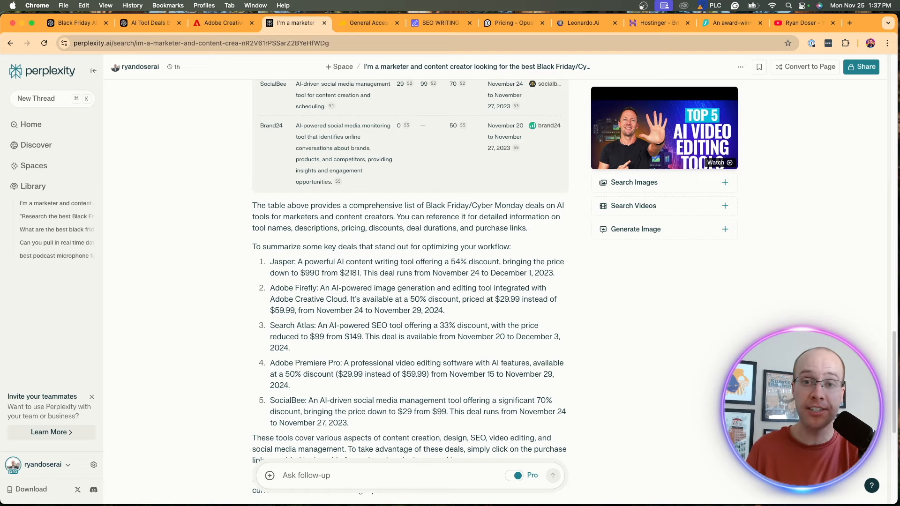
click(367, 22)
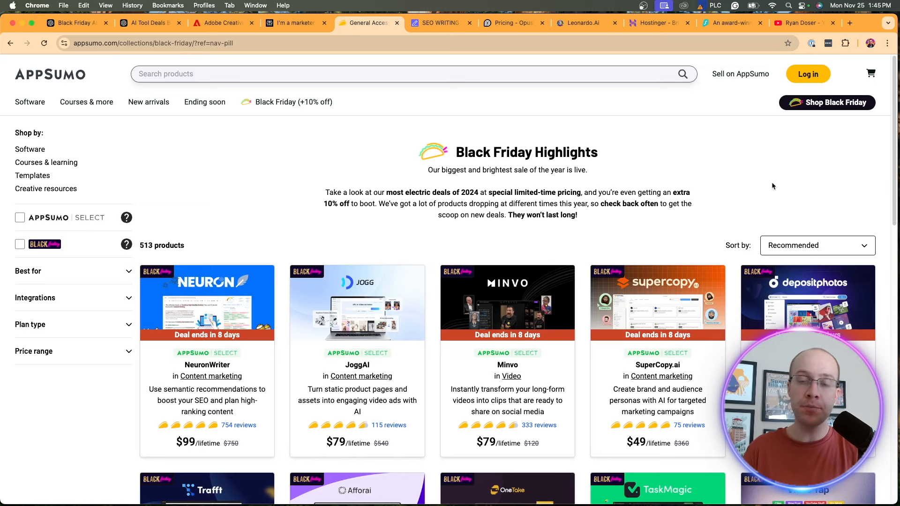
mouse_move(676, 223)
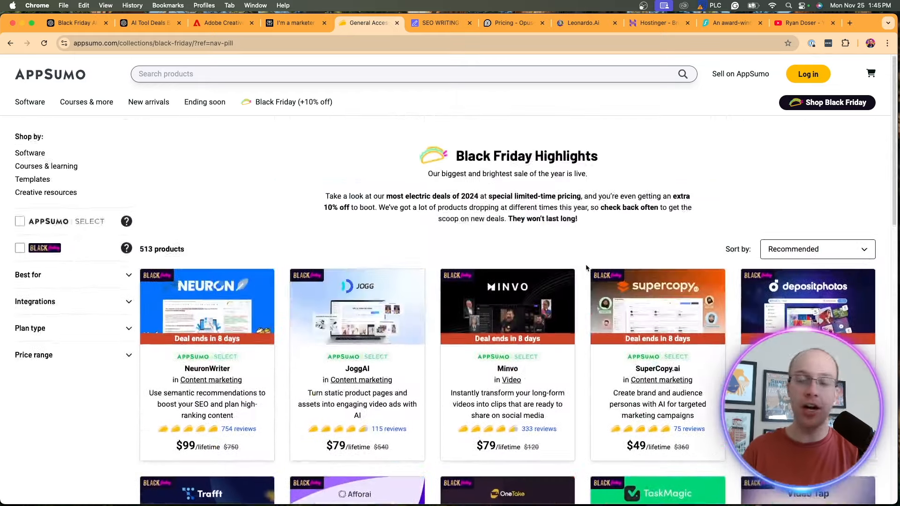
scroll(down, 3)
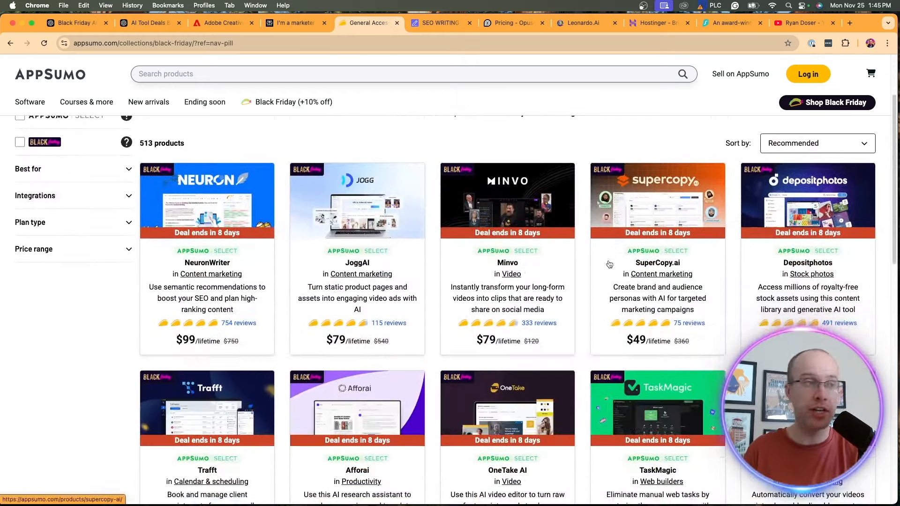
scroll(up, 3)
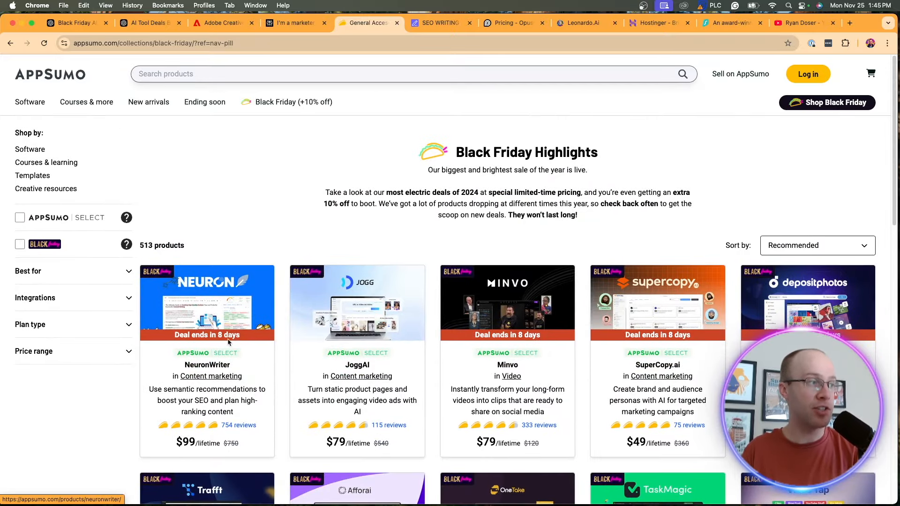
scroll(down, 3)
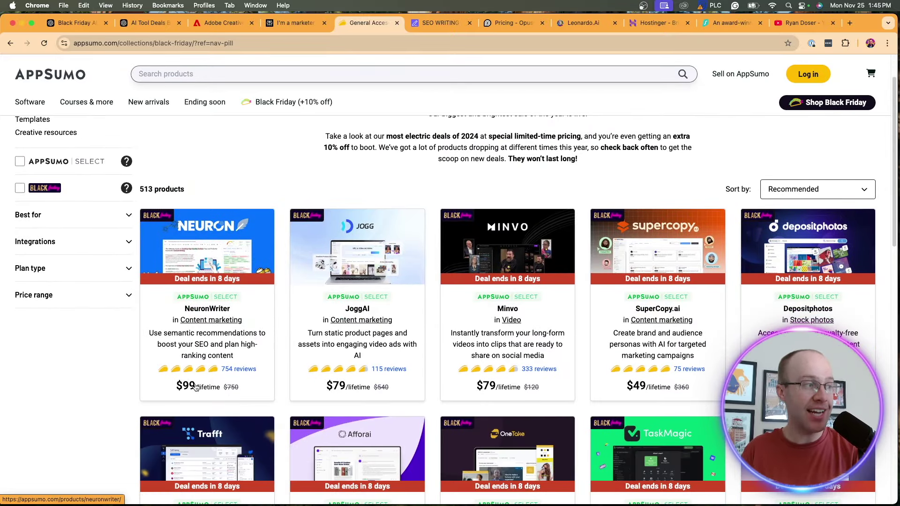
mouse_move(195, 373)
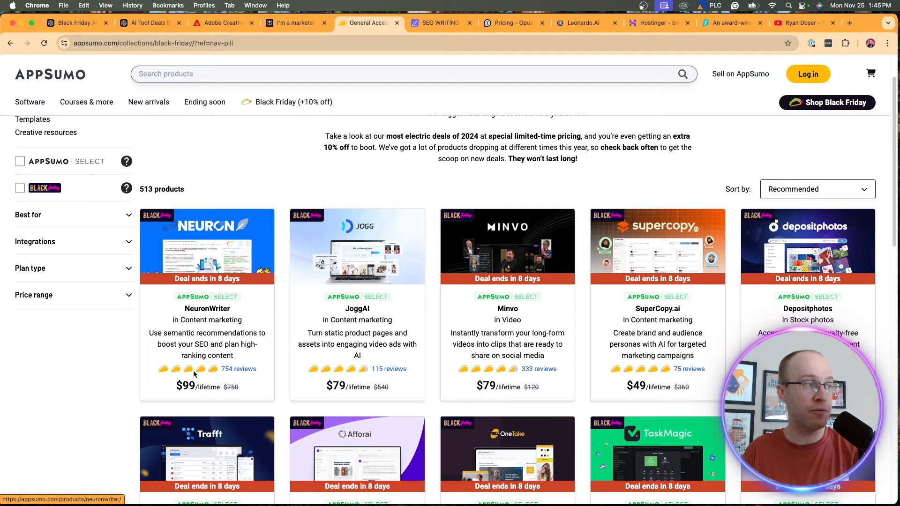
click(238, 368)
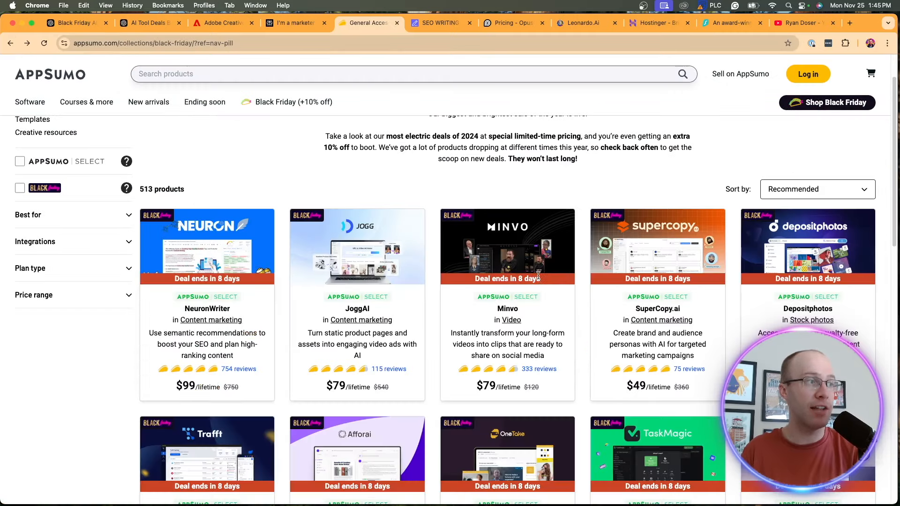
mouse_move(638, 250)
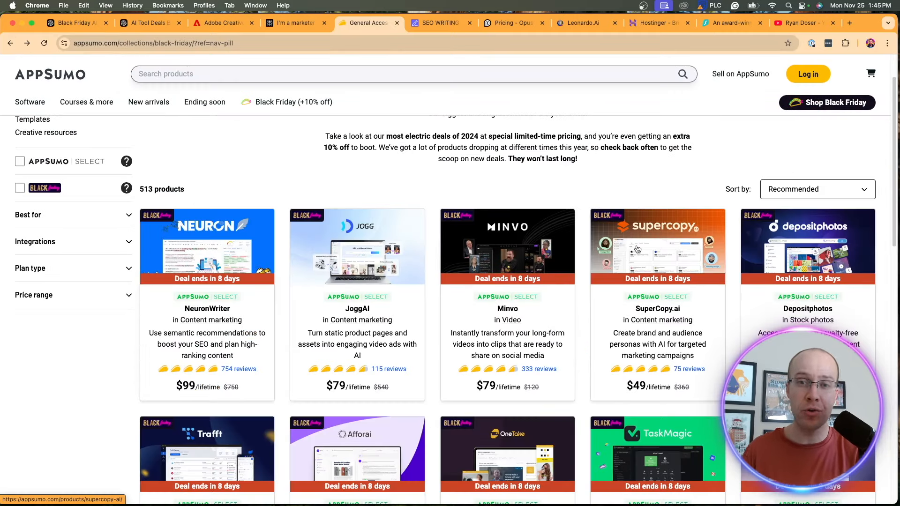
scroll(down, 3)
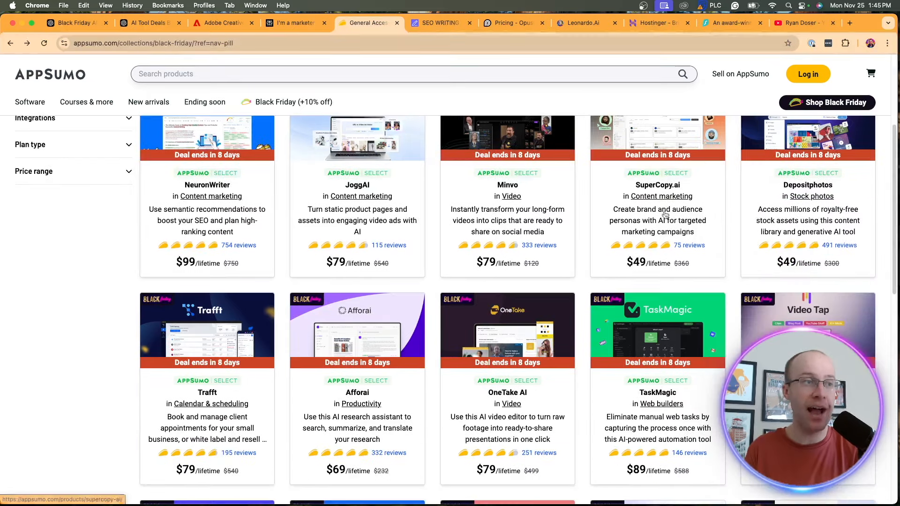
scroll(up, 3)
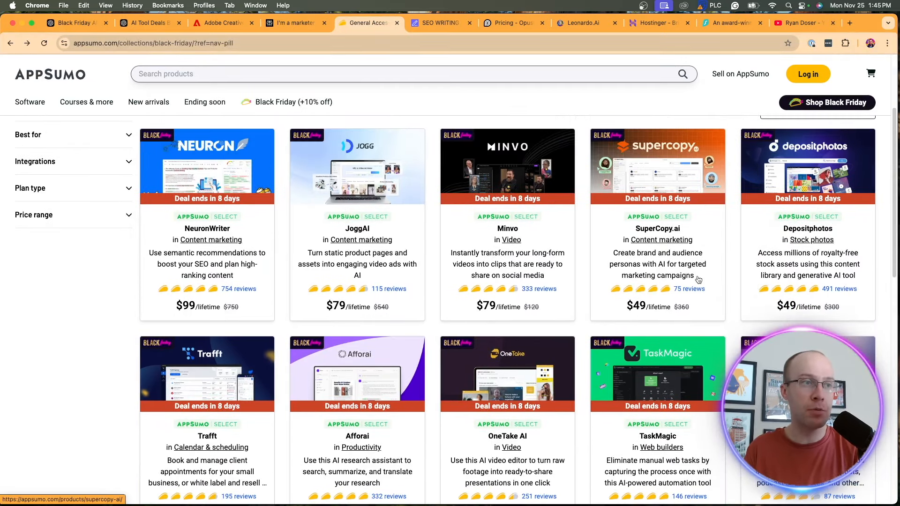
scroll(down, 3)
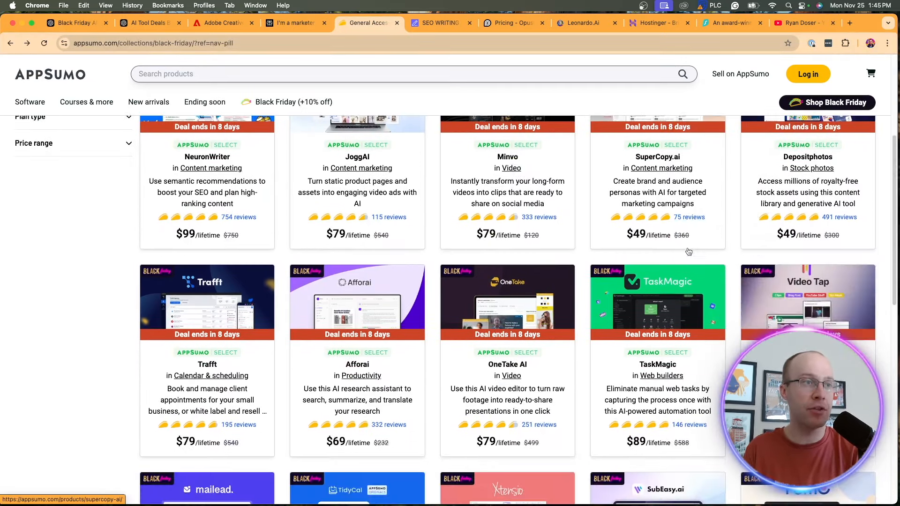
scroll(down, 3)
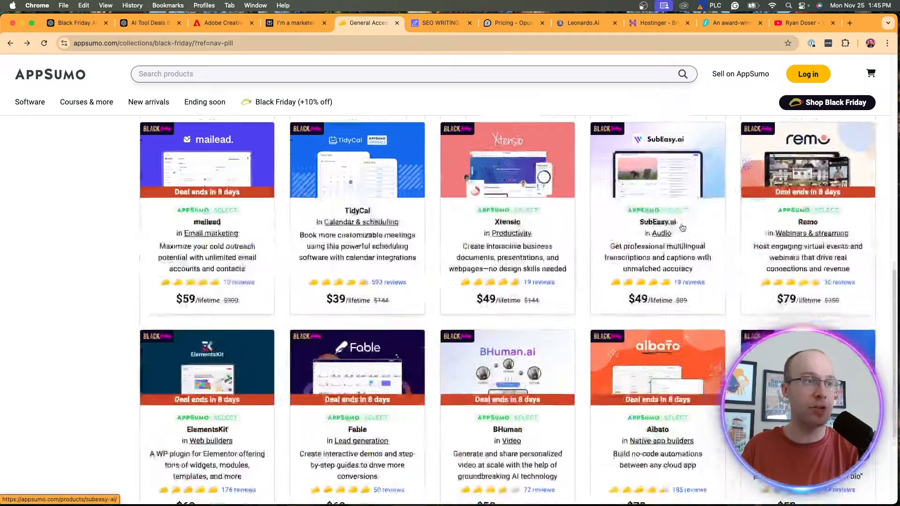
scroll(down, 3)
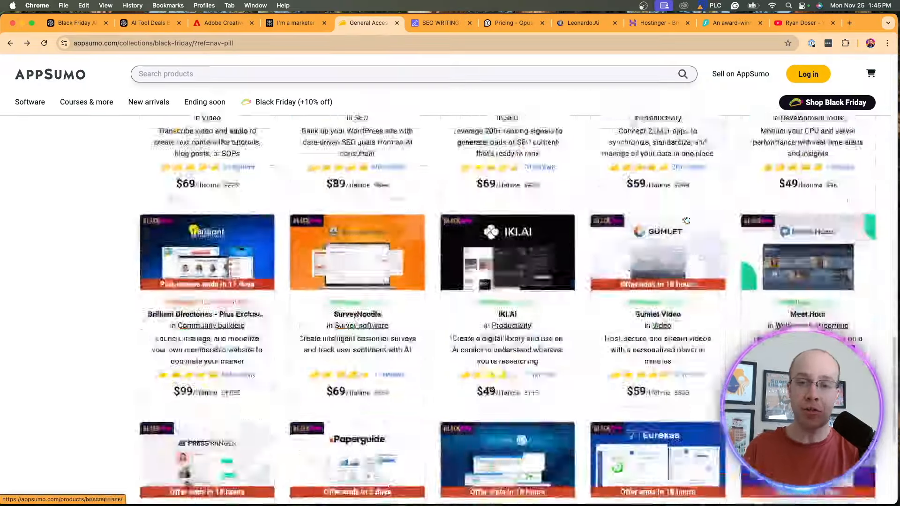
scroll(up, 3)
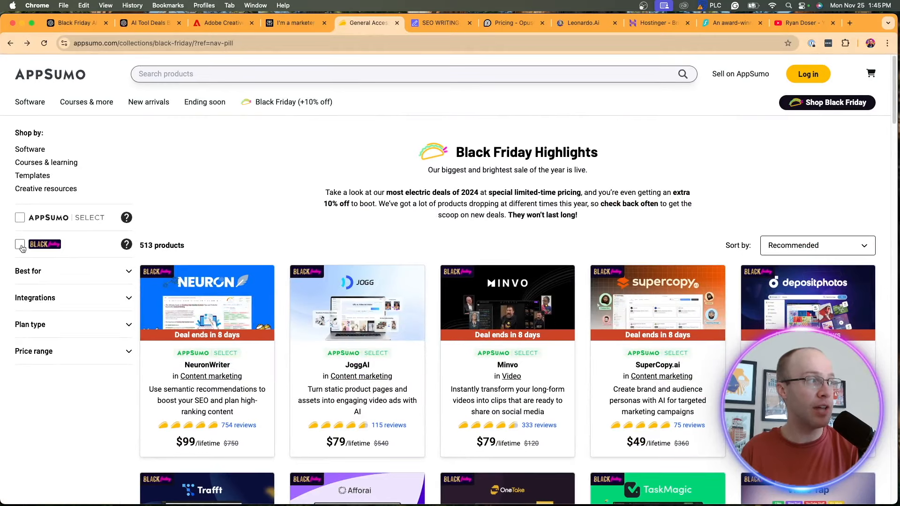
click(20, 244)
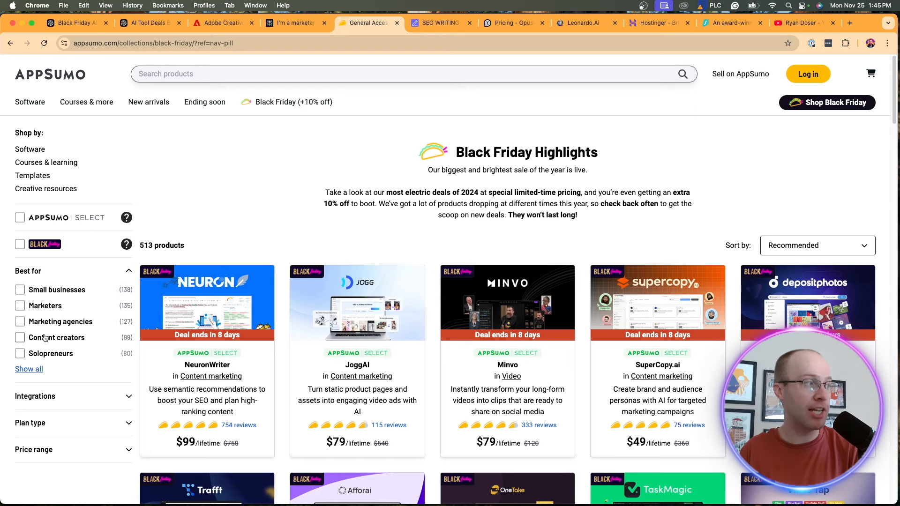
click(20, 353)
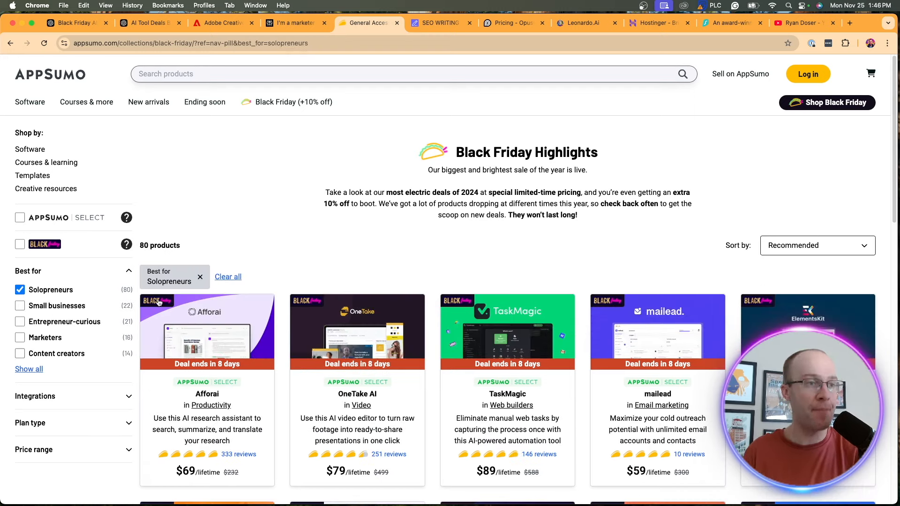
scroll(down, 3)
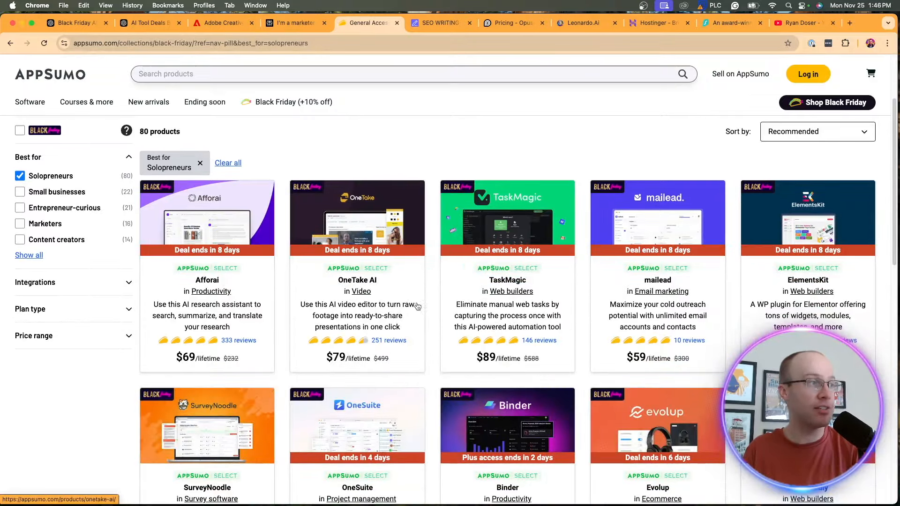
scroll(down, 3)
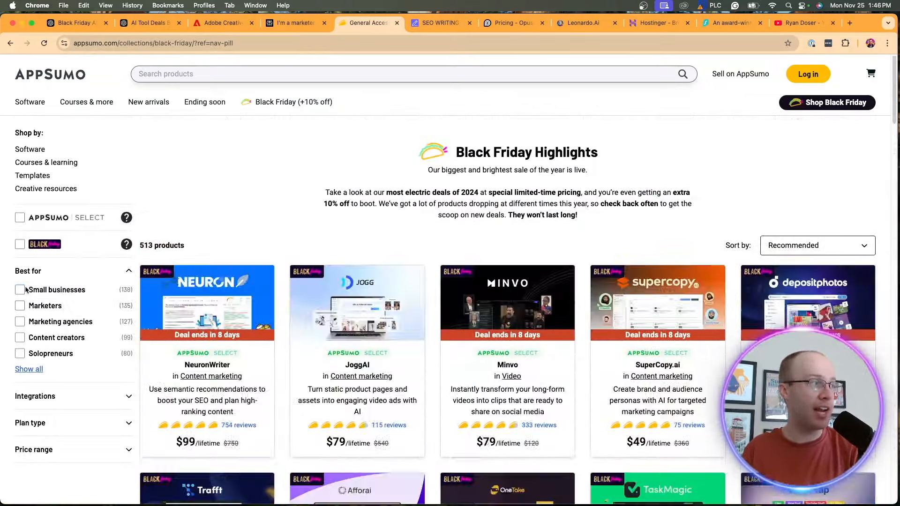
scroll(down, 3)
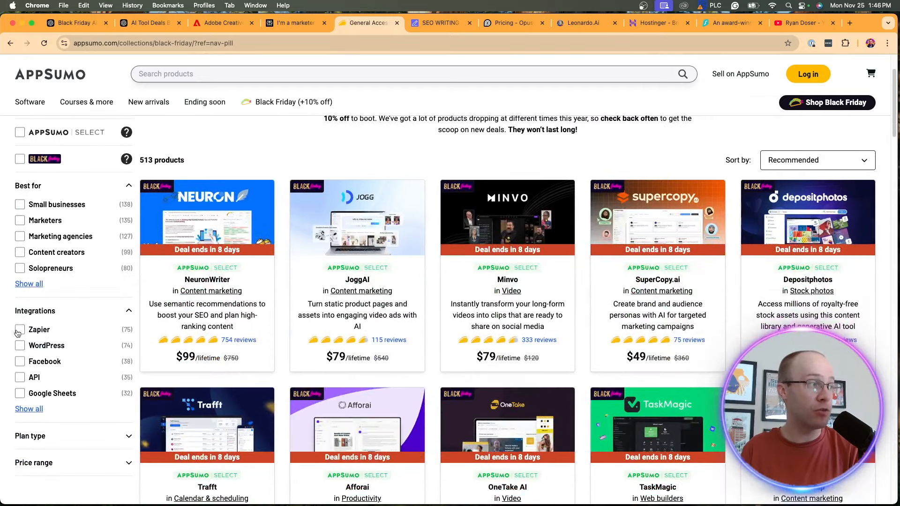
scroll(up, 3)
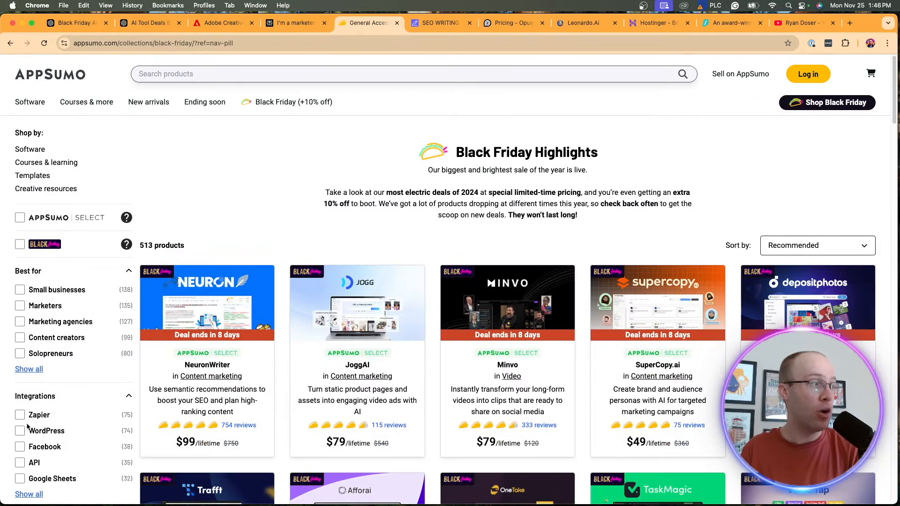
click(20, 431)
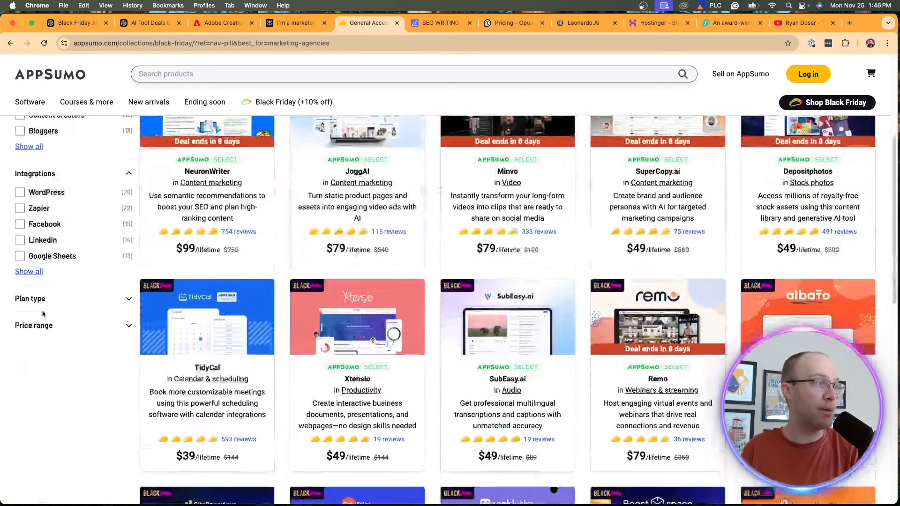
scroll(up, 3)
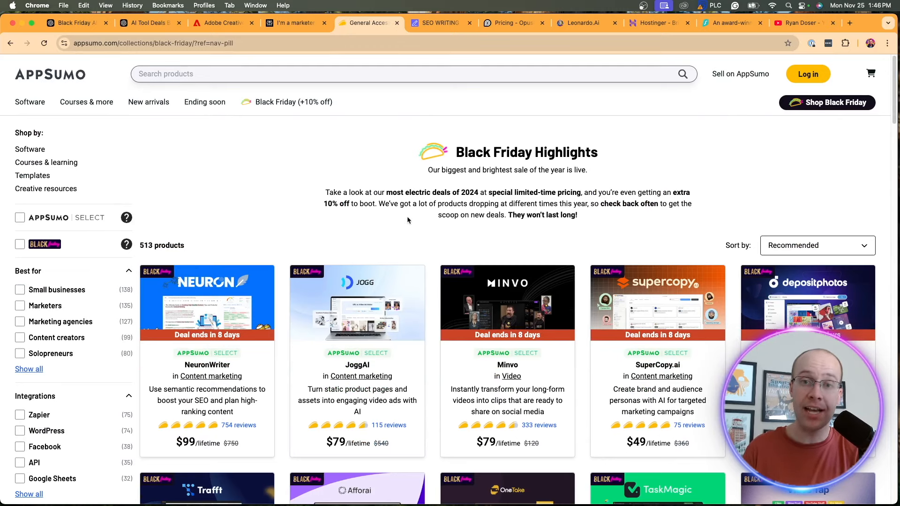
mouse_move(313, 142)
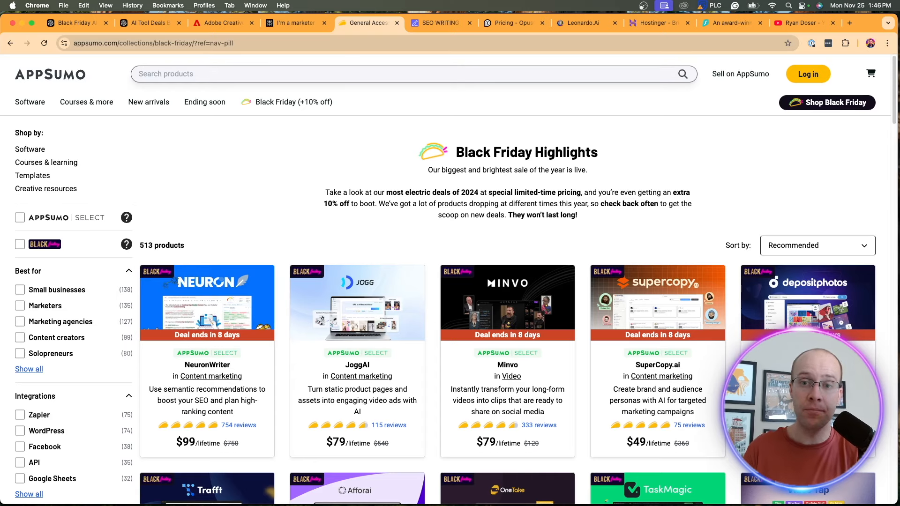
Browse the seowriting.ai homepage down to its Free, Starter ($14/month) and Professional ($59/month) plans
click(439, 22)
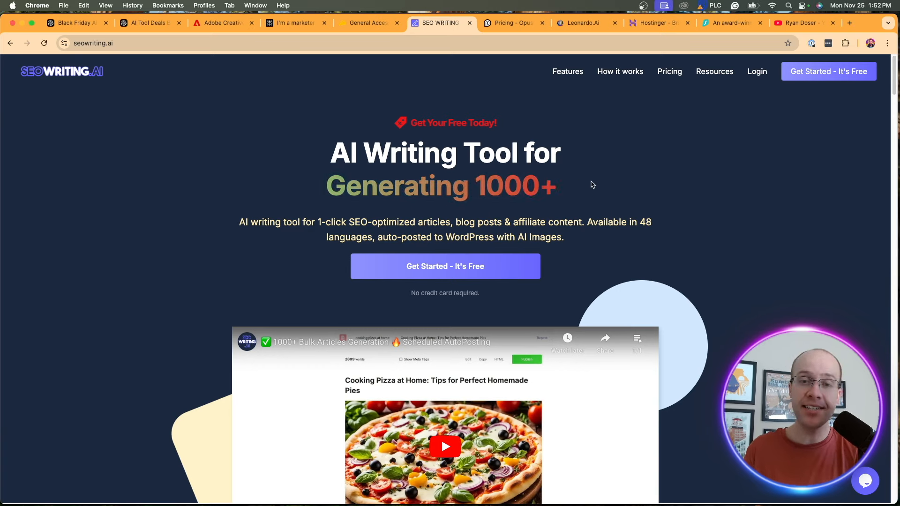
scroll(down, 3)
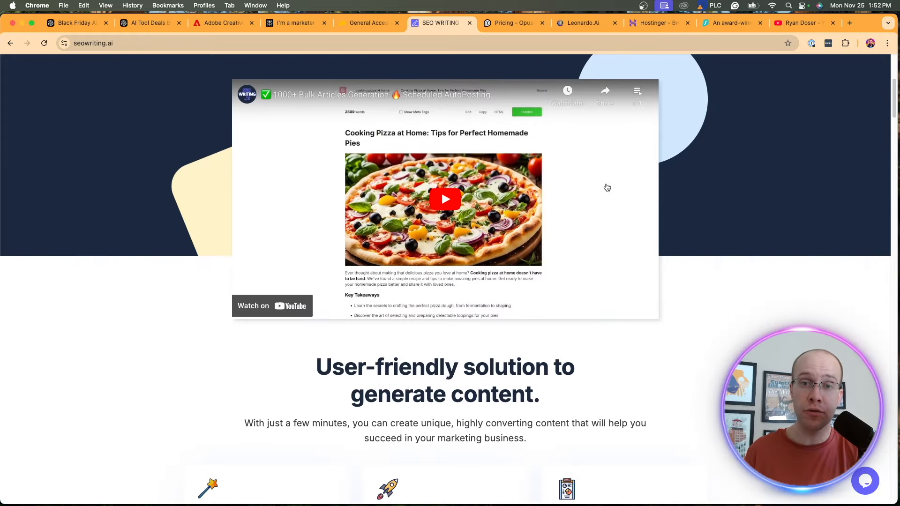
scroll(down, 3)
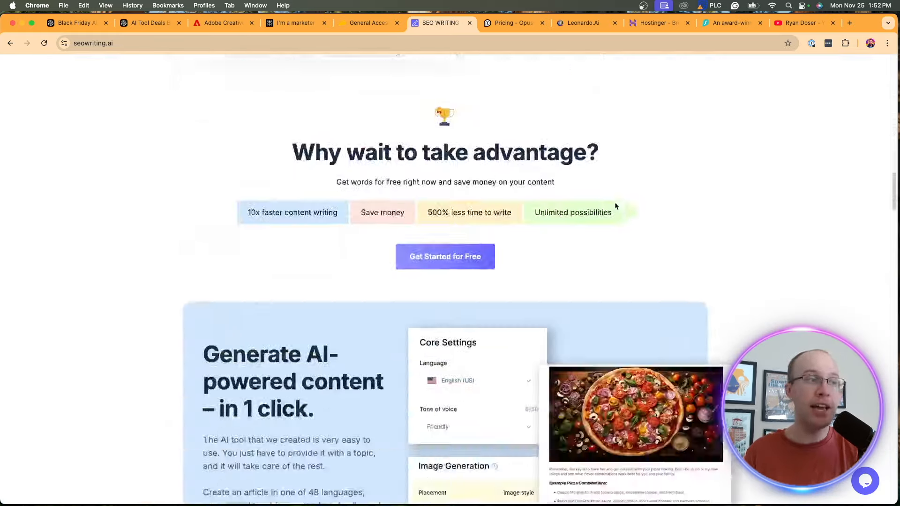
scroll(down, 3)
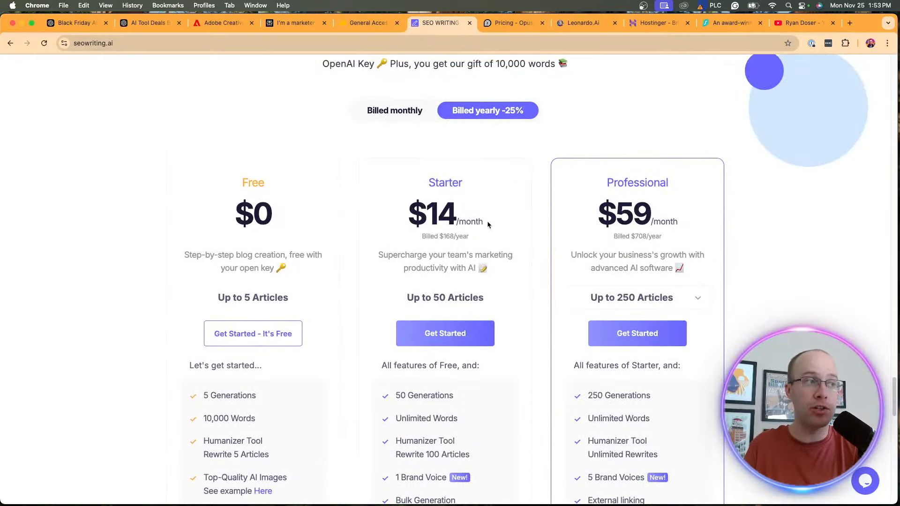
Switch SEO Writing AI pricing to Billed monthly (Starter $19, Professional $79) and review the plan features
scroll(down, 3)
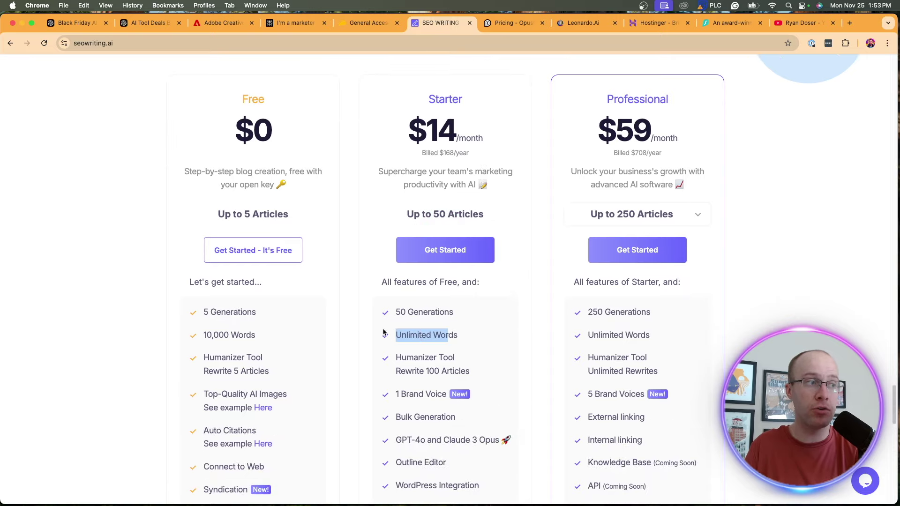
scroll(up, 3)
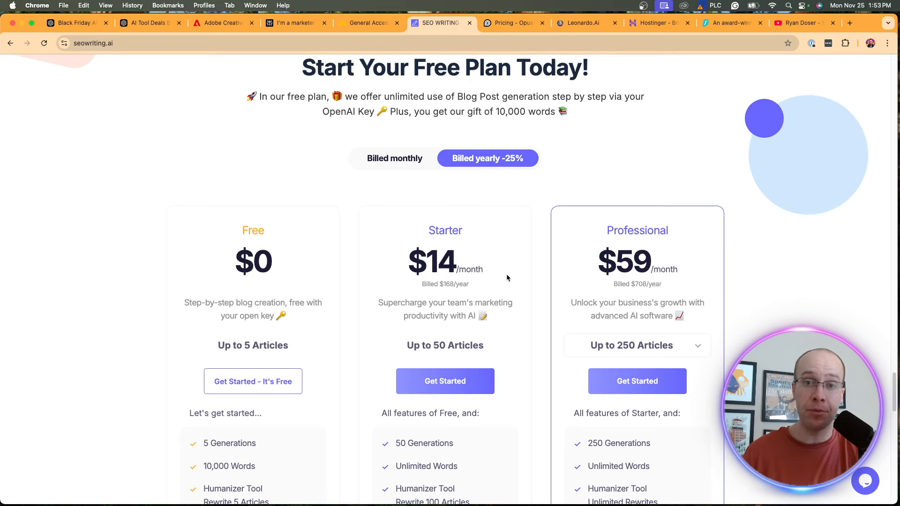
mouse_move(400, 157)
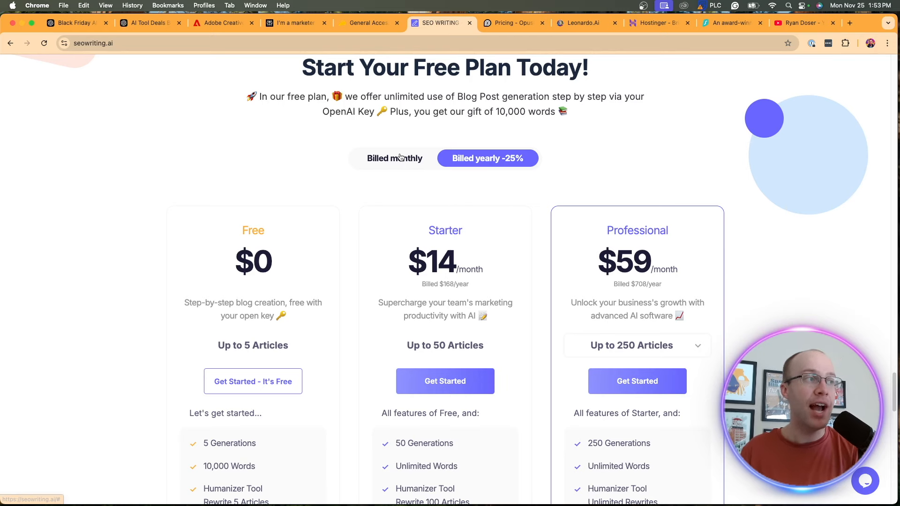
click(395, 157)
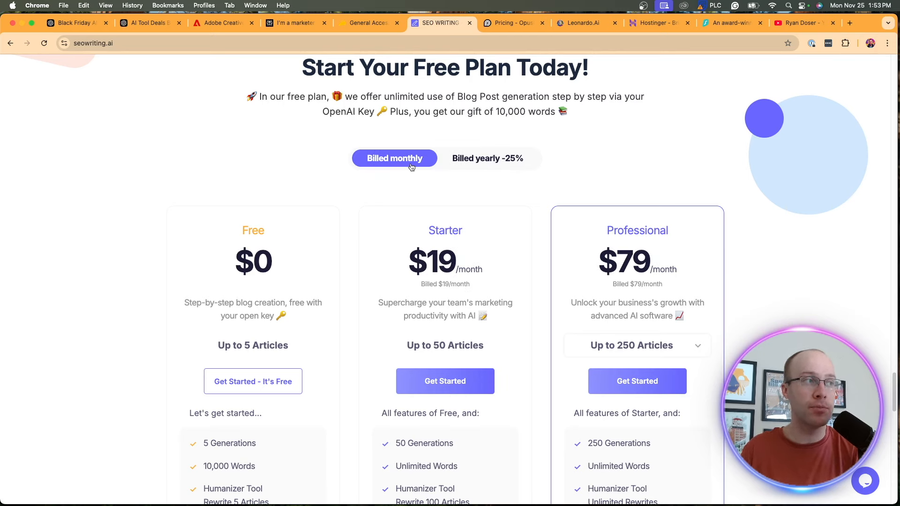
scroll(down, 3)
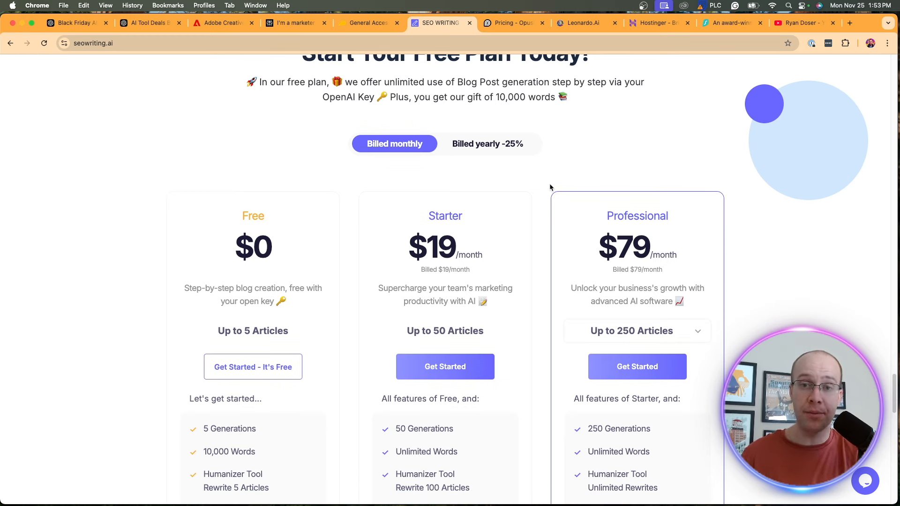
scroll(down, 3)
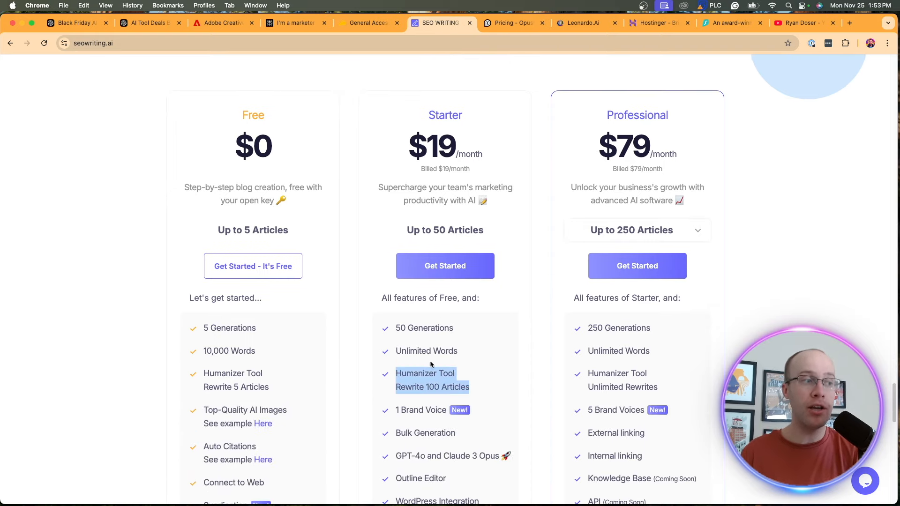
scroll(up, 3)
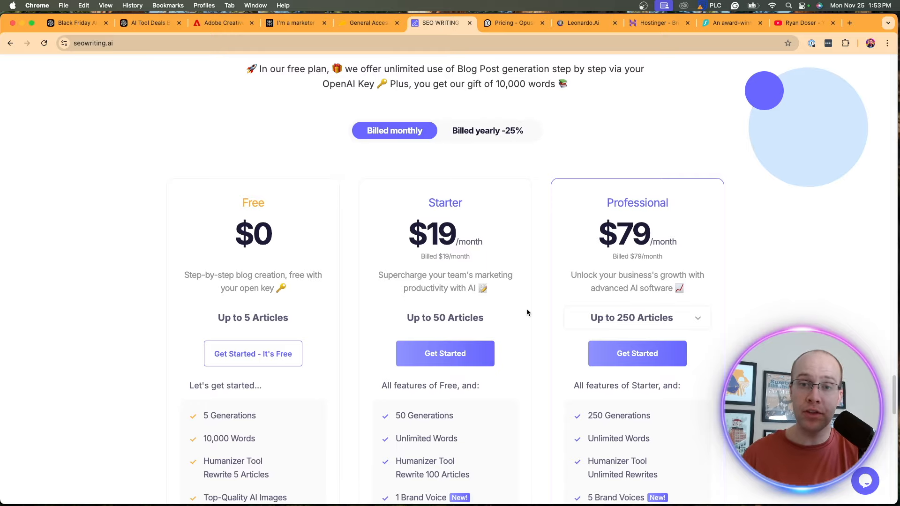
mouse_move(533, 312)
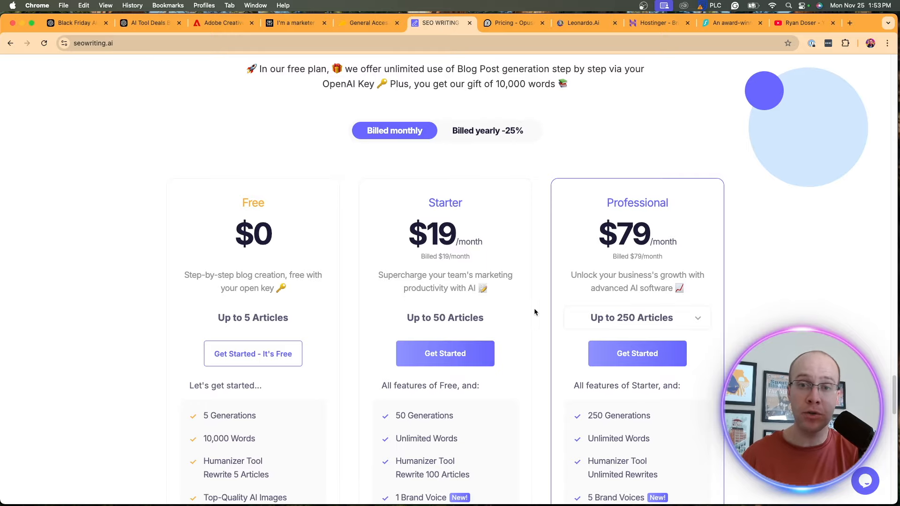
scroll(up, 3)
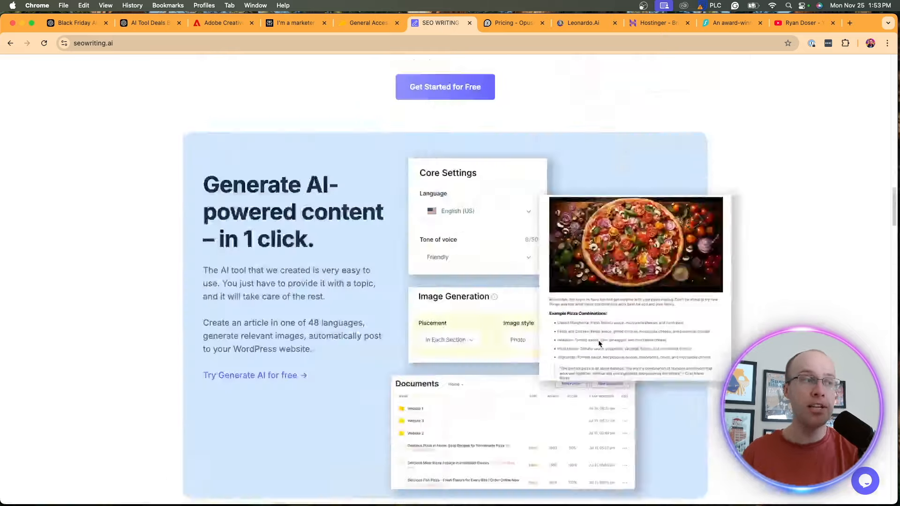
scroll(up, 3)
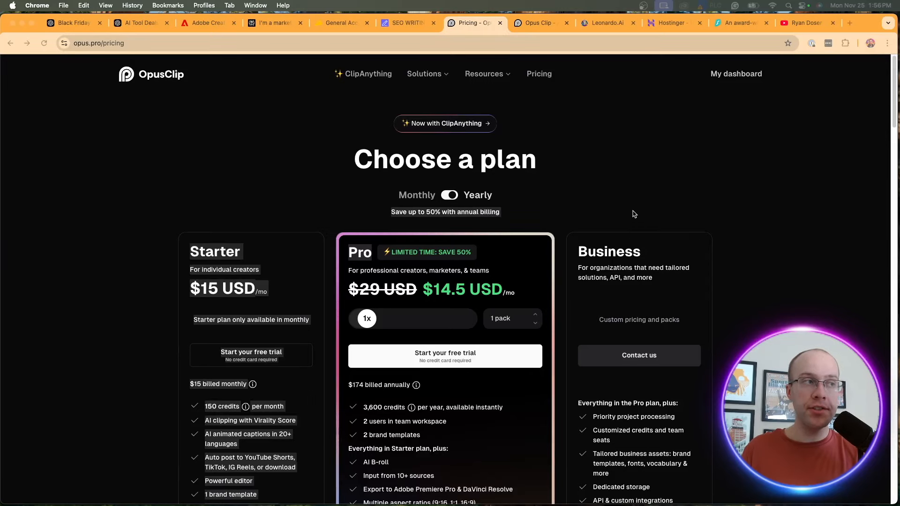
mouse_move(640, 200)
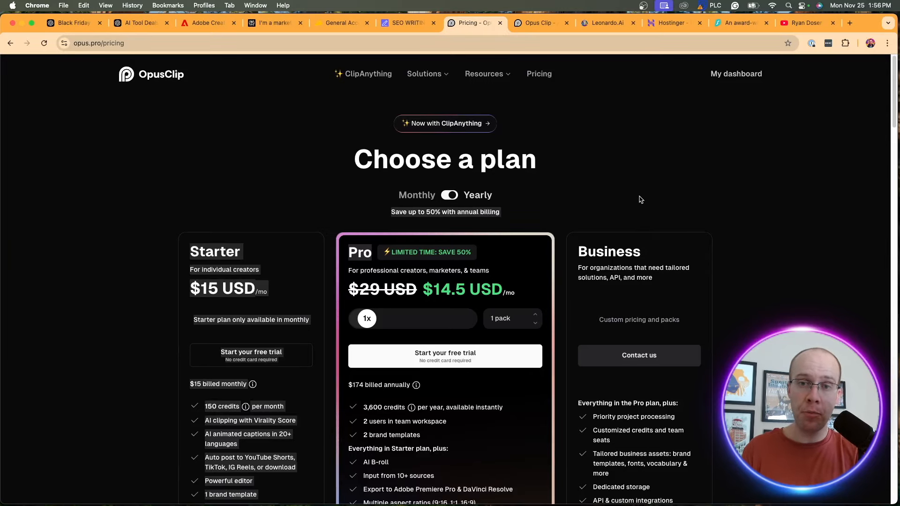
mouse_move(630, 205)
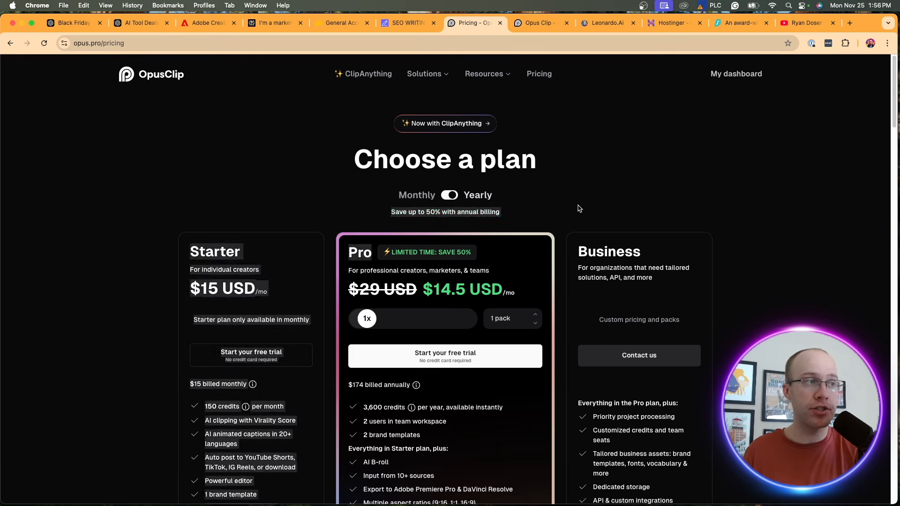
mouse_move(450, 281)
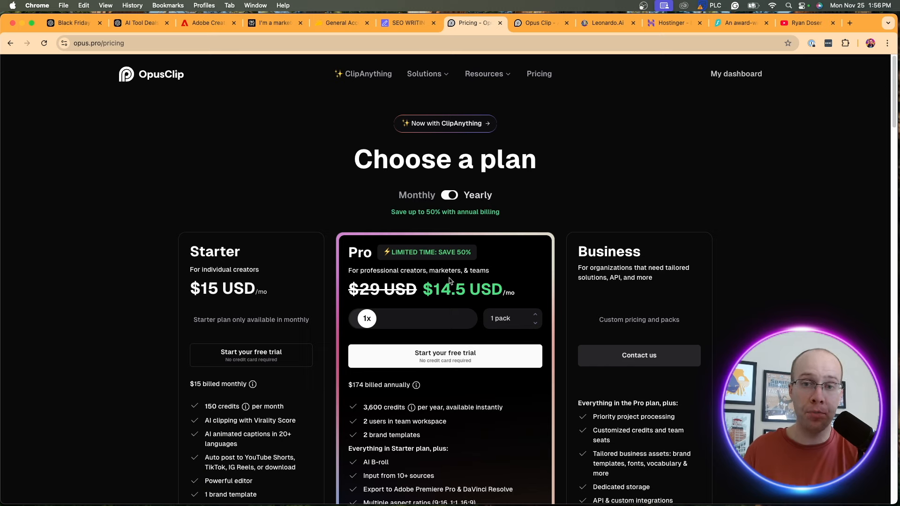
Toggle OpusClip pricing to Monthly (Pro $29/month), then back to Yearly (Pro $14.5/month)
scroll(down, 3)
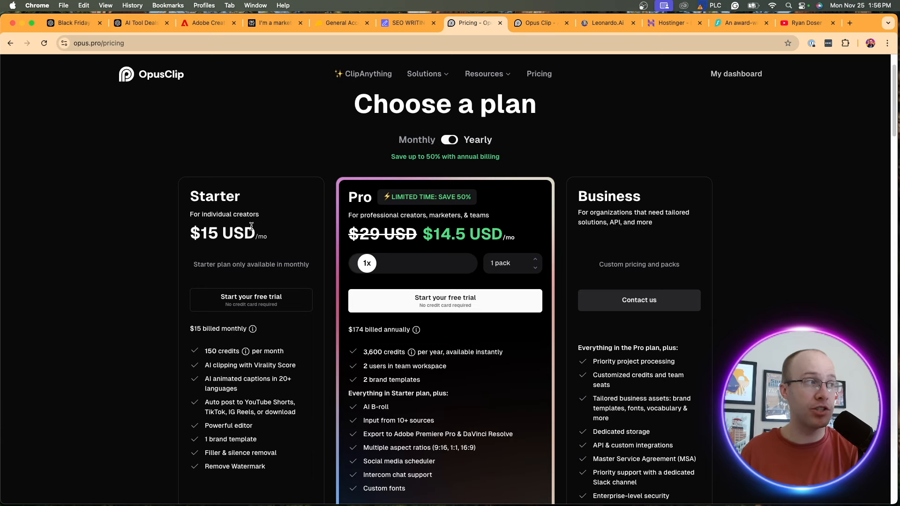
click(448, 139)
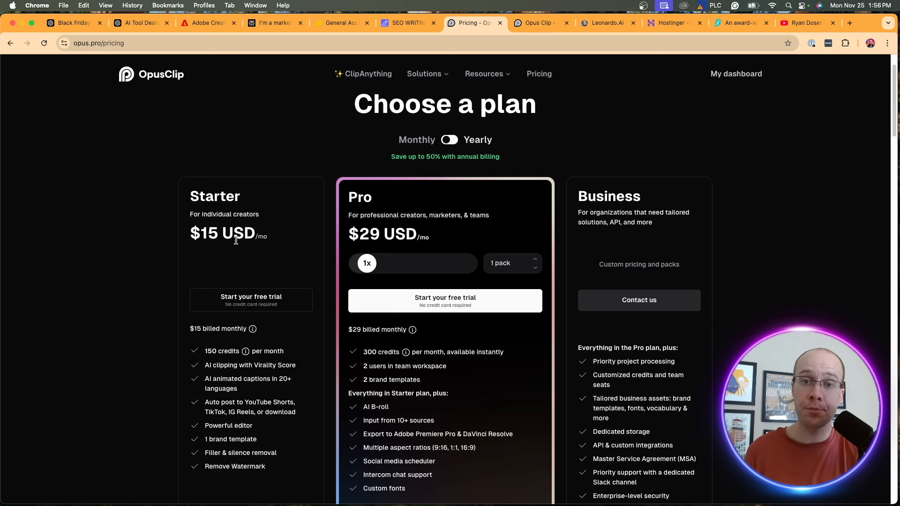
click(449, 140)
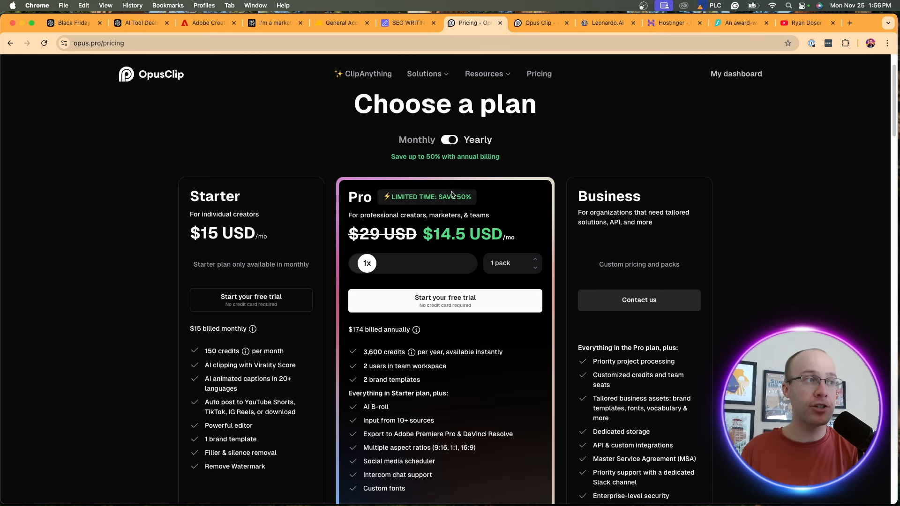
mouse_move(461, 227)
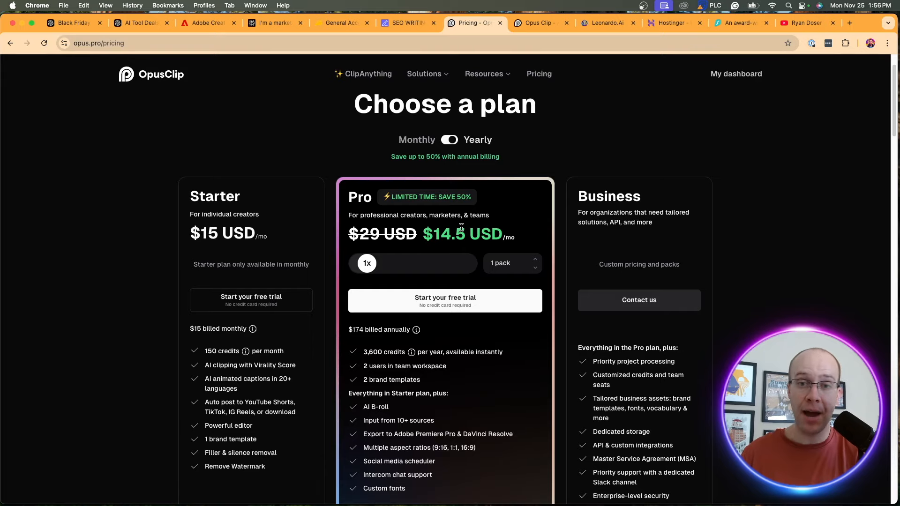
mouse_move(500, 145)
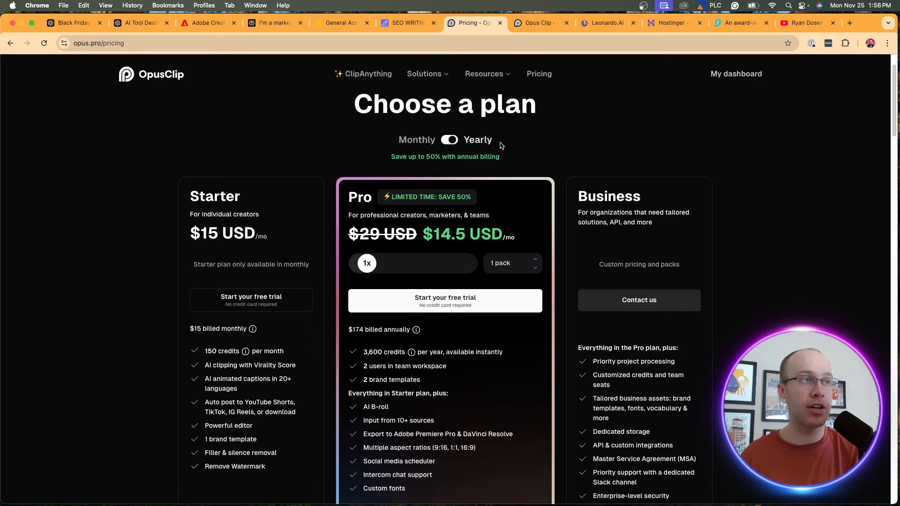
Browse the Episode 61 clips with virality scores 99 and 97, then return to Opus pricing
click(538, 23)
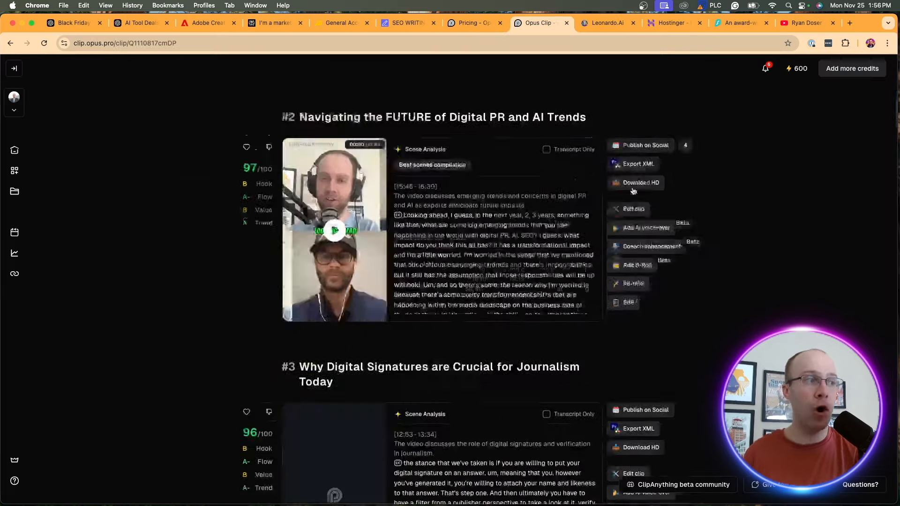
scroll(up, 3)
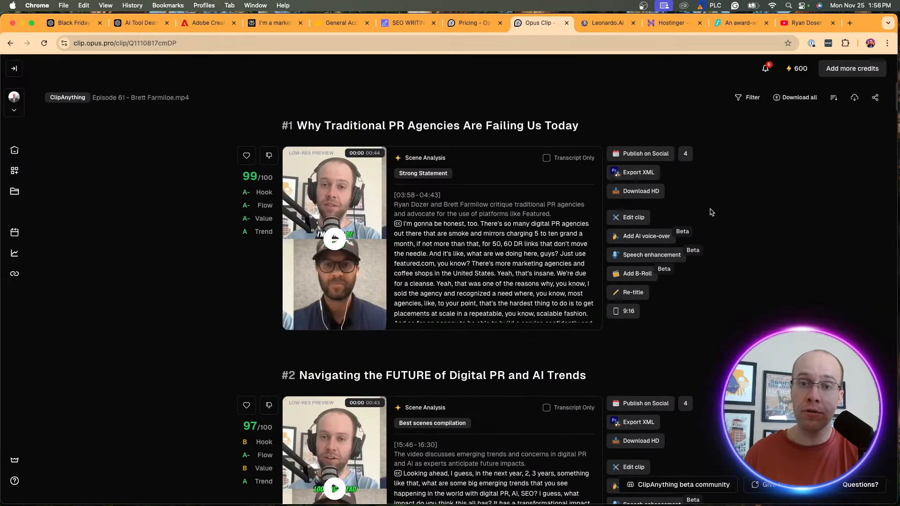
mouse_move(227, 151)
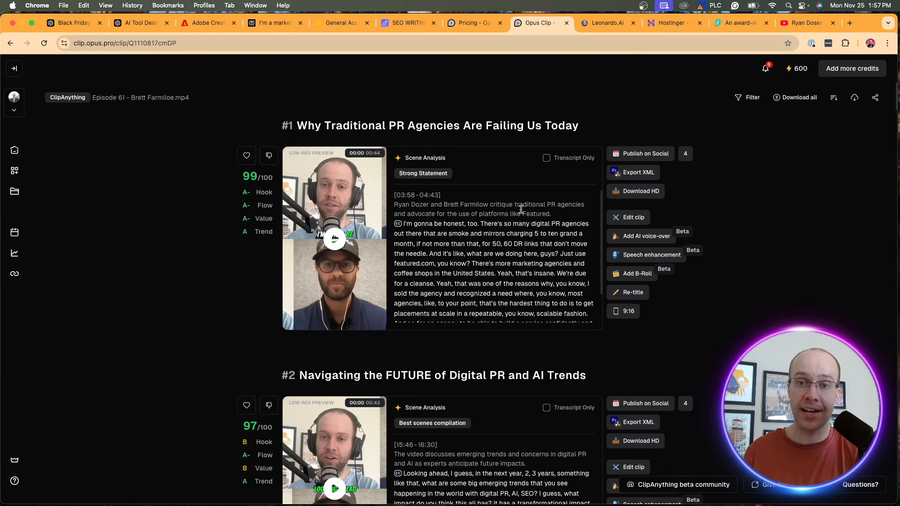
scroll(down, 3)
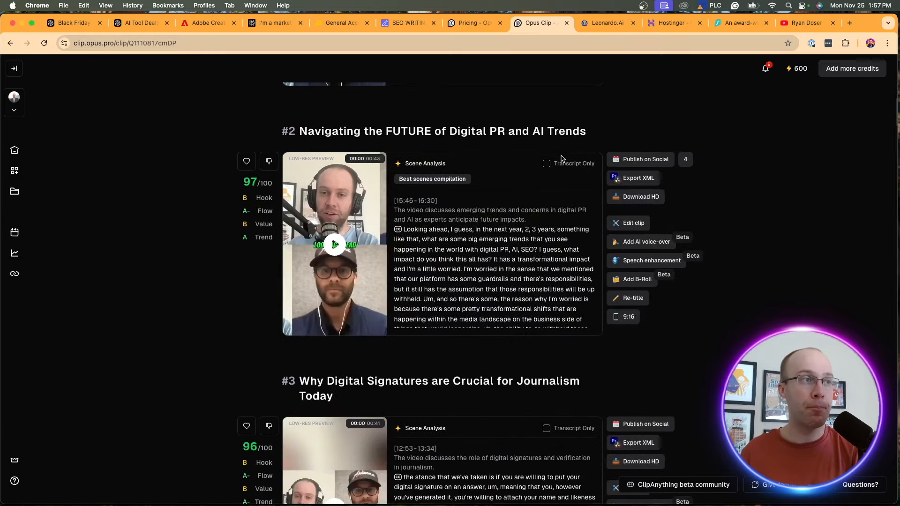
scroll(down, 3)
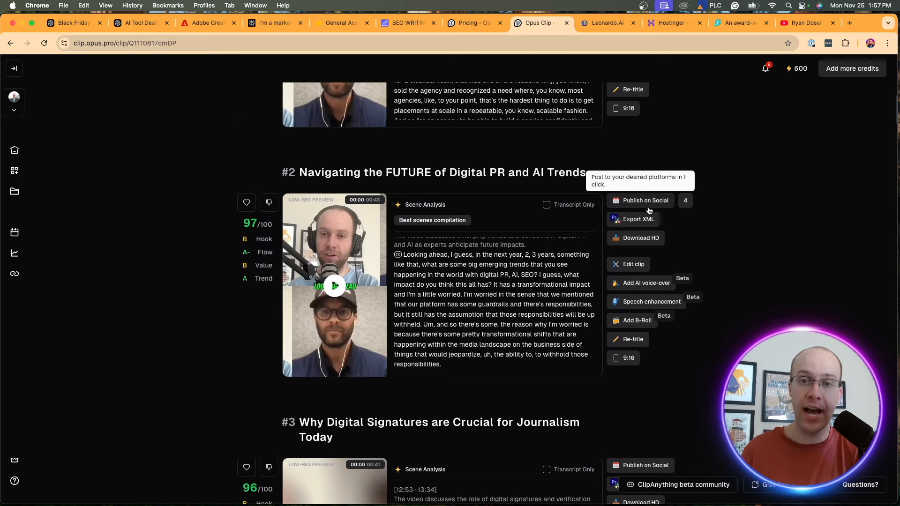
scroll(up, 3)
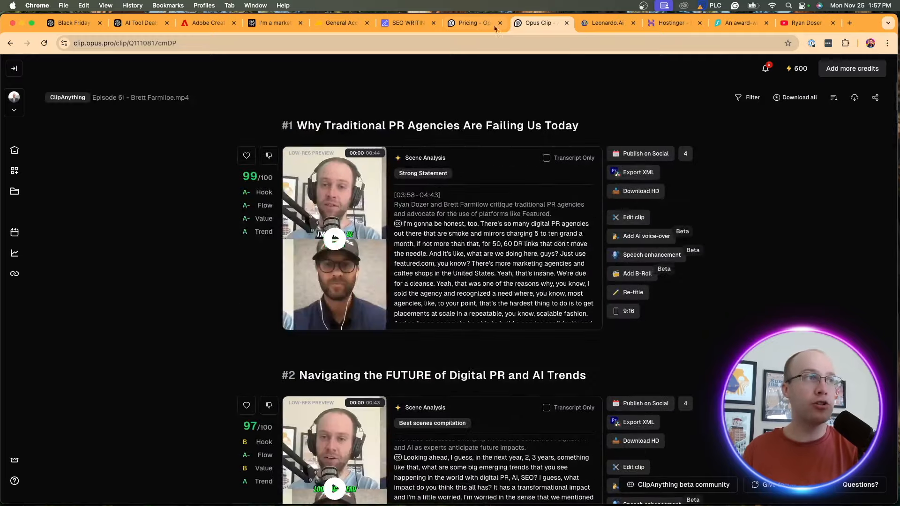
click(470, 22)
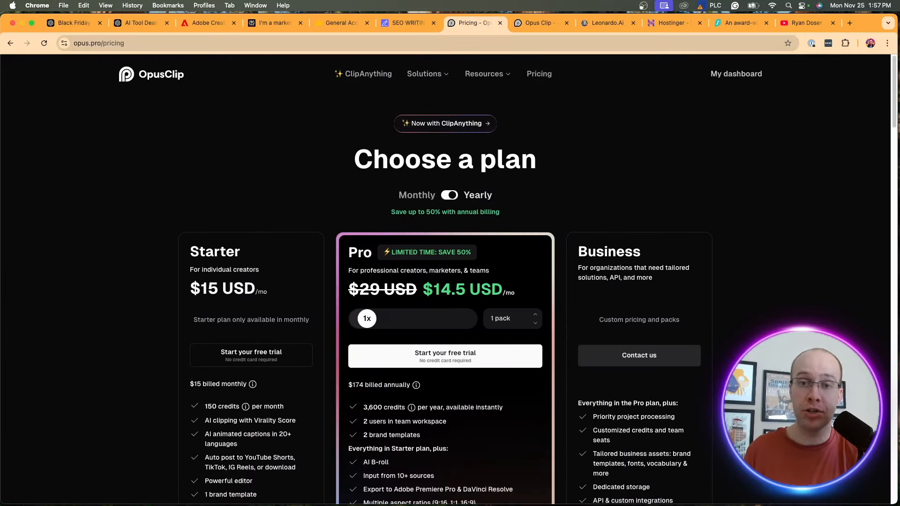
Show the Leonardo.Ai home page with its Black Friday 20% off paid plans banner
click(606, 23)
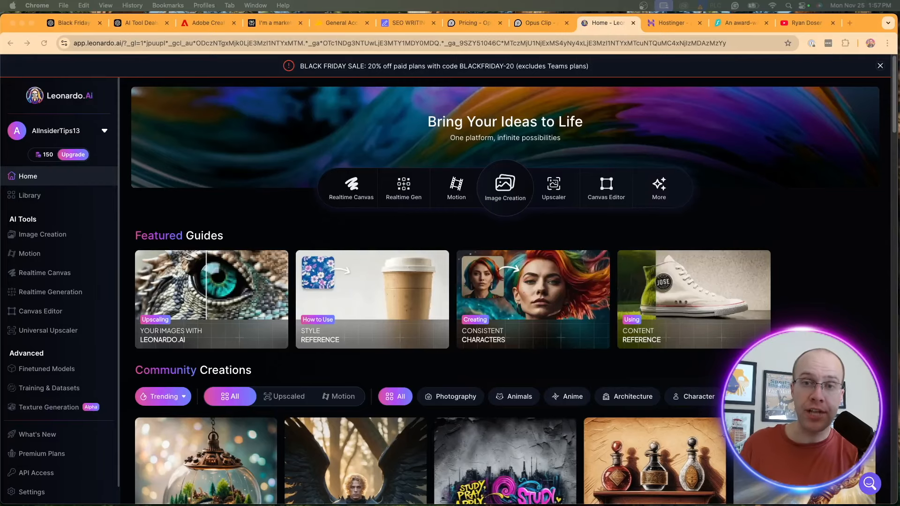
mouse_move(797, 128)
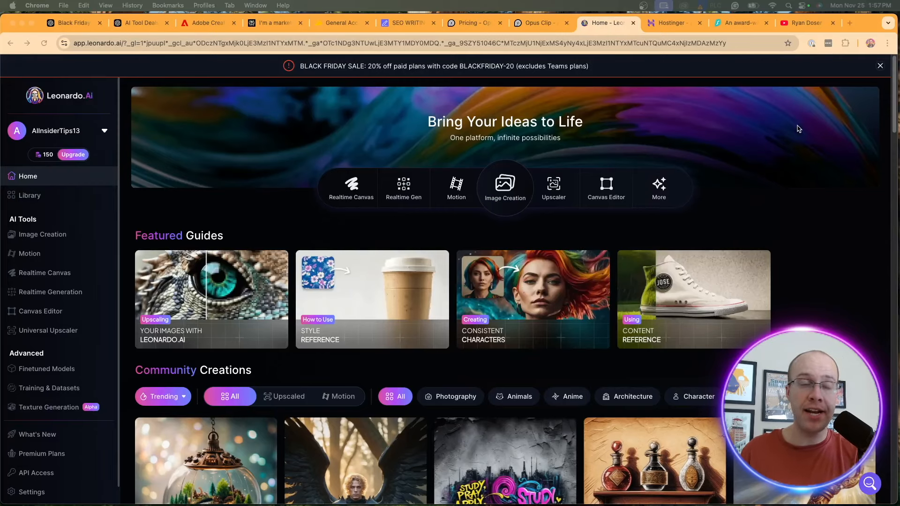
mouse_move(544, 71)
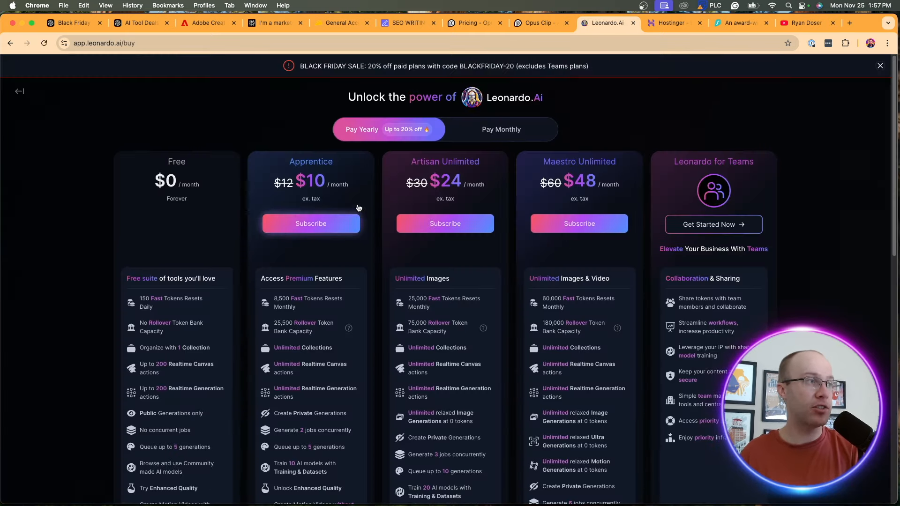
Scroll the yearly plans: Apprentice $10, Artisan Unlimited $24, Maestro Unlimited $48 monthly
scroll(down, 3)
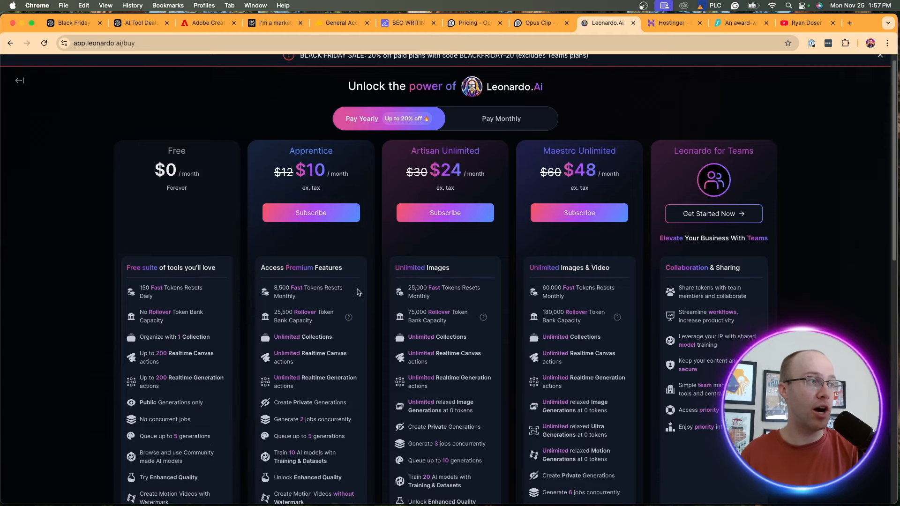
scroll(down, 3)
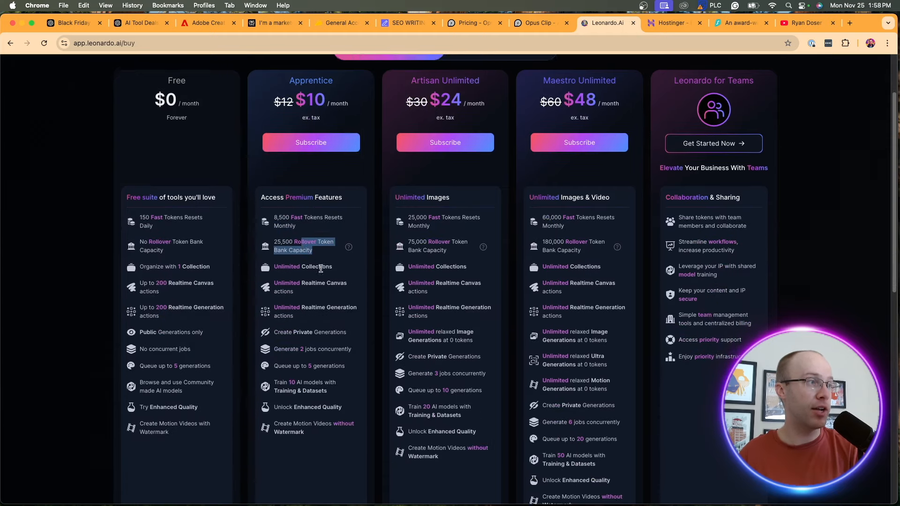
scroll(up, 3)
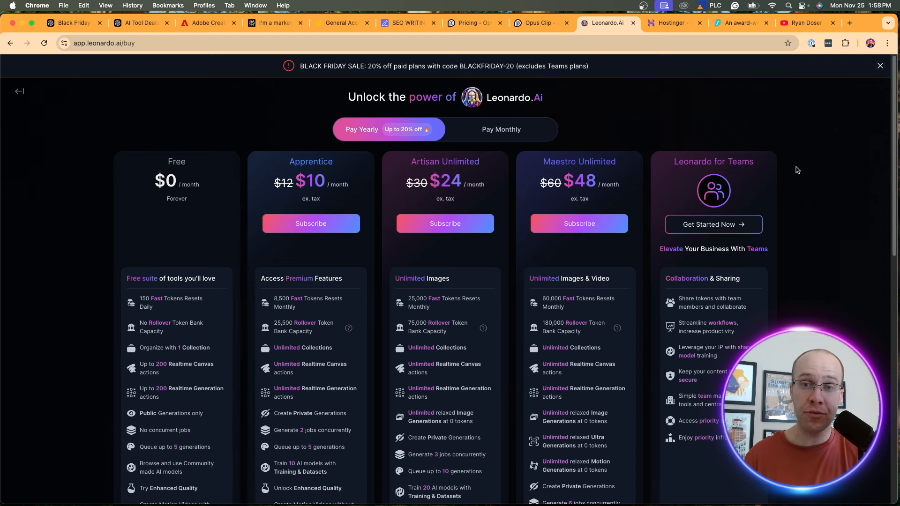
mouse_move(525, 114)
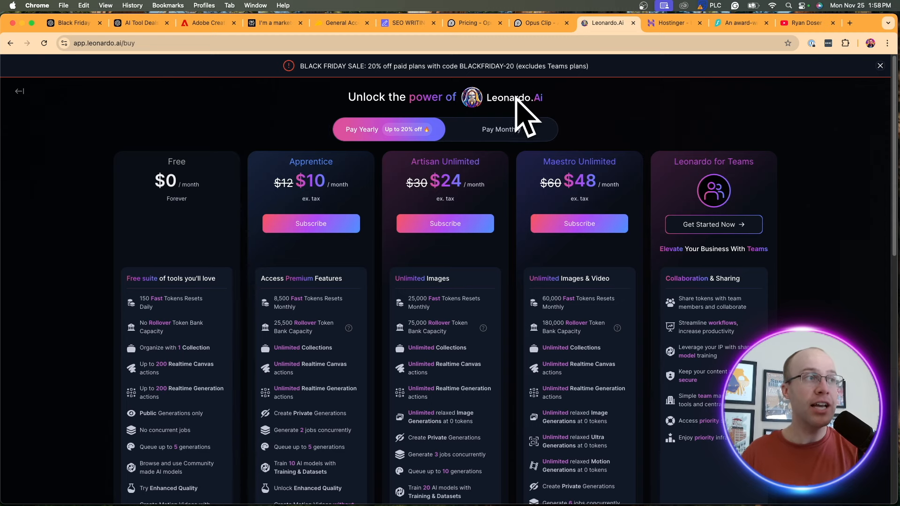
mouse_move(513, 103)
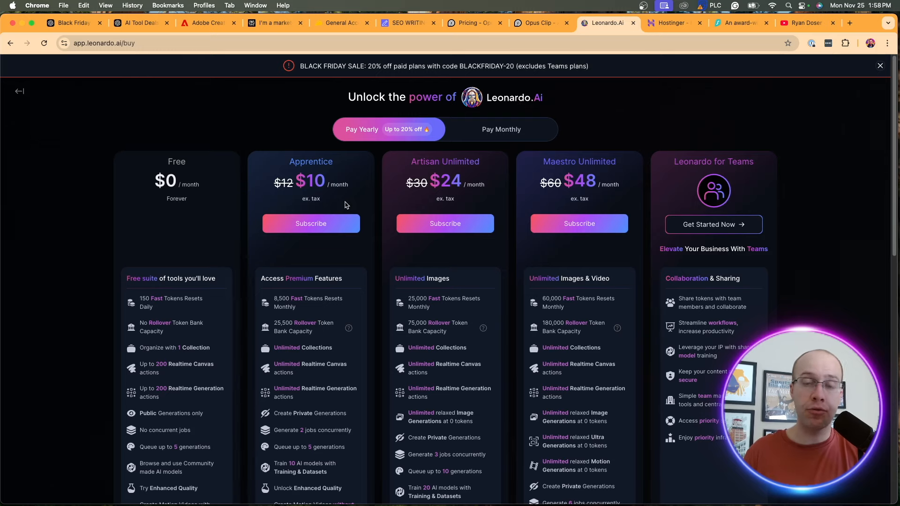
mouse_move(348, 197)
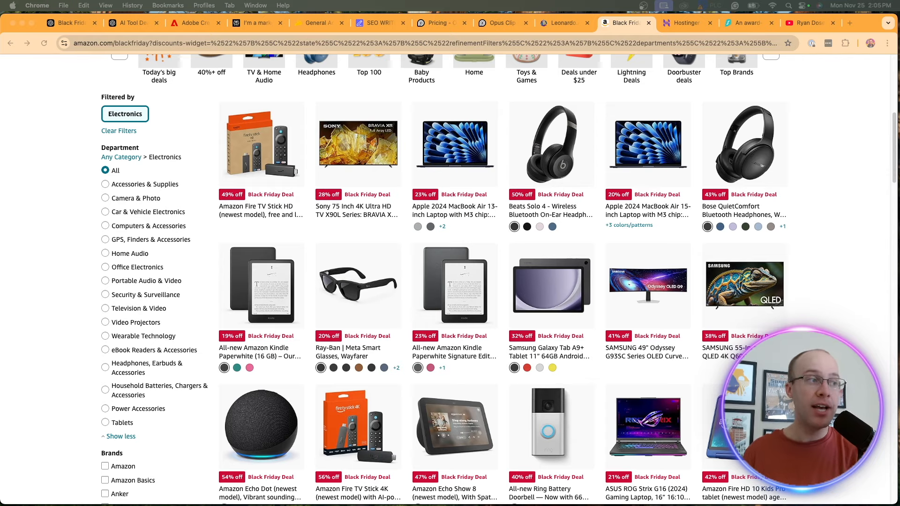
Scroll the Amazon Black Friday electronics deals, then move to Hostinger's 85% off sale
scroll(down, 3)
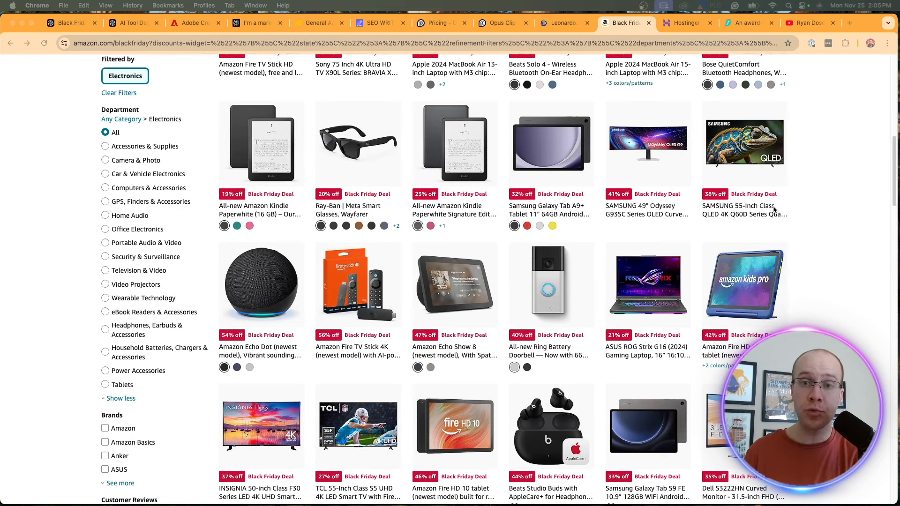
mouse_move(774, 241)
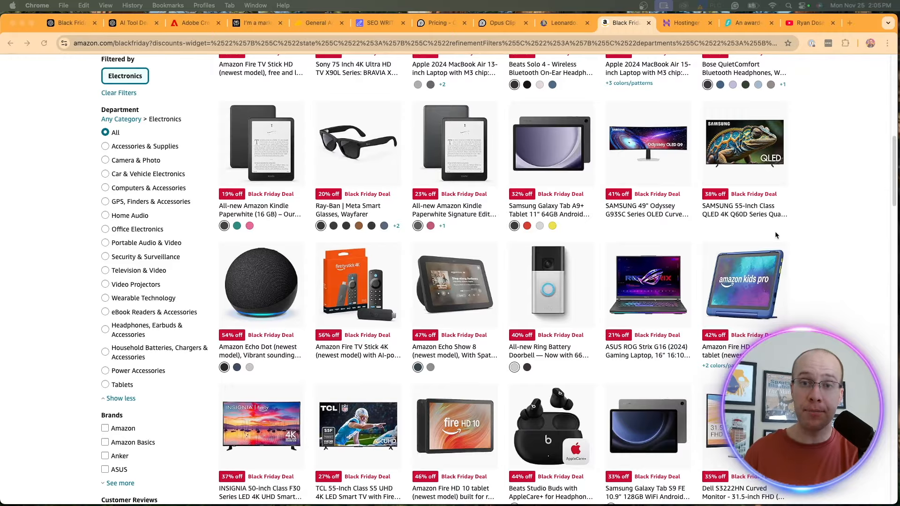
scroll(down, 3)
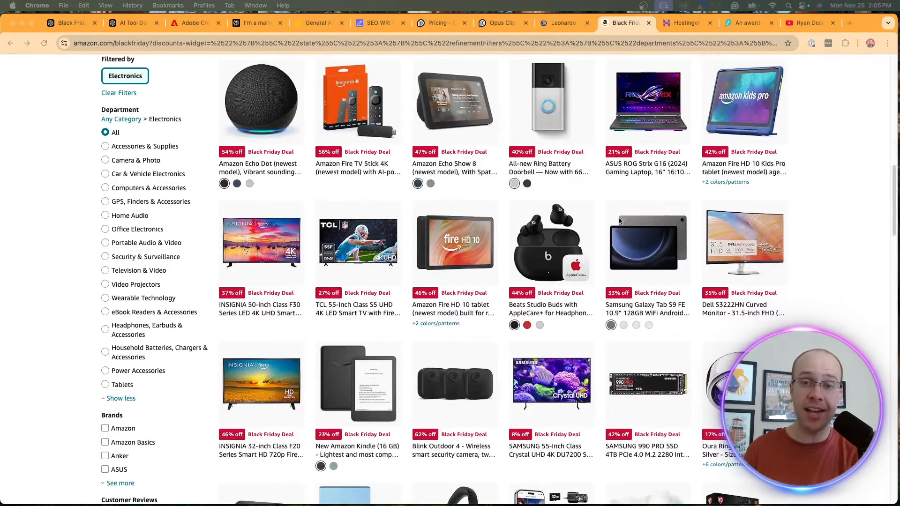
scroll(down, 3)
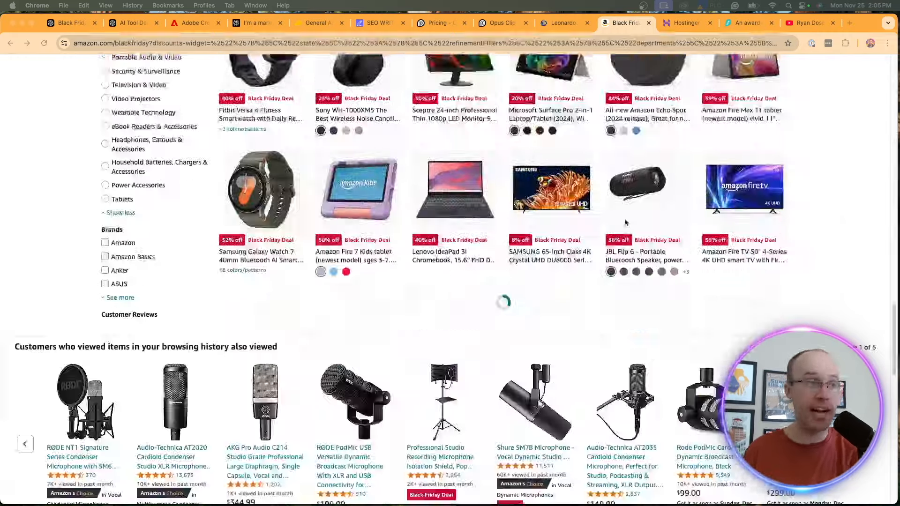
scroll(up, 3)
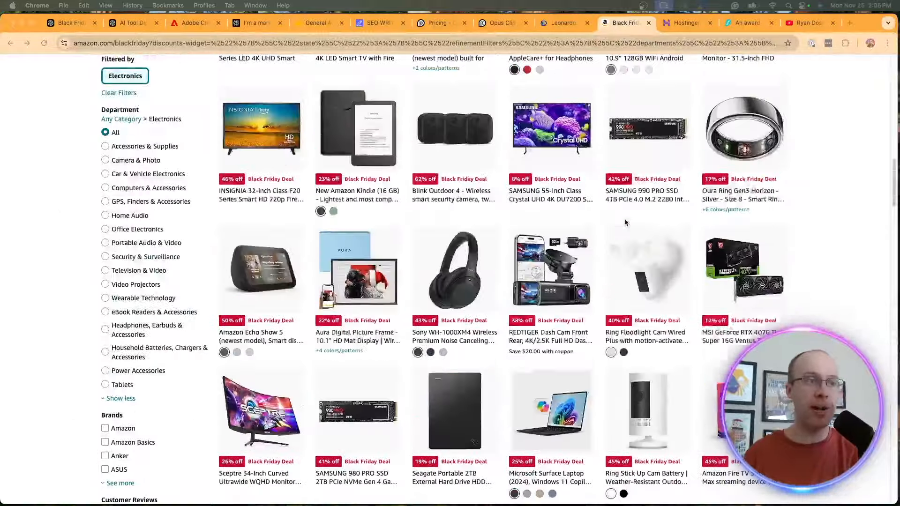
scroll(up, 3)
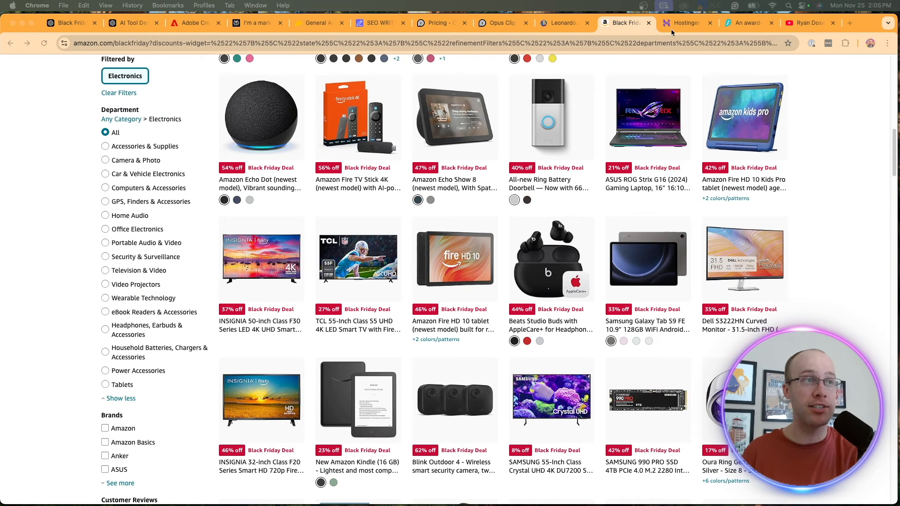
click(683, 22)
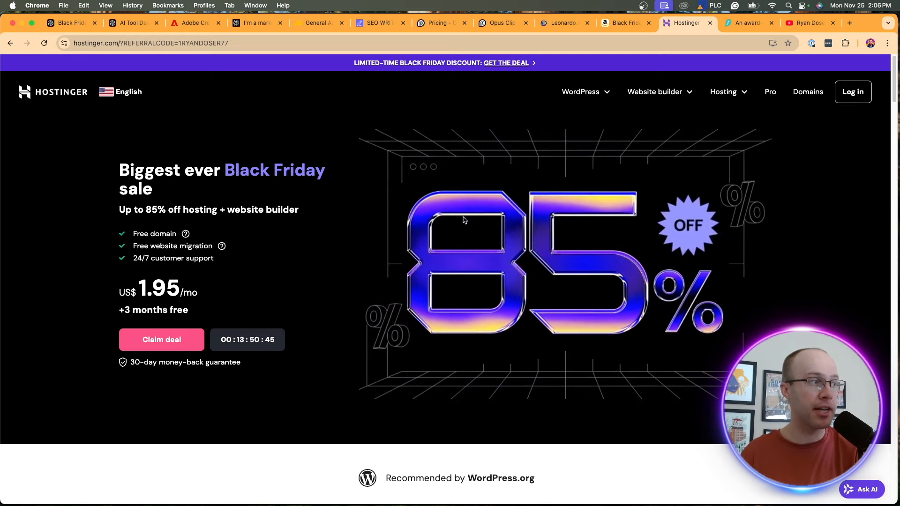
mouse_move(711, 310)
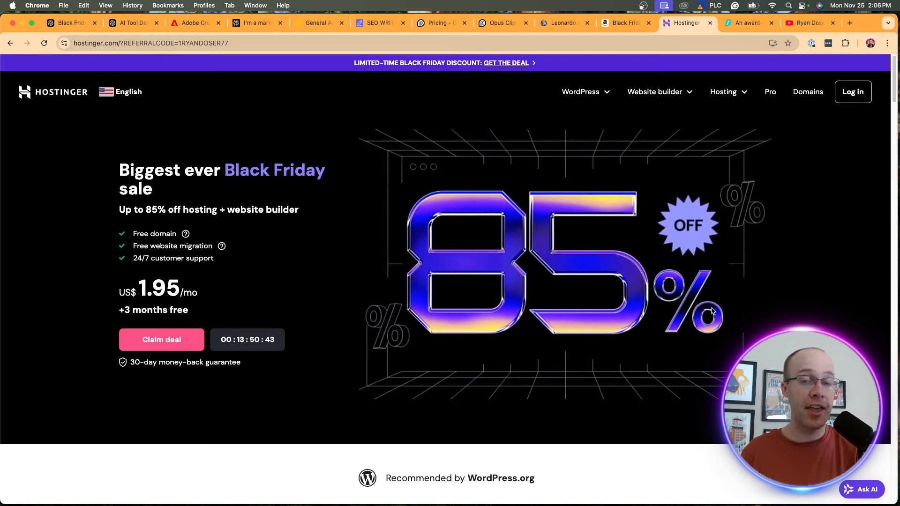
Highlight Hostinger's $1.95/mo price, then move to Surfshark's $1.99/mo VPN deal
double_click(160, 288)
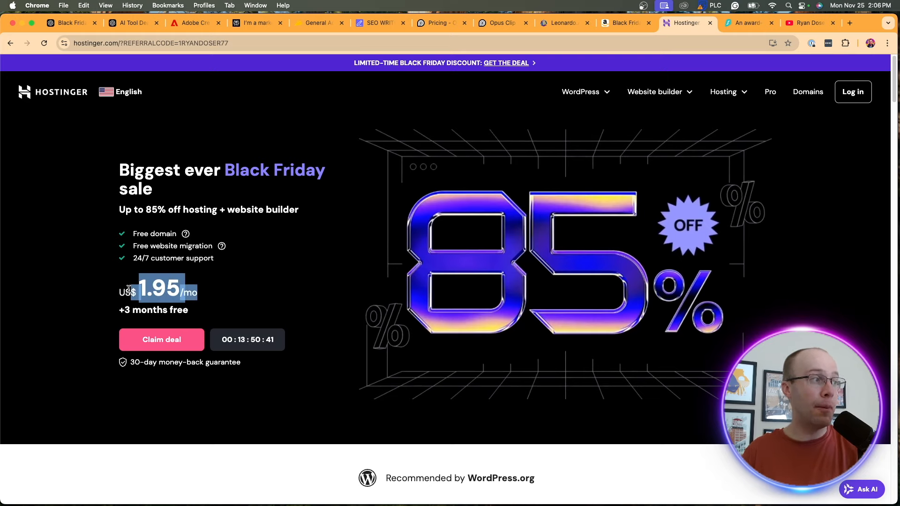
mouse_move(315, 251)
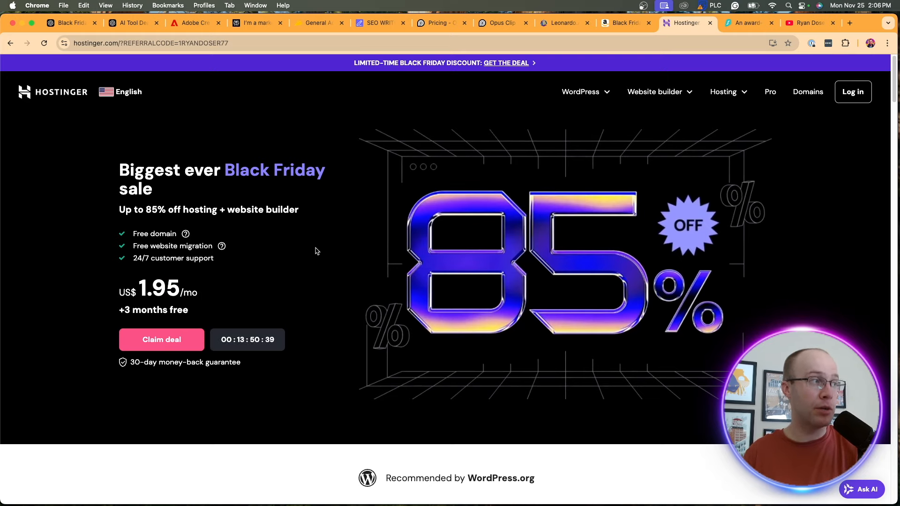
mouse_move(293, 244)
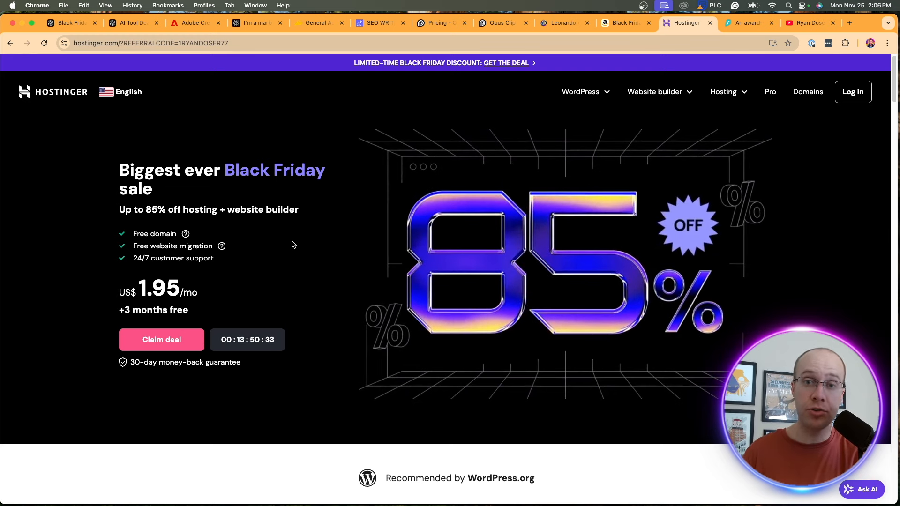
mouse_move(385, 63)
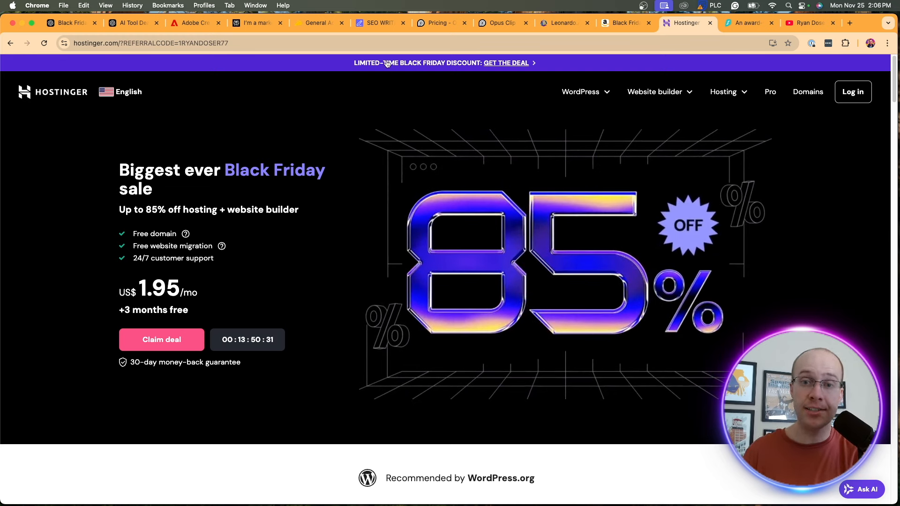
click(746, 23)
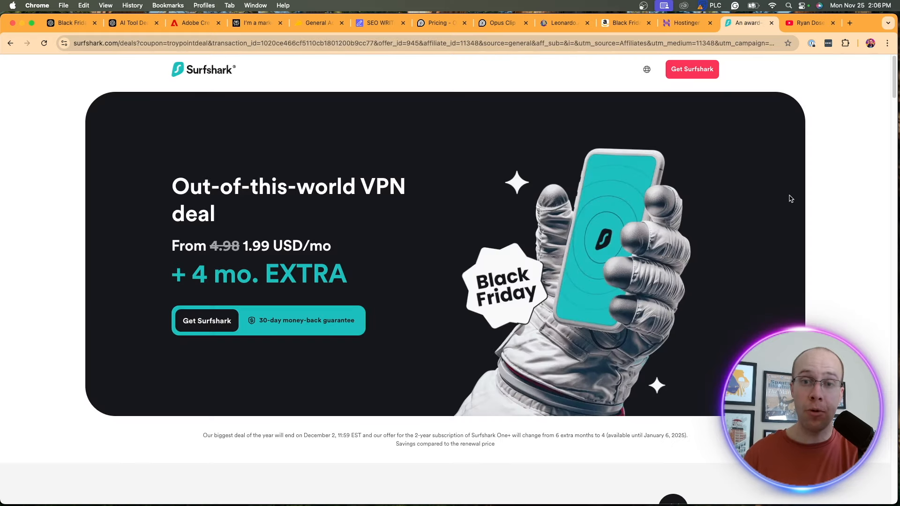
mouse_move(338, 258)
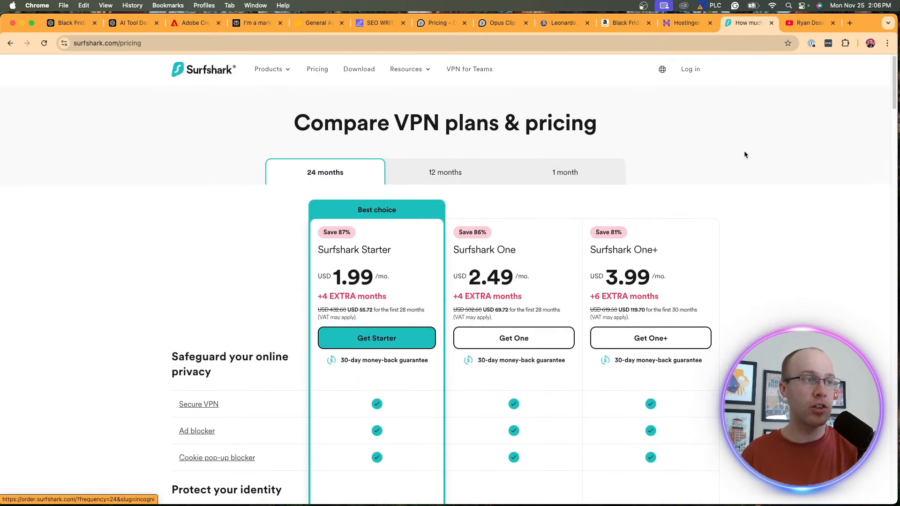
After comparing Starter $1.99, One $2.49 and One+ $3.99, go back to the VPN deal page
click(377, 339)
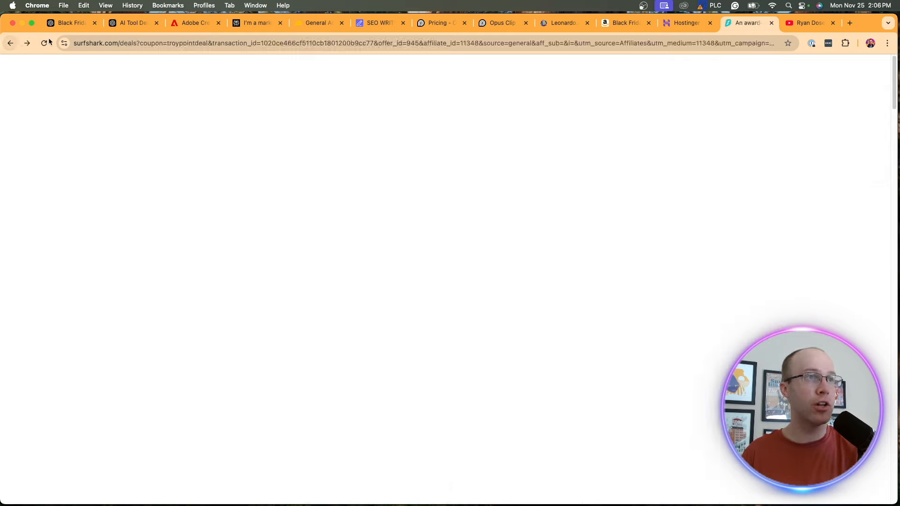